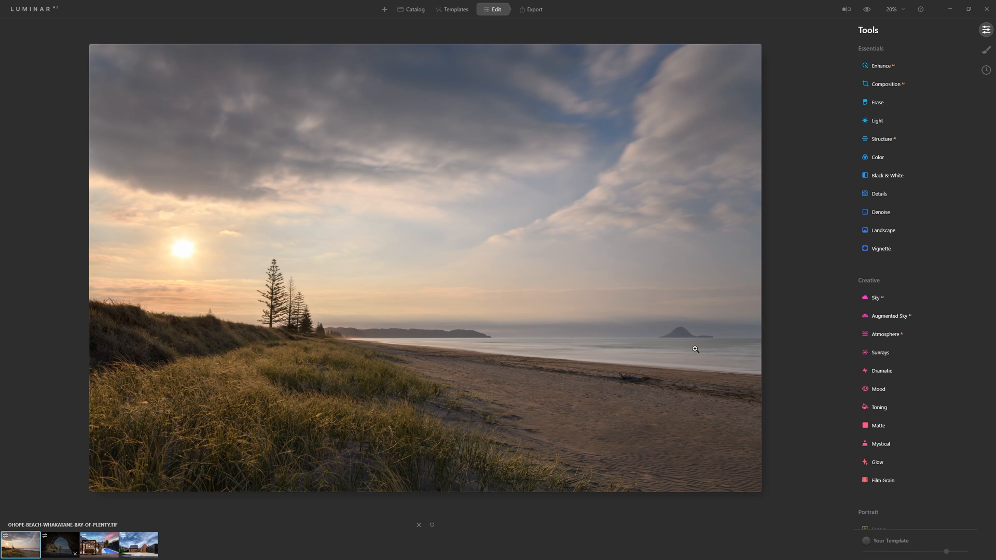
{"action": "mouse_move", "coordinate": [567, 366]}
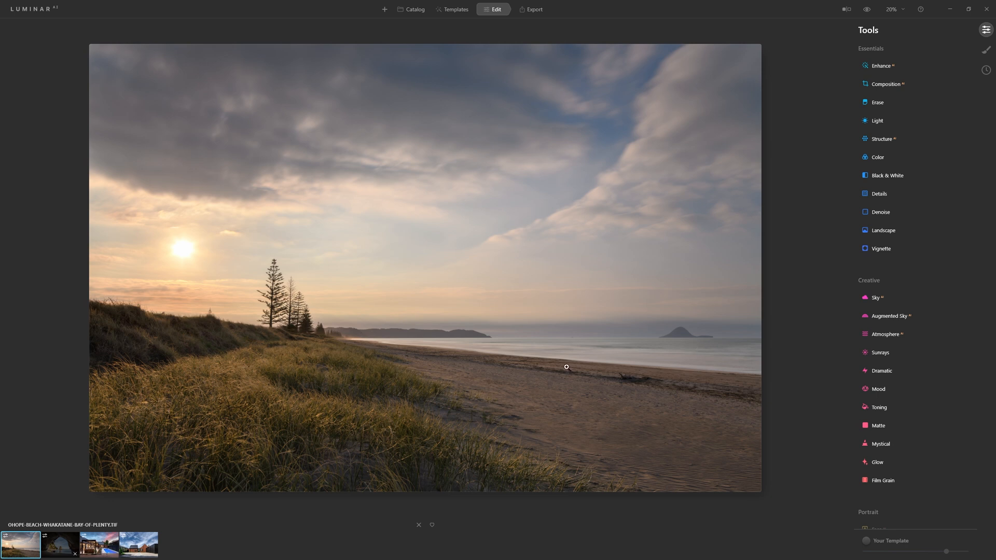
{"action": "mouse_move", "coordinate": [380, 341]}
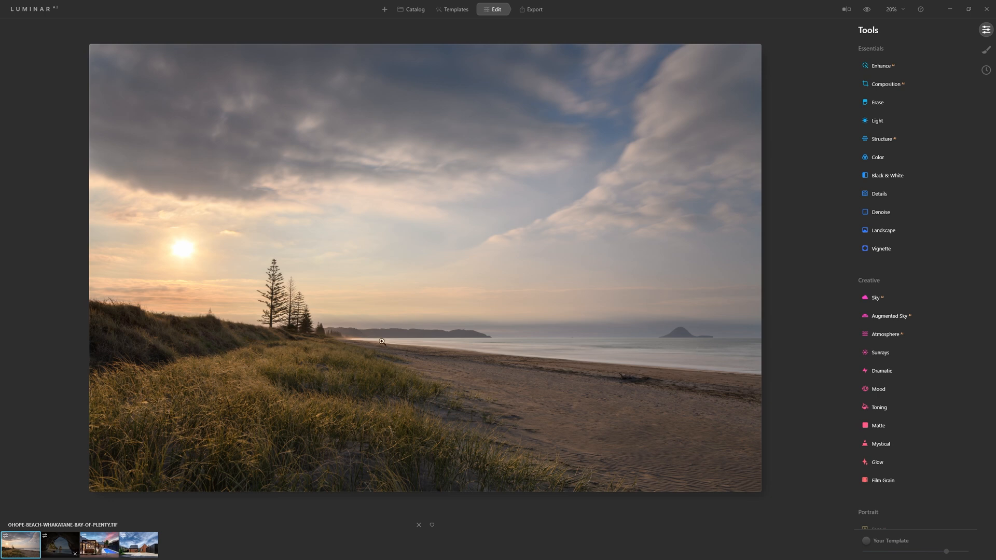
{"action": "mouse_move", "coordinate": [805, 250]}
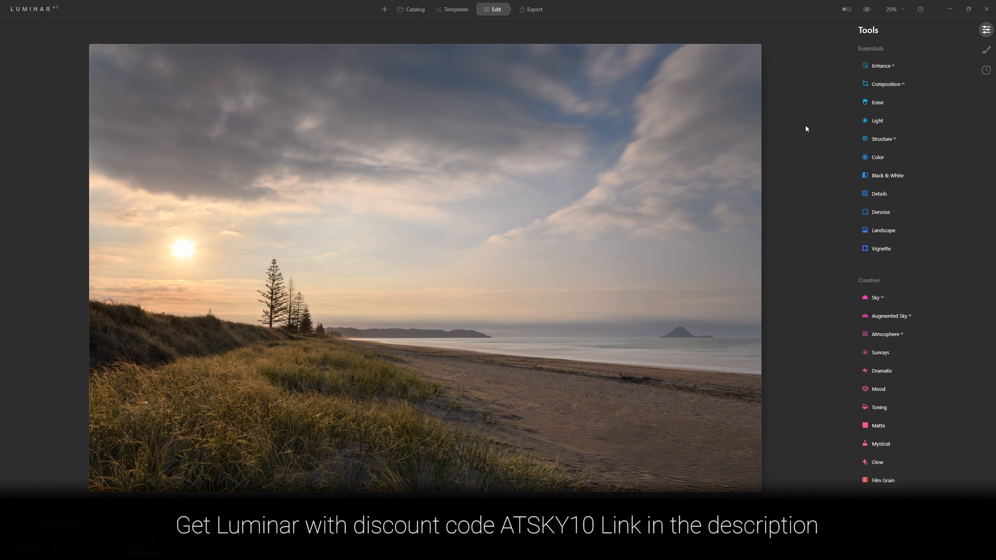
Step: Expand Enhance and set Accent to 23 after trying higher values
{"action": "left_click", "coordinate": [881, 65]}
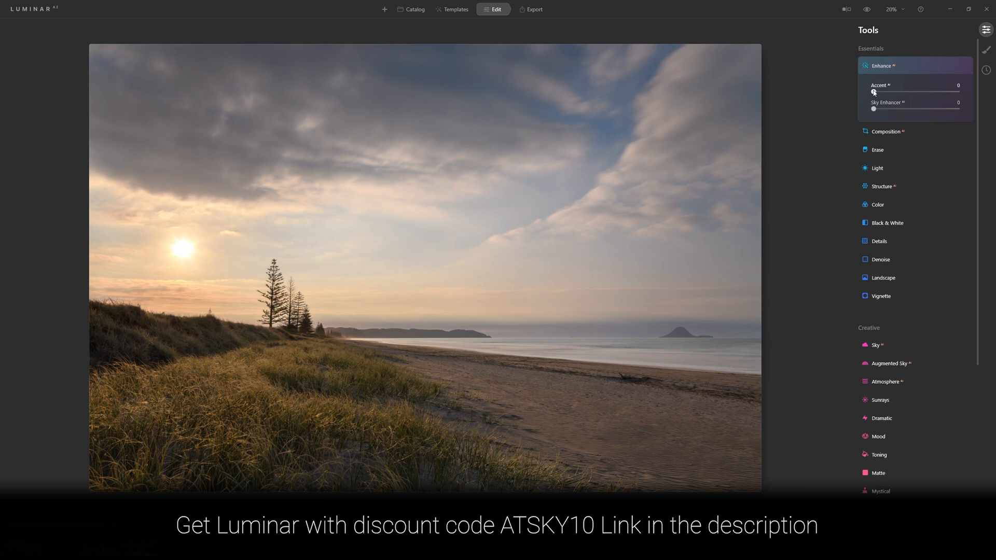
{"action": "left_click_drag", "start_coordinate": [873, 91], "coordinate": [916, 92]}
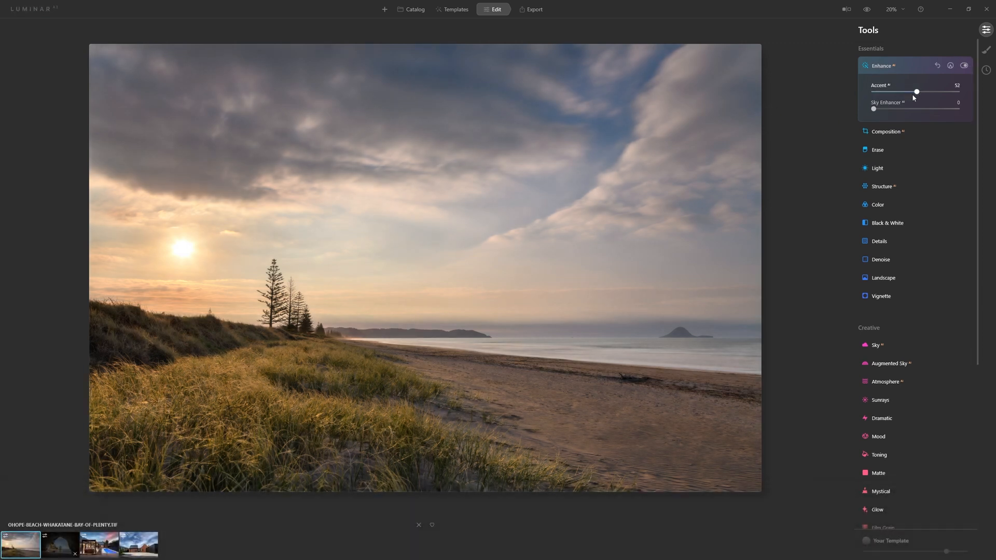
{"action": "left_click_drag", "start_coordinate": [916, 92], "coordinate": [919, 91]}
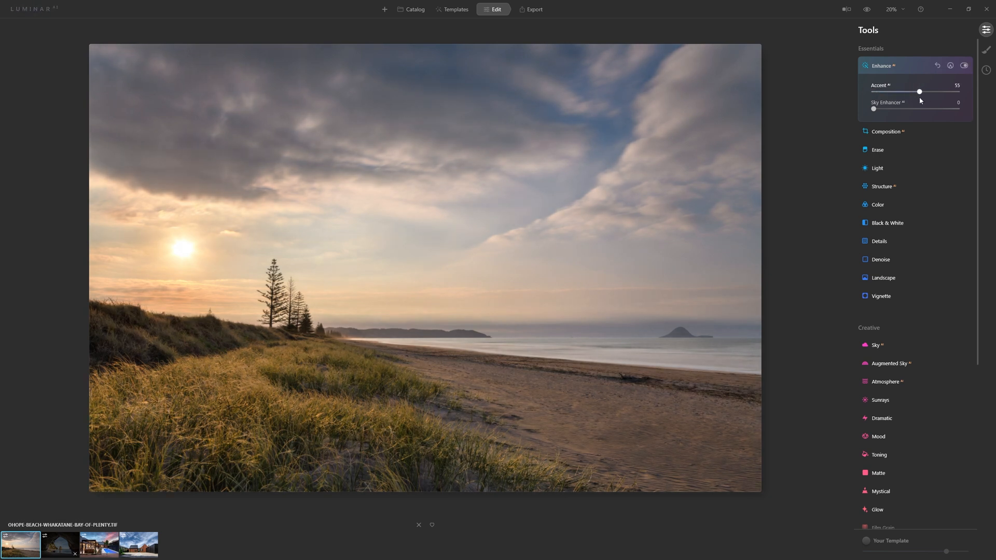
{"action": "left_click_drag", "start_coordinate": [919, 91], "coordinate": [909, 91]}
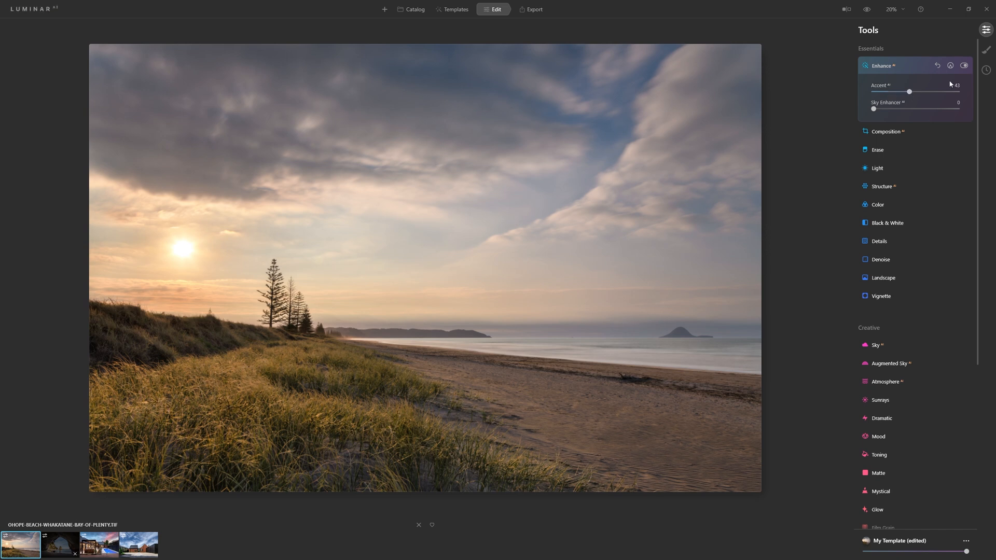
{"action": "left_click", "coordinate": [964, 65]}
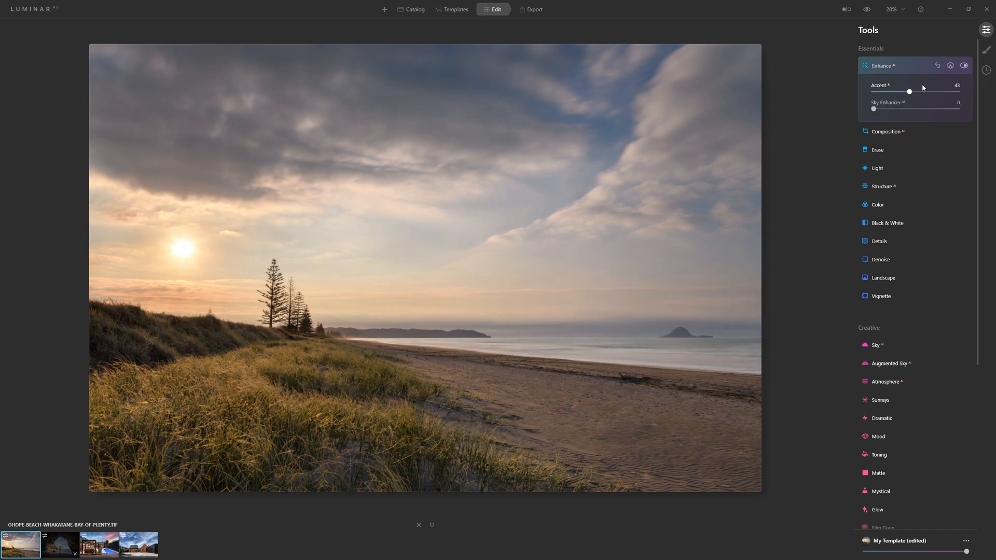
{"action": "left_click_drag", "start_coordinate": [909, 91], "coordinate": [893, 91]}
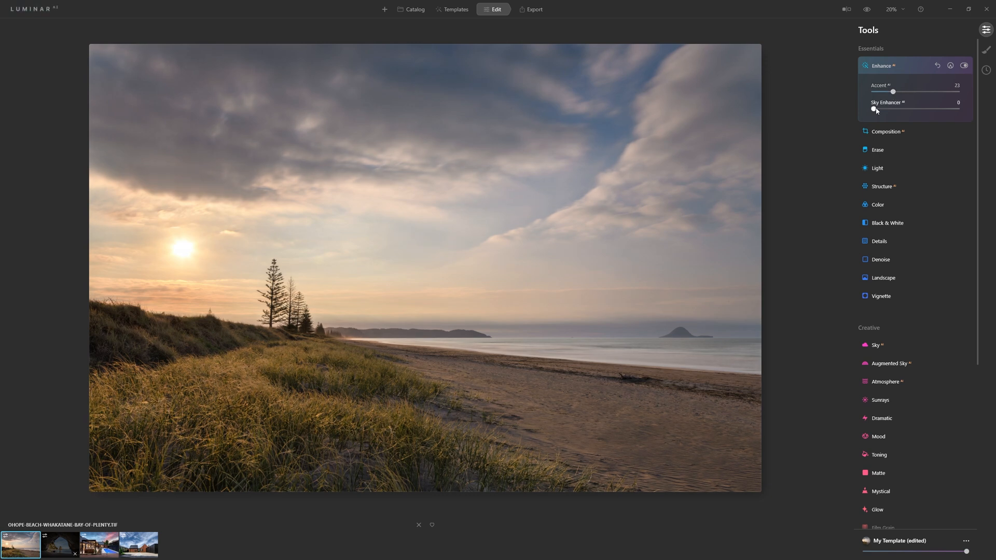
Step: Boost Sky Enhancer to 31, collapse Enhance, and zoom the photo in slightly
{"action": "left_click_drag", "start_coordinate": [872, 109], "coordinate": [898, 108]}
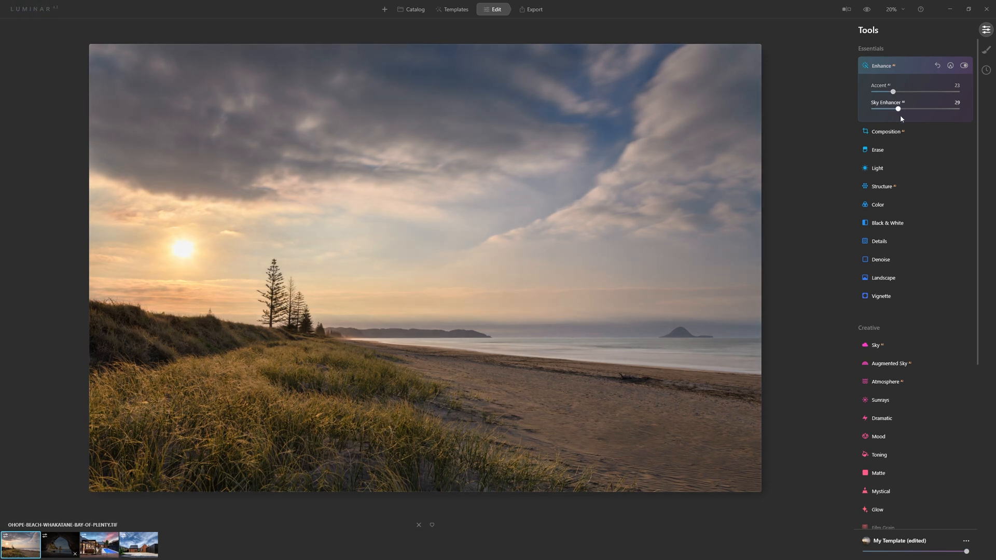
{"action": "left_click_drag", "start_coordinate": [898, 108], "coordinate": [901, 108]}
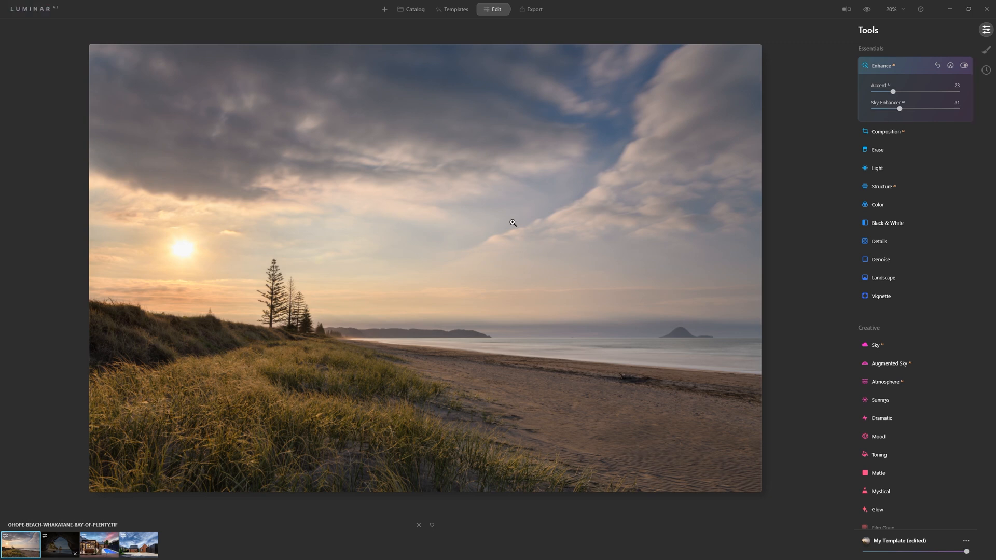
{"action": "mouse_move", "coordinate": [660, 233]}
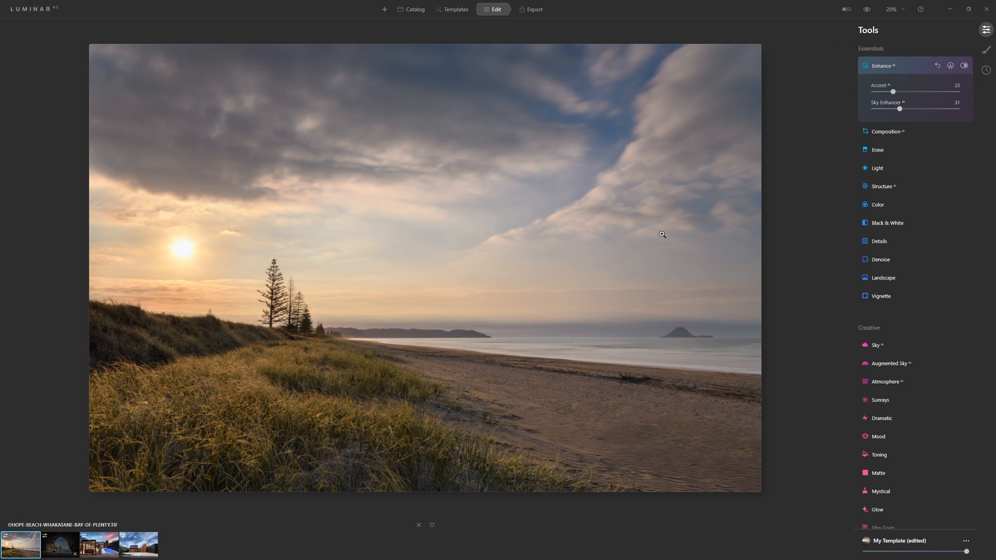
{"action": "left_click", "coordinate": [881, 66]}
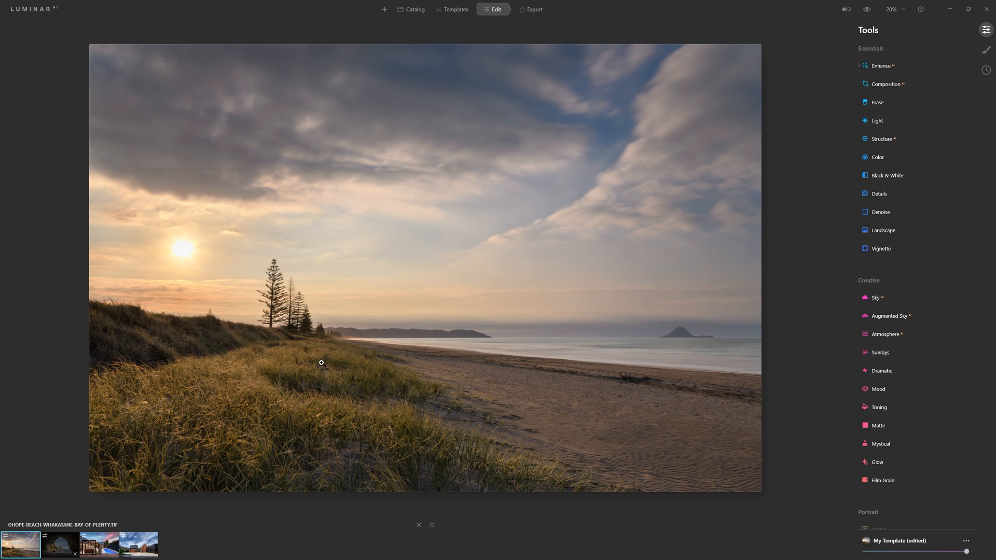
{"action": "mouse_move", "coordinate": [108, 45]}
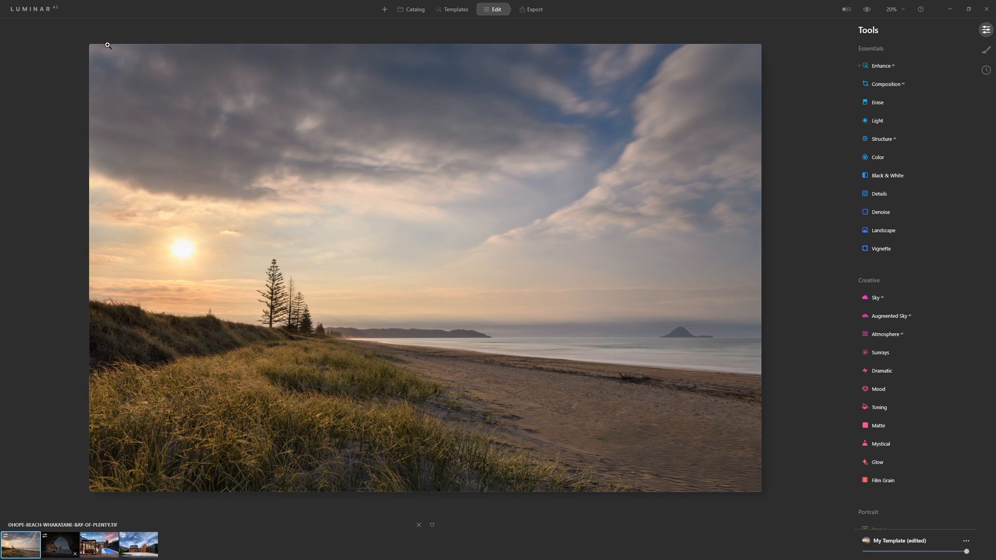
{"action": "left_click", "coordinate": [908, 10]}
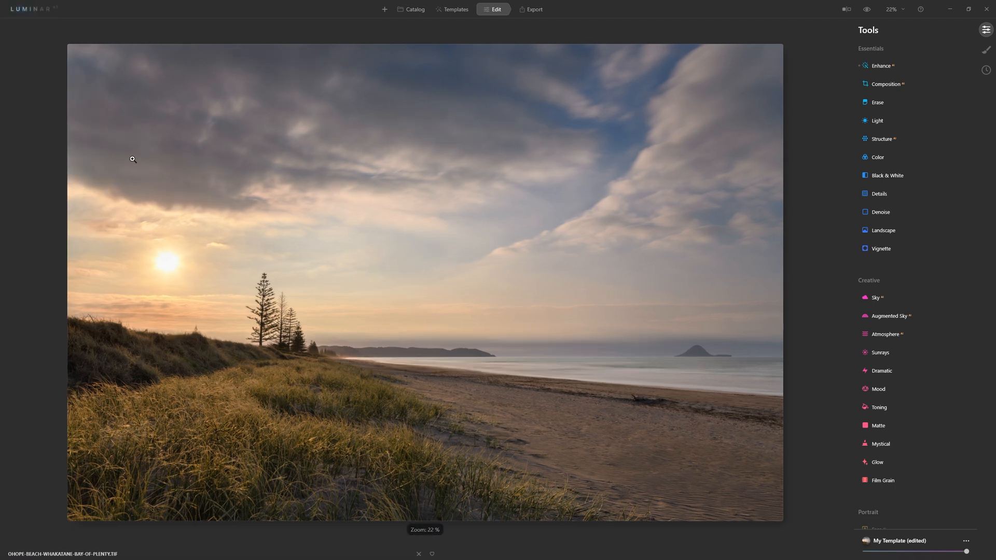
{"action": "mouse_move", "coordinate": [735, 145]}
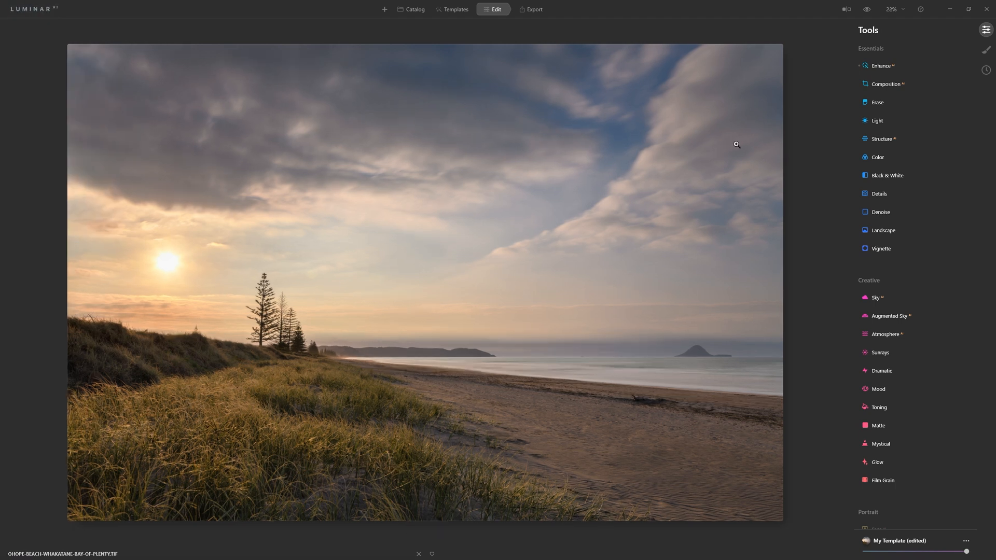
{"action": "mouse_move", "coordinate": [800, 212]}
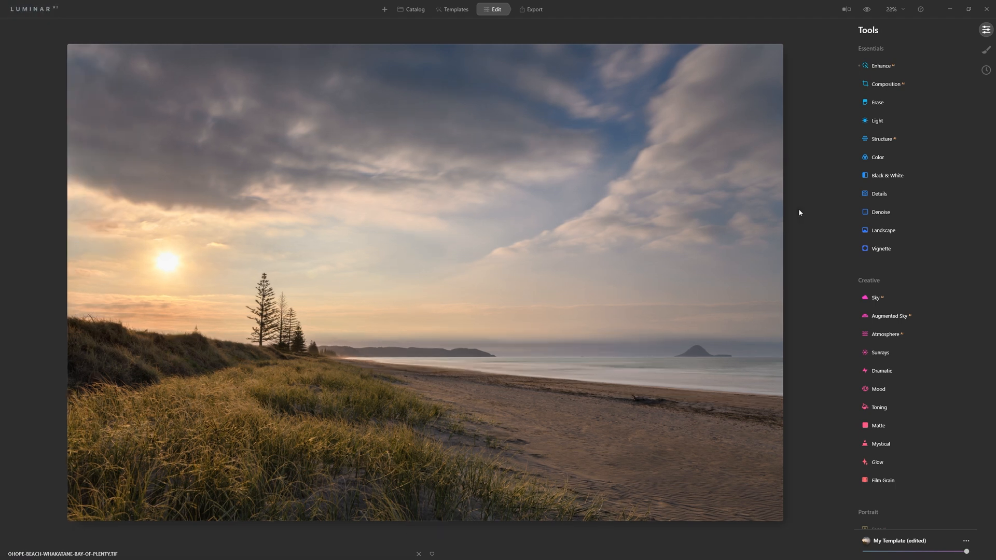
Step: In the Light tool, try warmer and cooler Temperature and green-to-magenta Tint
{"action": "left_click", "coordinate": [877, 121]}
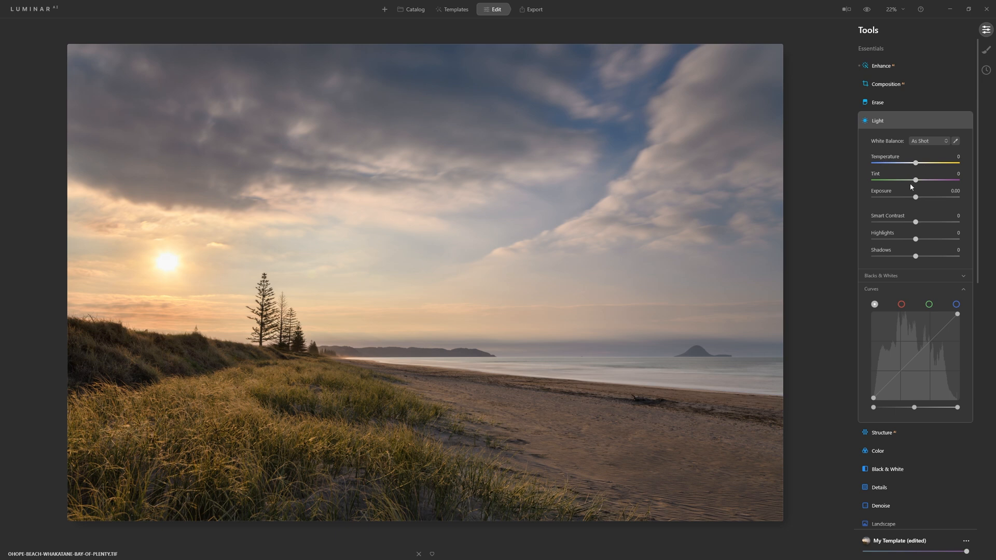
{"action": "mouse_move", "coordinate": [904, 149]}
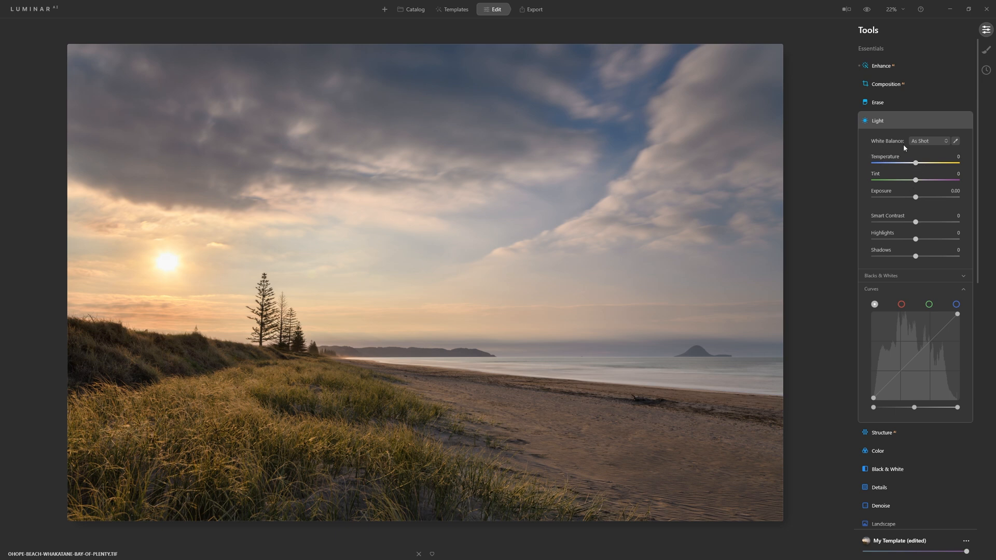
{"action": "mouse_move", "coordinate": [919, 147]}
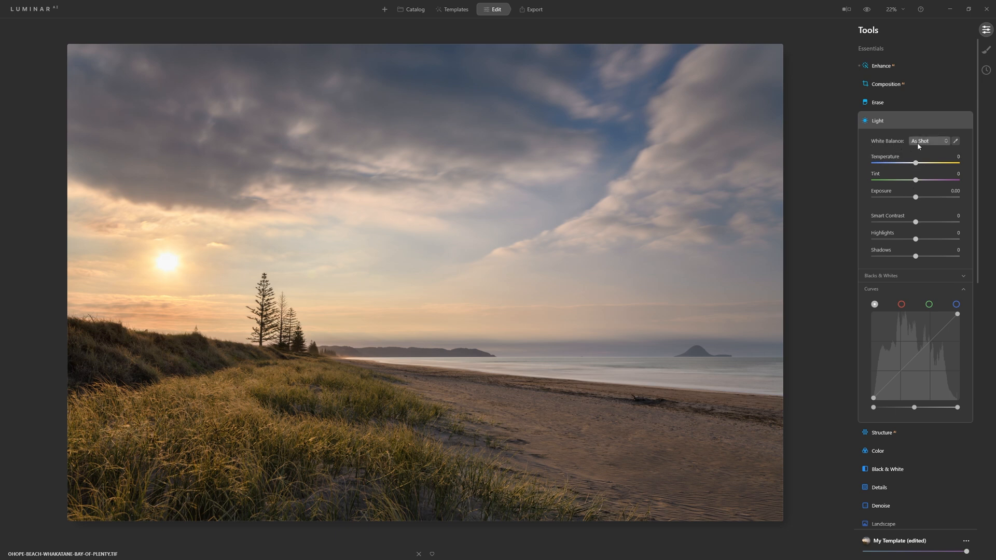
{"action": "mouse_move", "coordinate": [854, 189]}
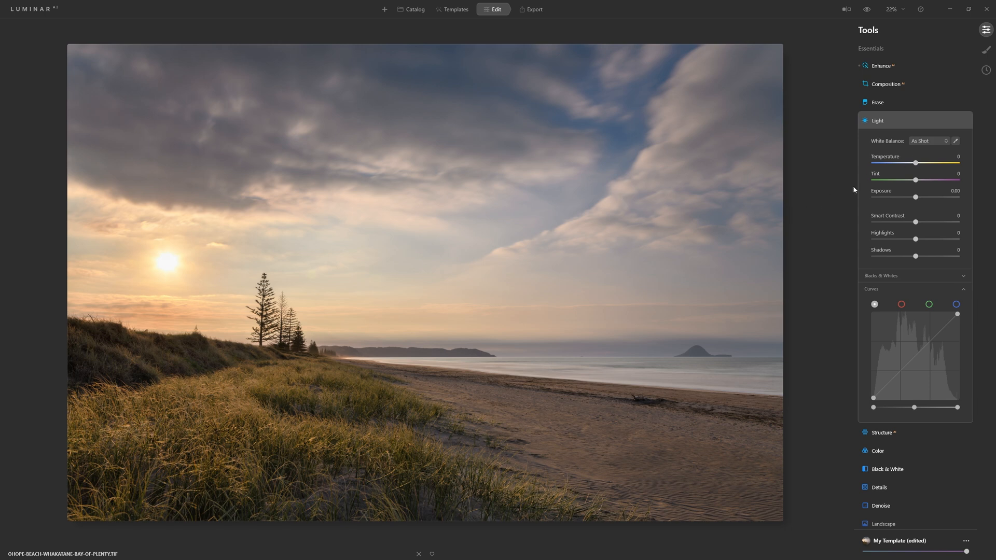
{"action": "mouse_move", "coordinate": [915, 163]}
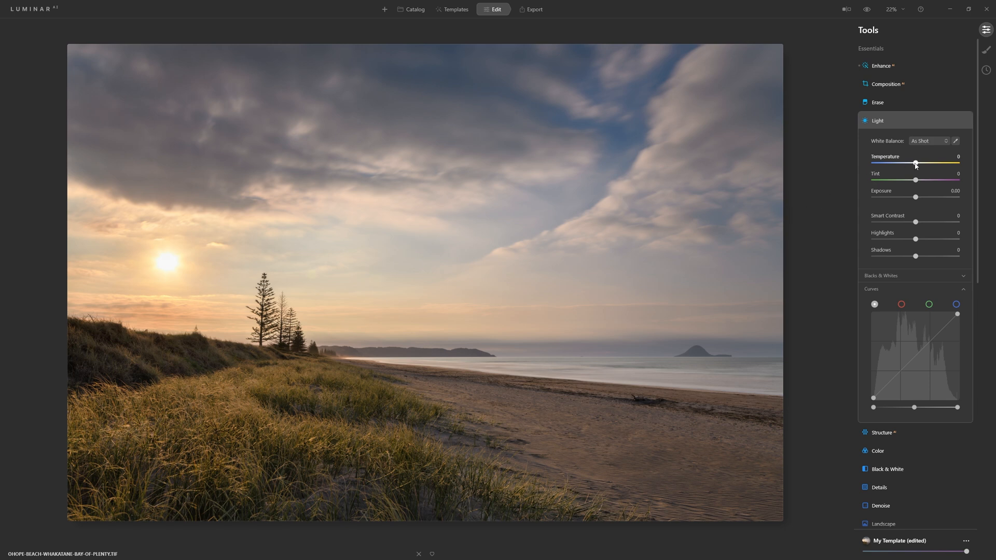
{"action": "left_click_drag", "start_coordinate": [915, 163], "coordinate": [931, 163]}
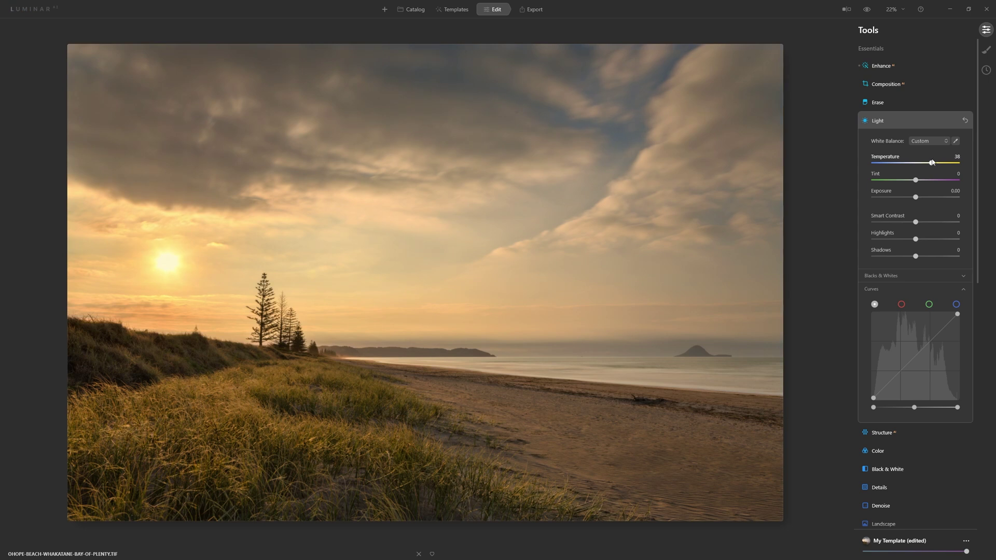
{"action": "left_click_drag", "start_coordinate": [932, 163], "coordinate": [935, 162]}
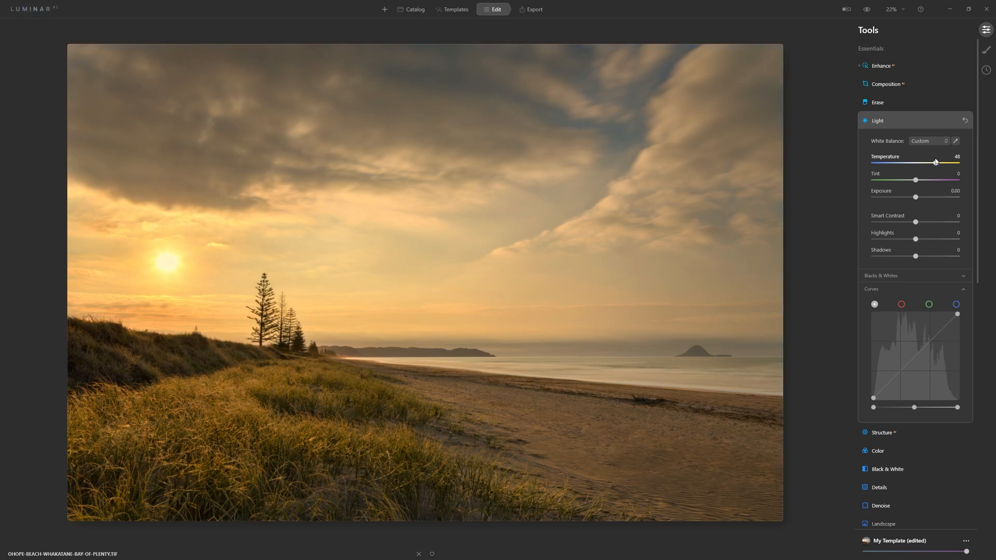
{"action": "left_click_drag", "start_coordinate": [935, 163], "coordinate": [919, 162]}
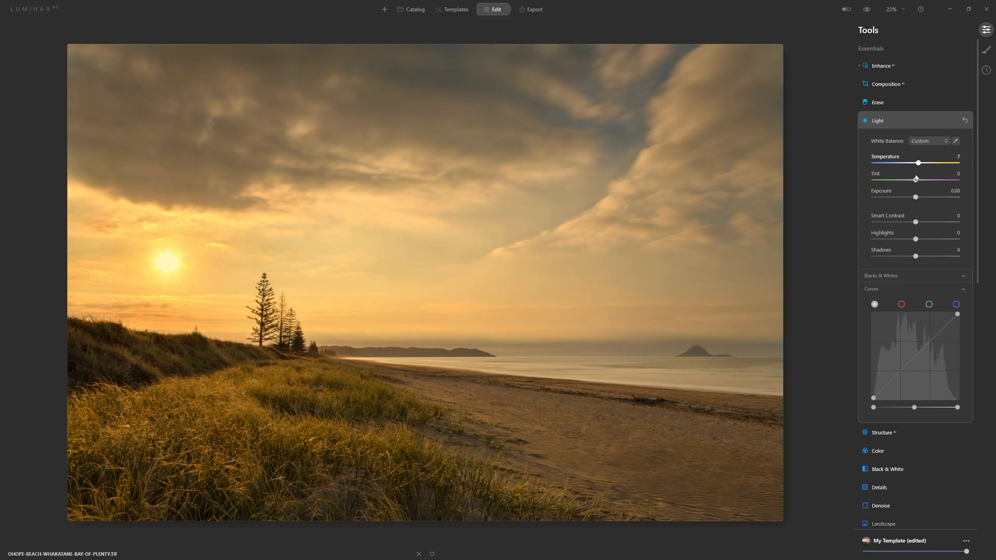
{"action": "left_click_drag", "start_coordinate": [919, 163], "coordinate": [913, 164]}
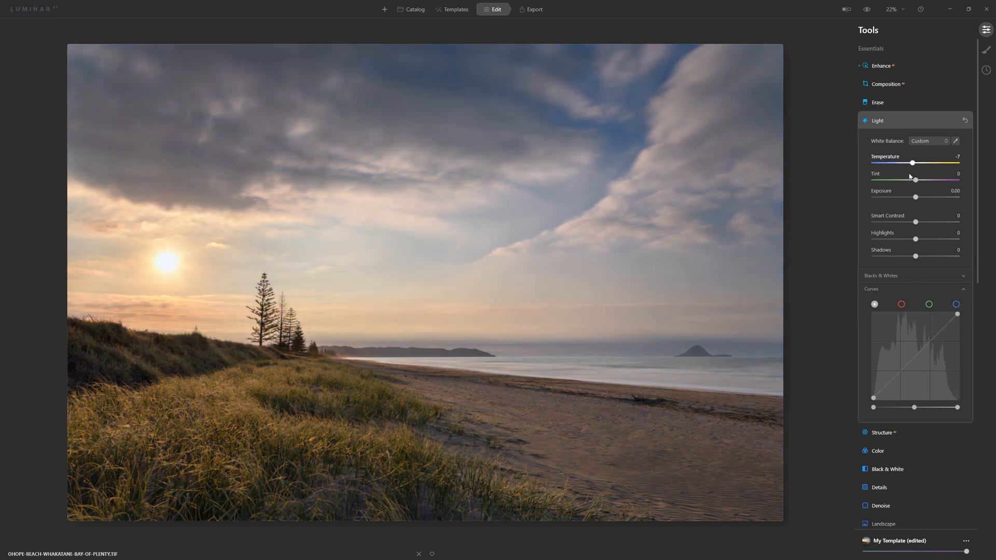
{"action": "left_click_drag", "start_coordinate": [913, 164], "coordinate": [902, 163]}
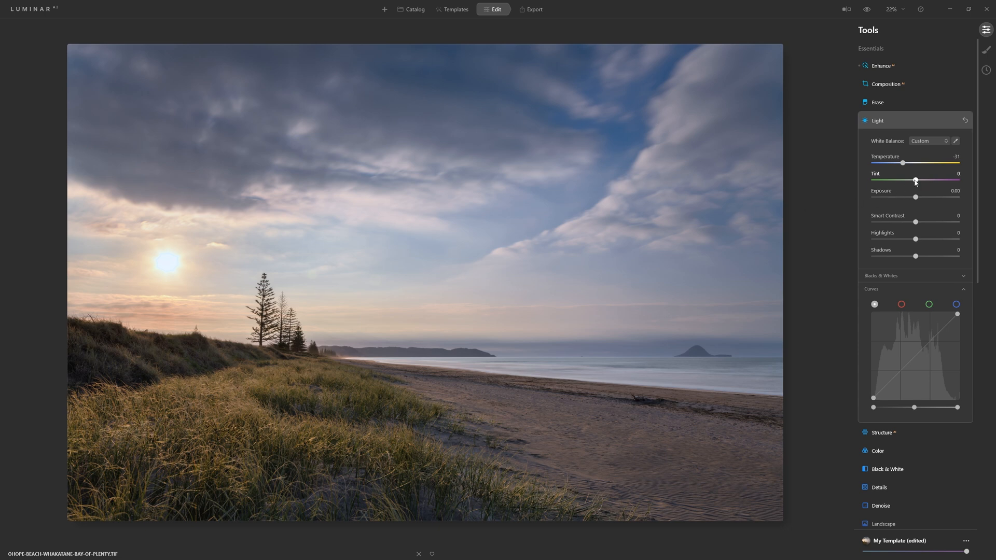
{"action": "left_click_drag", "start_coordinate": [915, 180], "coordinate": [898, 181]}
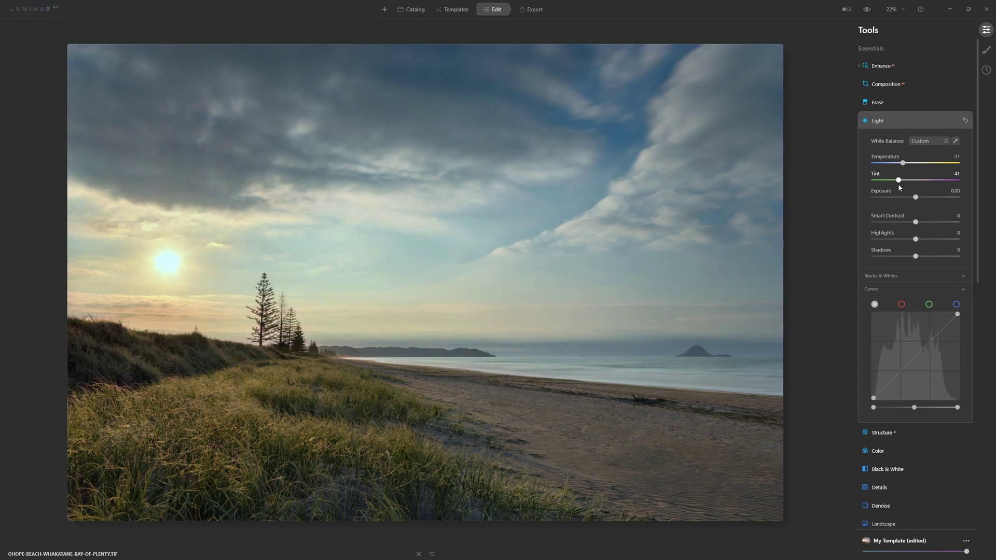
{"action": "left_click_drag", "start_coordinate": [898, 180], "coordinate": [931, 180]}
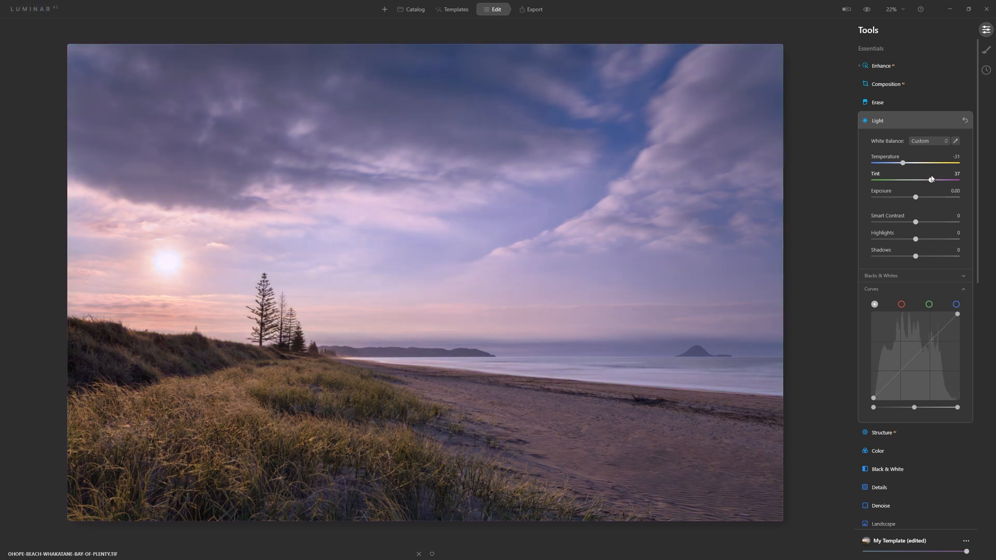
Step: Reset white balance to As Shot, then try small warm and cool shifts back to neutral
{"action": "left_click", "coordinate": [928, 140]}
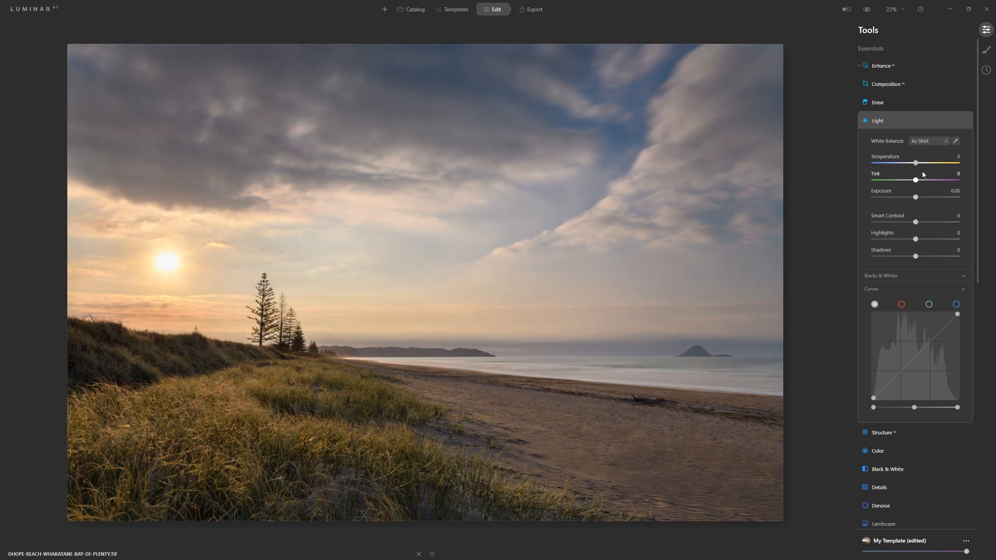
{"action": "left_click_drag", "start_coordinate": [914, 163], "coordinate": [922, 163]}
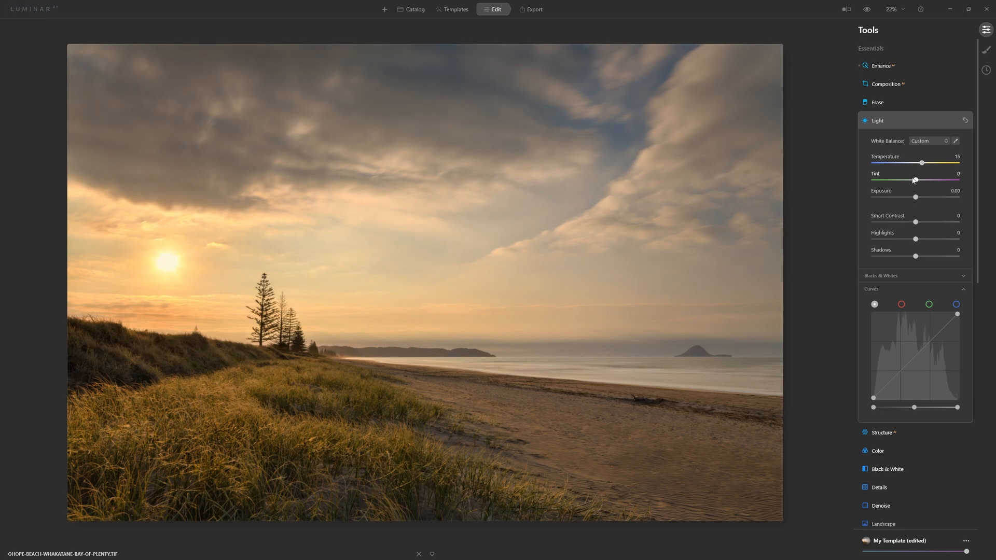
{"action": "left_click_drag", "start_coordinate": [916, 180], "coordinate": [919, 180]}
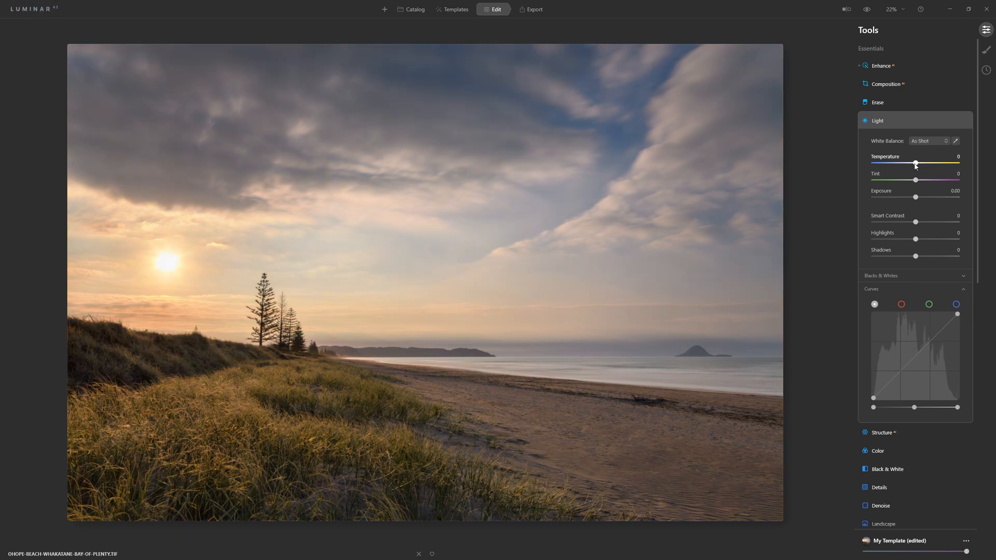
{"action": "left_click_drag", "start_coordinate": [915, 163], "coordinate": [906, 164]}
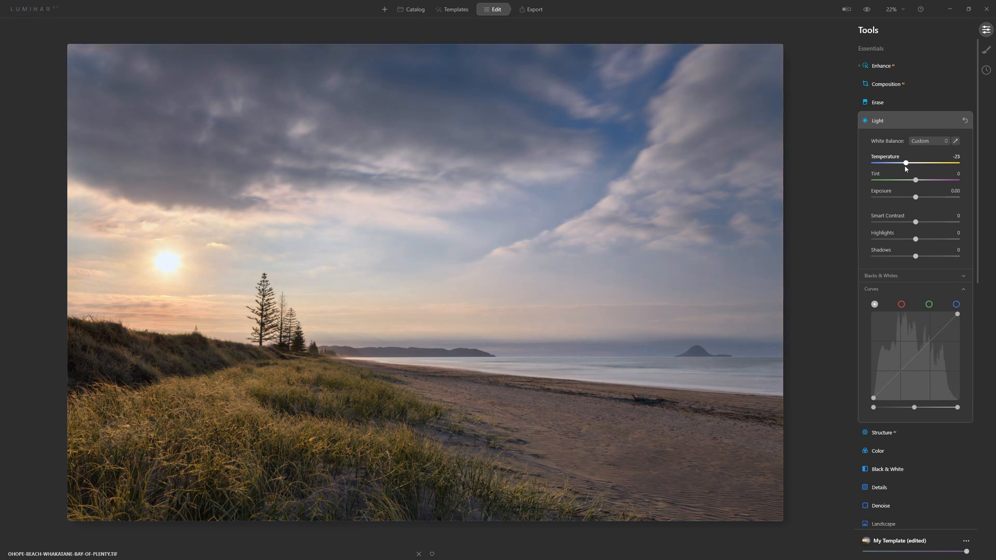
{"action": "left_click_drag", "start_coordinate": [906, 164], "coordinate": [905, 163]}
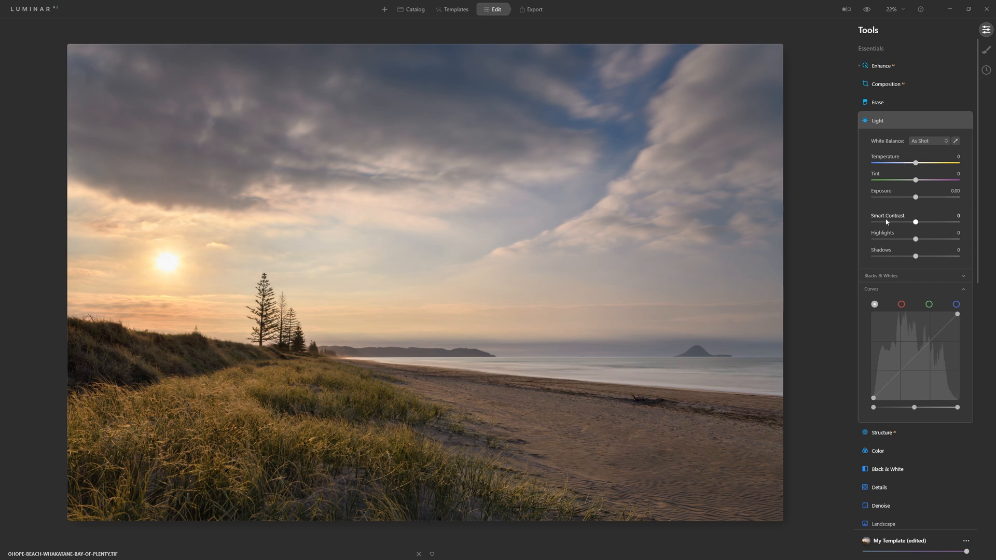
{"action": "mouse_move", "coordinate": [897, 292]}
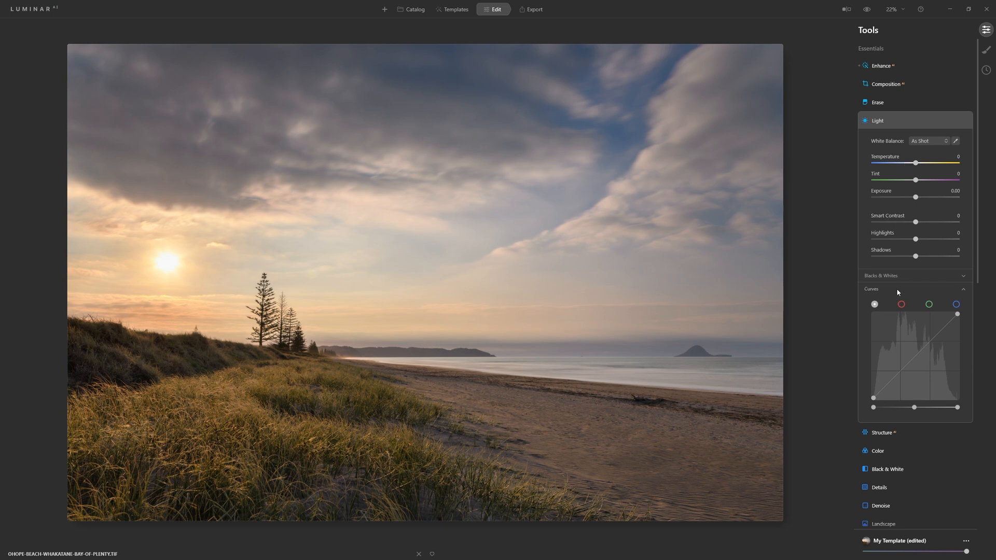
{"action": "mouse_move", "coordinate": [923, 297]}
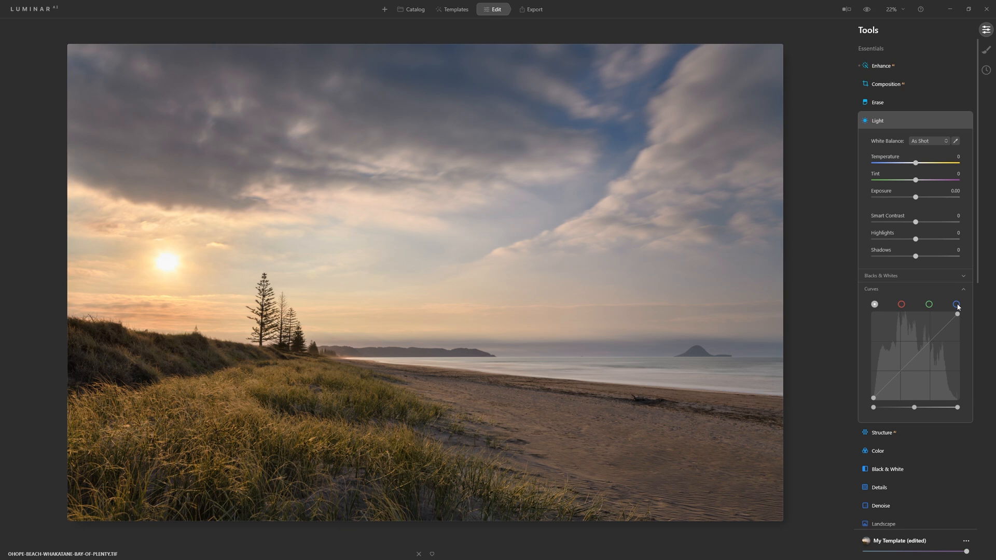
{"action": "mouse_move", "coordinate": [913, 291]}
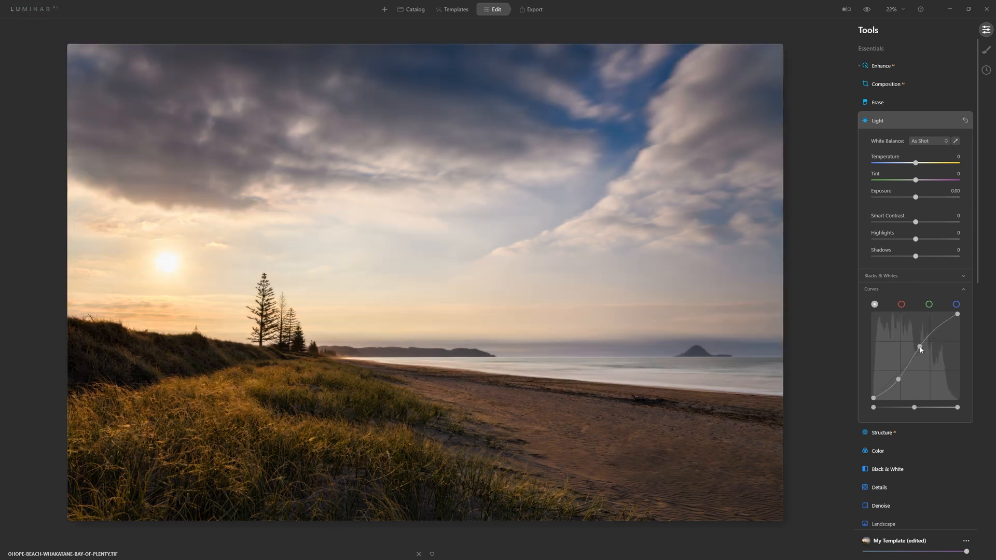
{"action": "left_click_drag", "start_coordinate": [920, 349], "coordinate": [925, 351]}
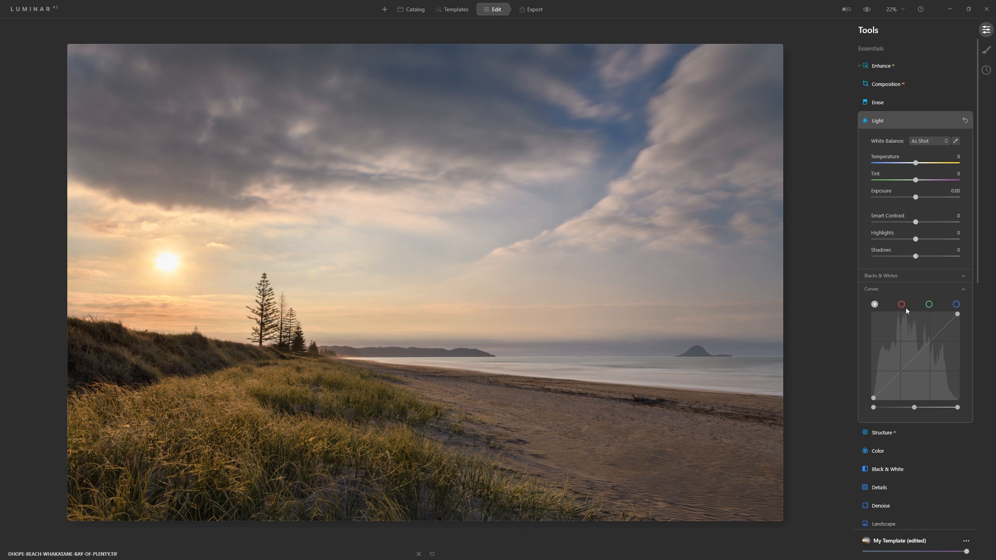
Step: On the blue curve channel, push the midtones bluer, then pull blue out toward yellow
{"action": "left_click", "coordinate": [955, 304]}
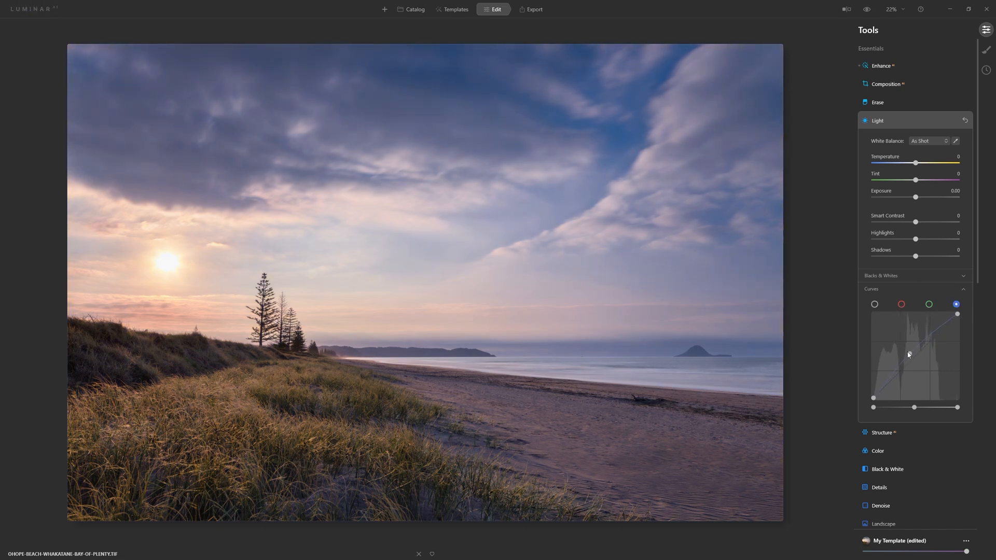
{"action": "left_click_drag", "start_coordinate": [908, 356], "coordinate": [908, 351]}
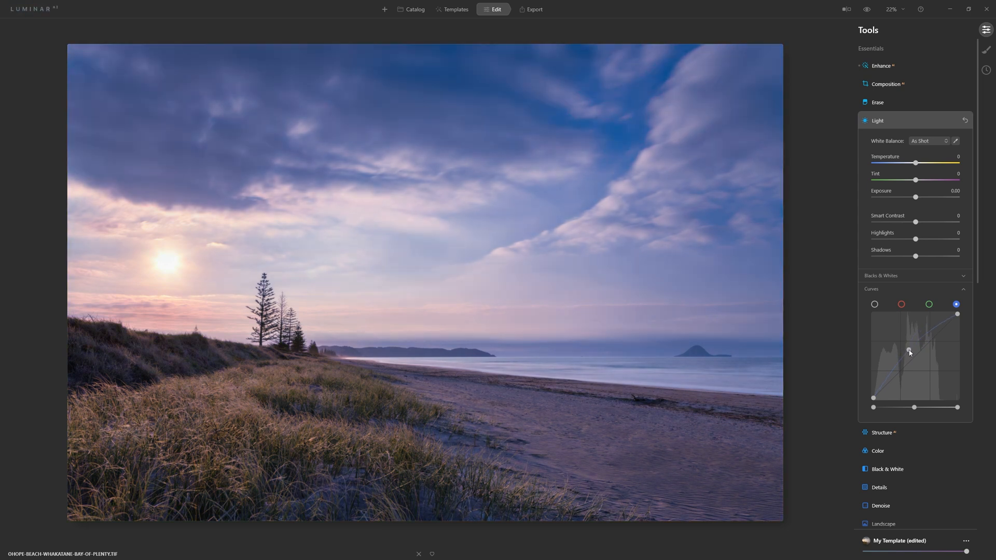
{"action": "left_click_drag", "start_coordinate": [908, 352], "coordinate": [911, 354]}
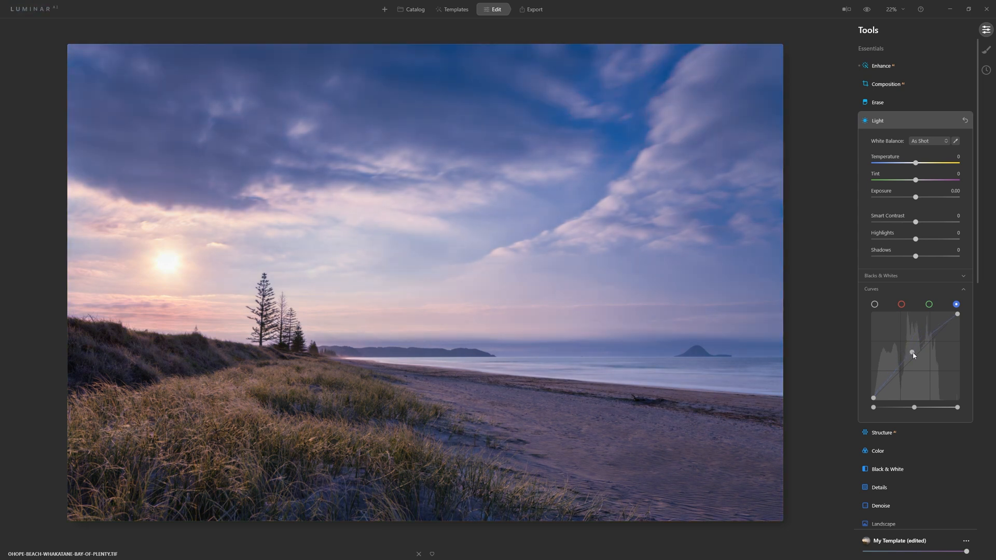
{"action": "left_click_drag", "start_coordinate": [913, 354], "coordinate": [924, 362]}
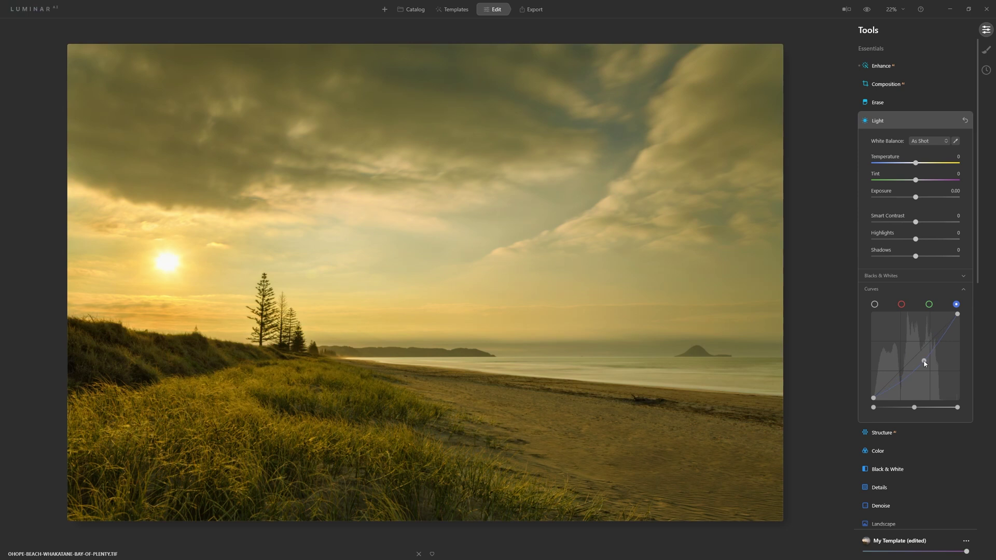
{"action": "left_click_drag", "start_coordinate": [917, 363], "coordinate": [922, 360]}
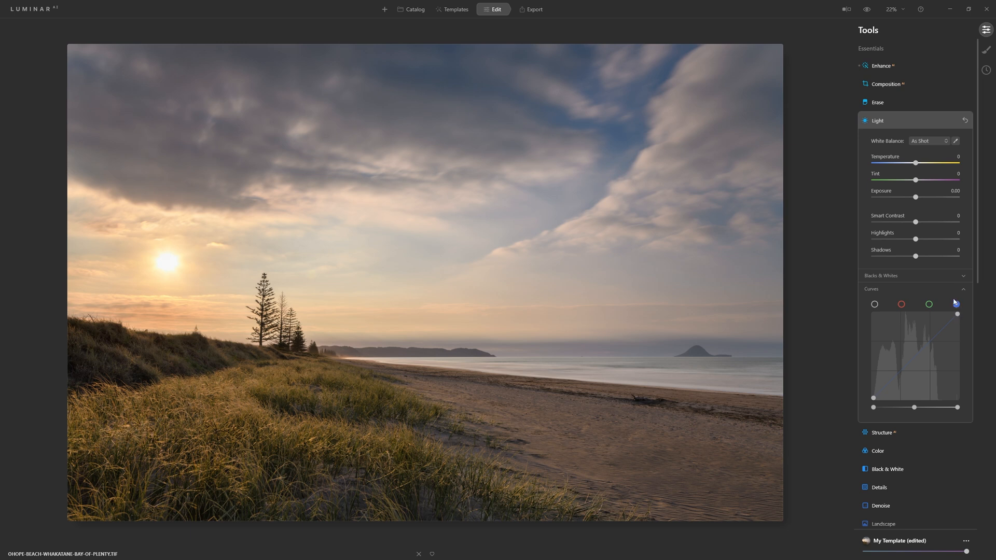
Step: Swing the blue curve's highlight point through extreme casts, settling on a slight blue reduction
{"action": "left_click", "coordinate": [956, 304]}
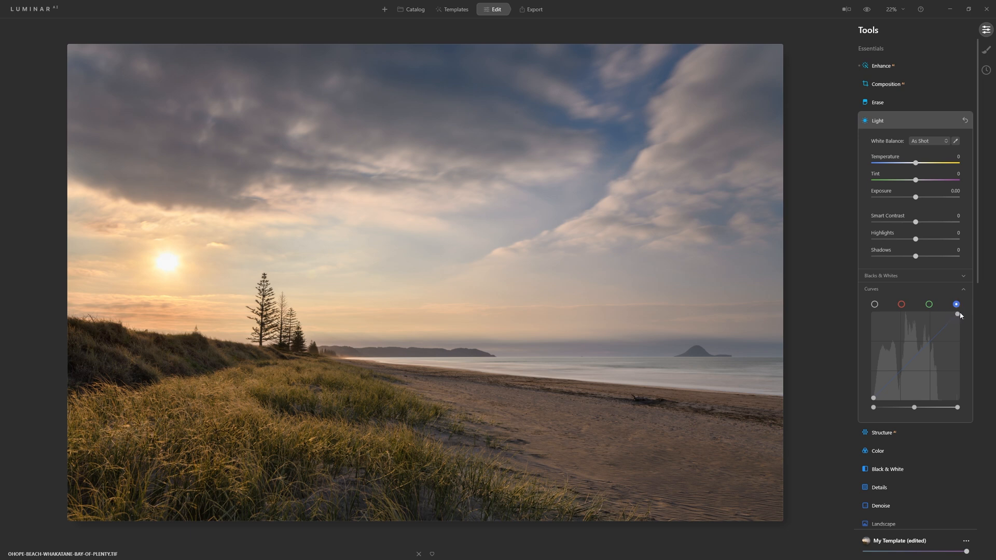
{"action": "left_click_drag", "start_coordinate": [959, 315], "coordinate": [958, 319]}
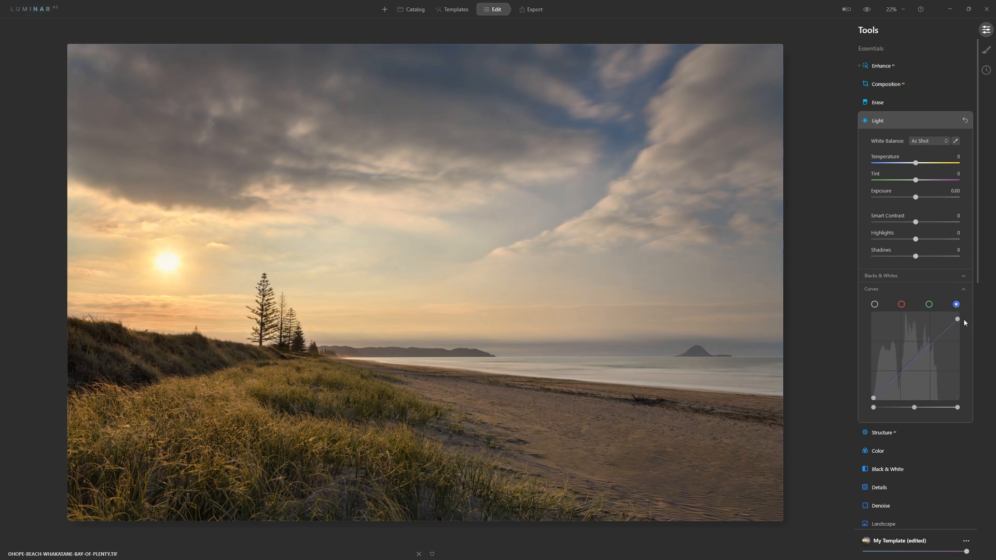
{"action": "left_click_drag", "start_coordinate": [957, 319], "coordinate": [957, 325]}
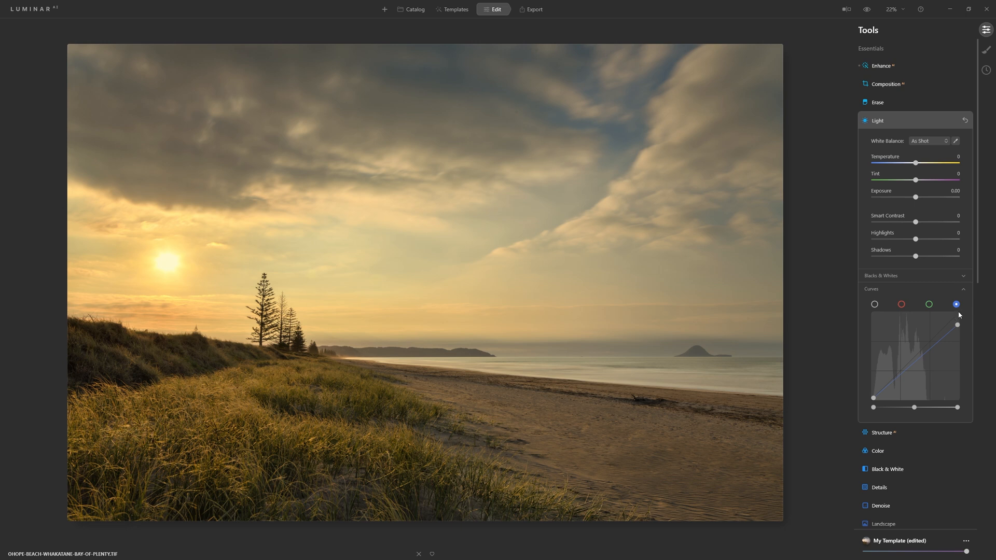
{"action": "mouse_move", "coordinate": [958, 318]}
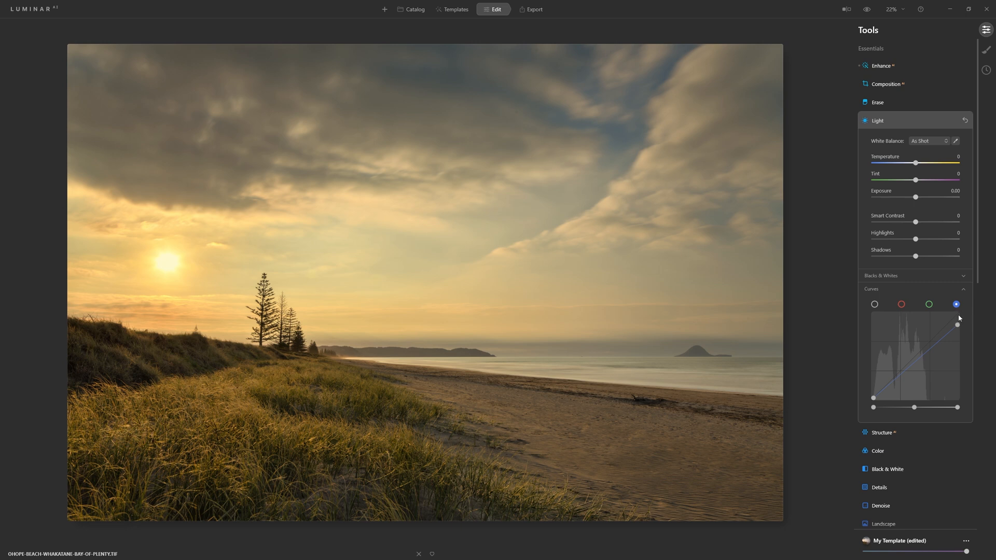
{"action": "mouse_move", "coordinate": [958, 328]}
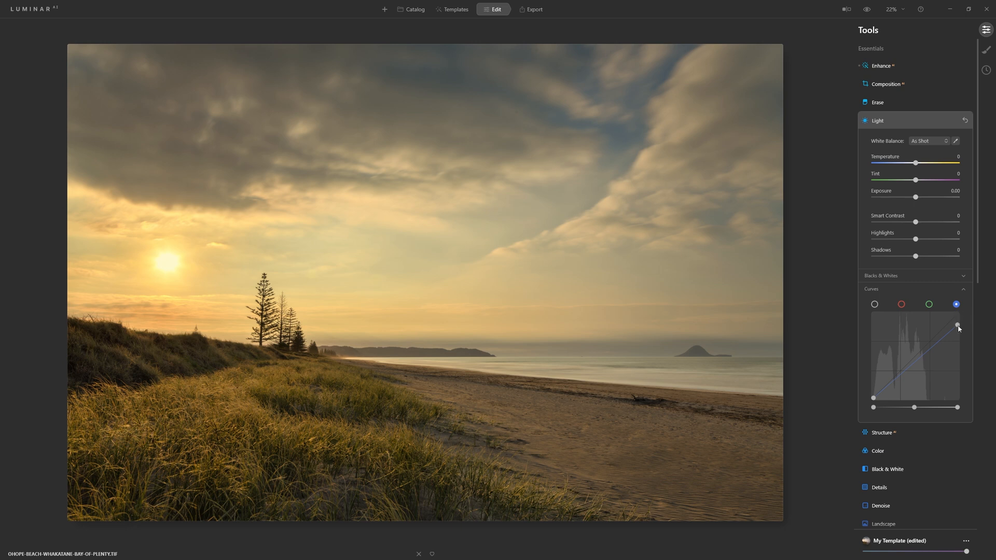
{"action": "left_click_drag", "start_coordinate": [957, 326], "coordinate": [957, 372]}
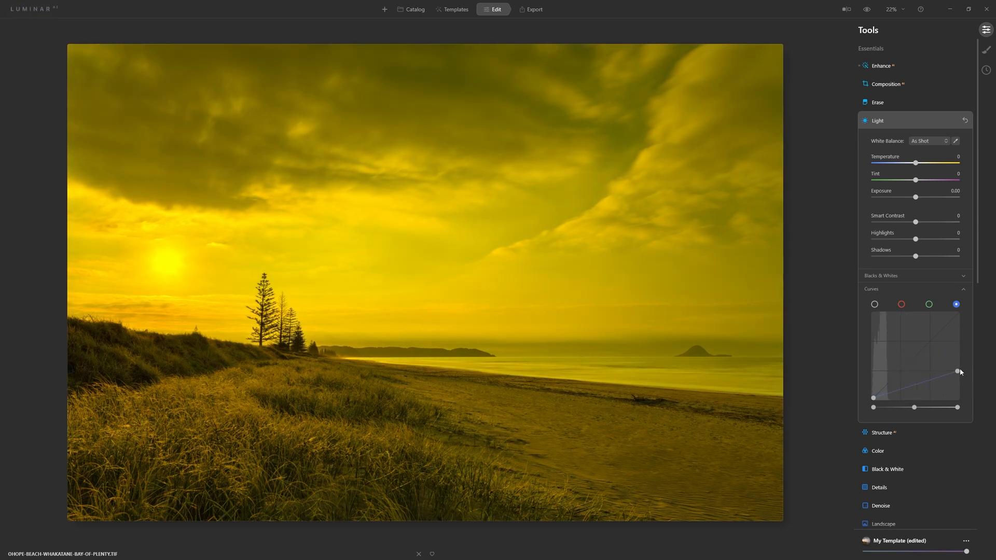
{"action": "left_click_drag", "start_coordinate": [959, 371], "coordinate": [944, 313]}
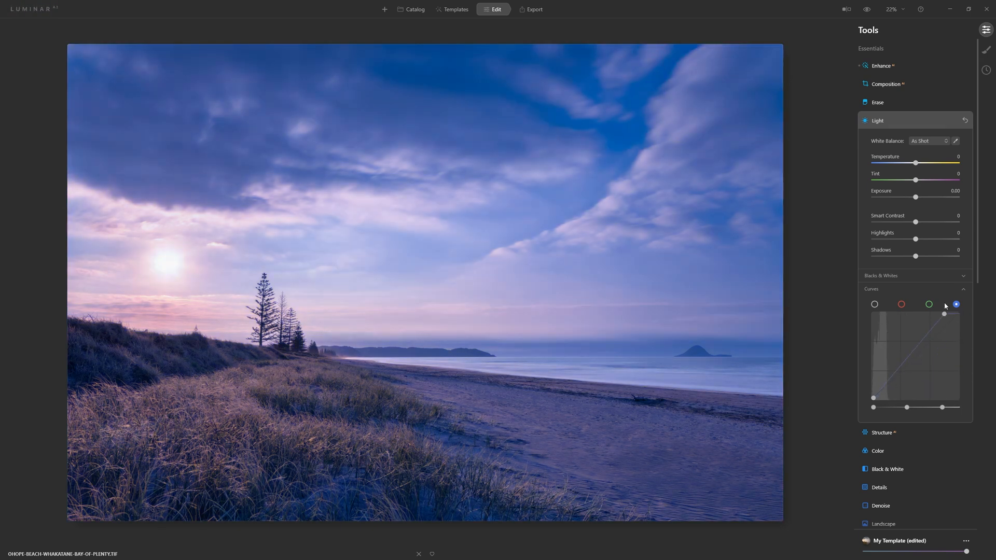
{"action": "left_click_drag", "start_coordinate": [944, 314], "coordinate": [958, 316]}
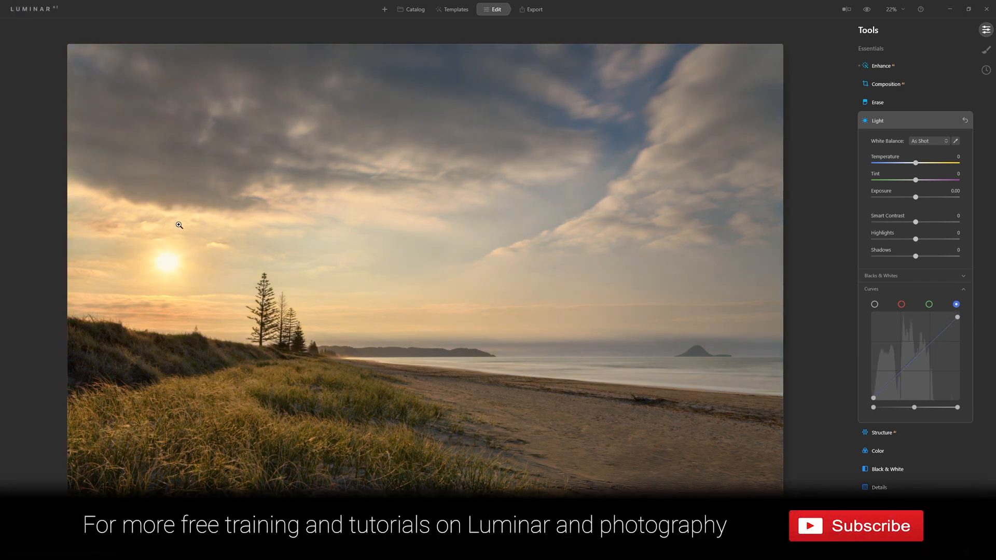
{"action": "mouse_move", "coordinate": [171, 261]}
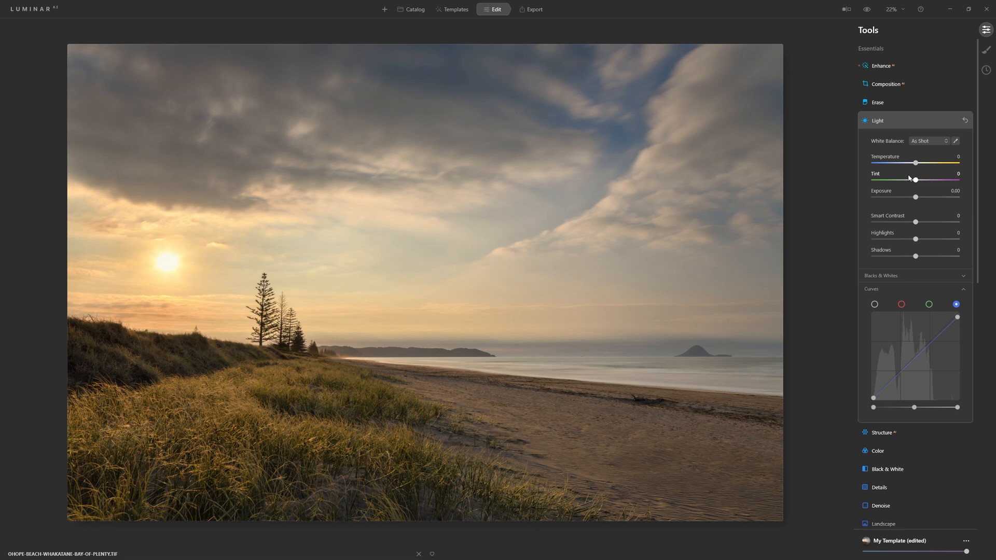
{"action": "mouse_move", "coordinate": [906, 168]}
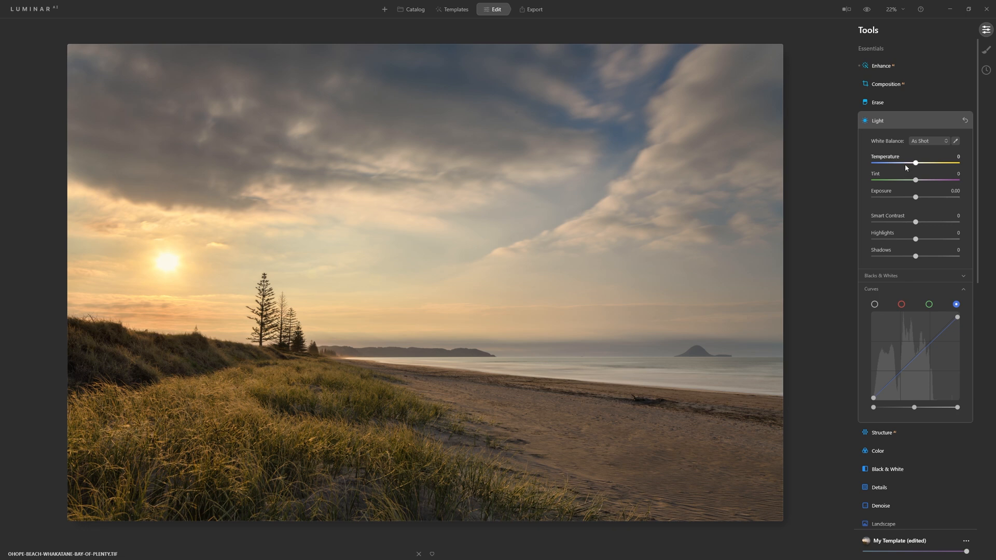
{"action": "mouse_move", "coordinate": [964, 121]}
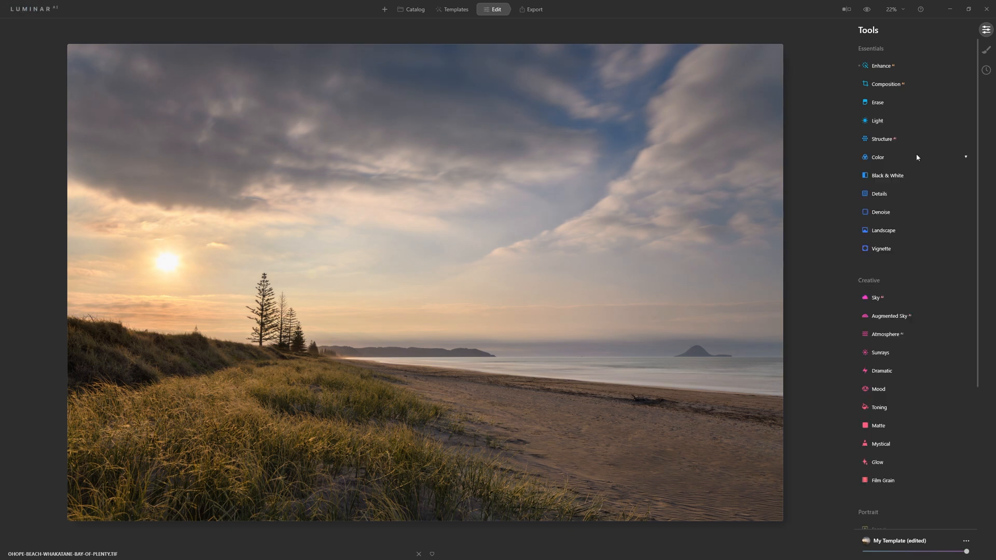
{"action": "mouse_move", "coordinate": [894, 164]}
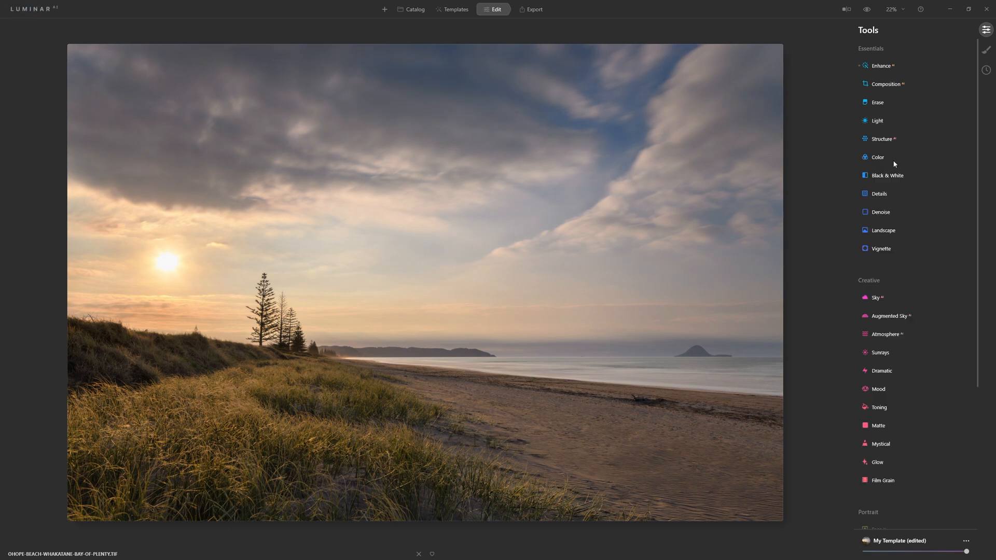
Step: In the Color tool, swing Saturation from near maximum to -100, then settle at -37
{"action": "left_click", "coordinate": [878, 158]}
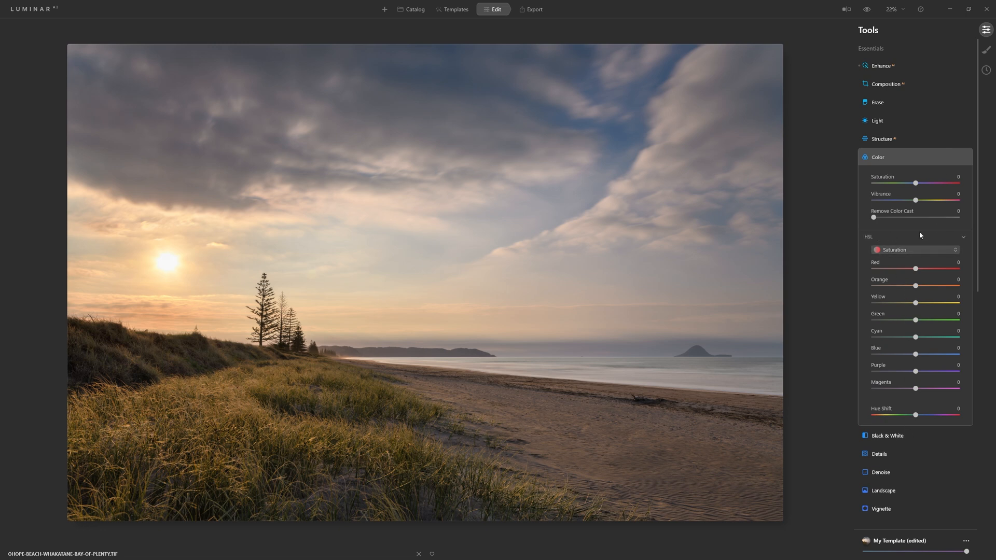
{"action": "left_click", "coordinate": [964, 237]}
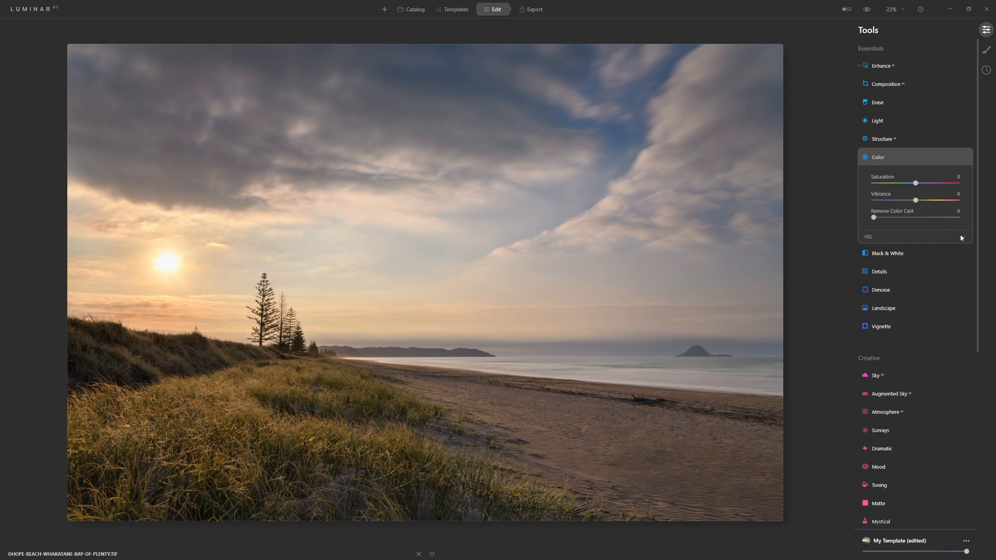
{"action": "left_click", "coordinate": [869, 237]}
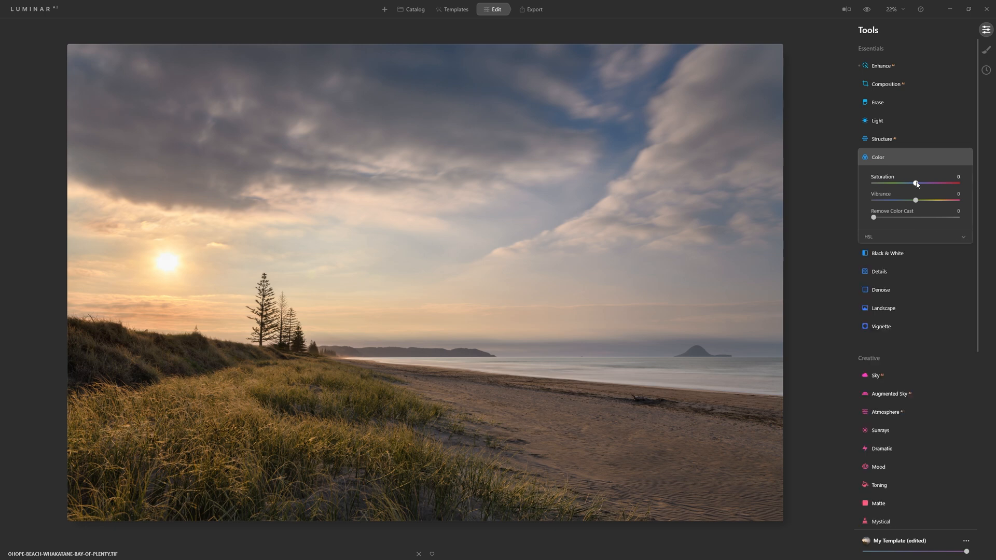
{"action": "left_click_drag", "start_coordinate": [916, 184], "coordinate": [934, 184]}
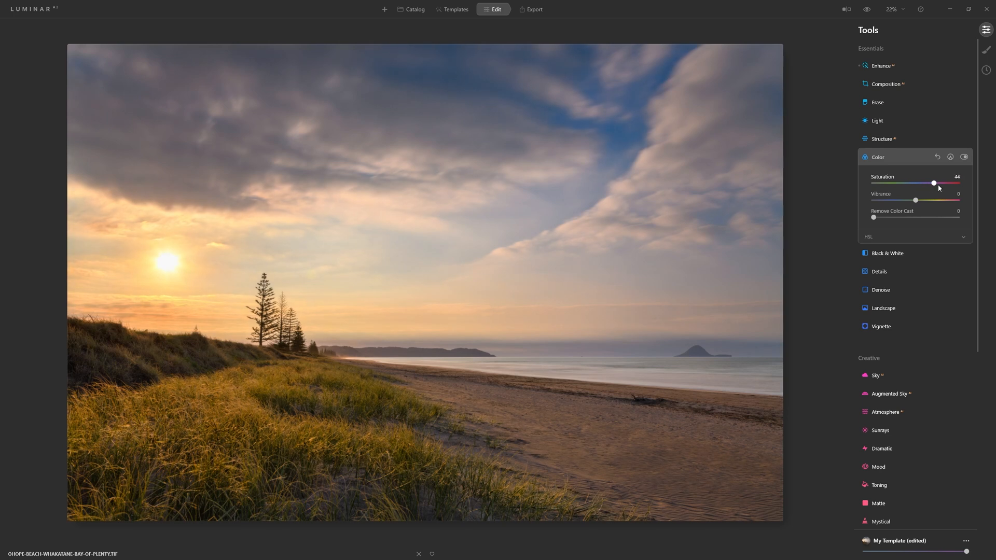
{"action": "left_click_drag", "start_coordinate": [934, 183], "coordinate": [935, 183]}
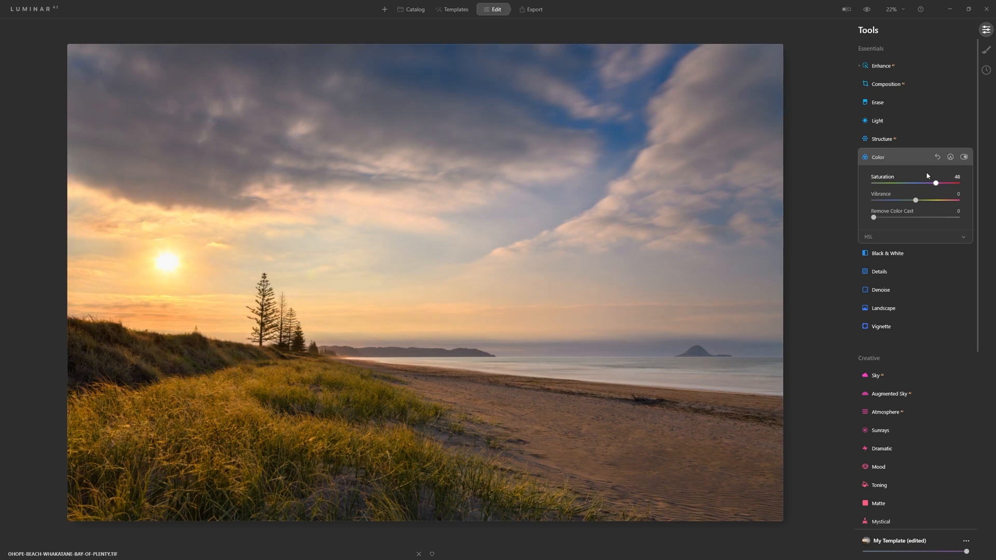
{"action": "left_click_drag", "start_coordinate": [934, 183], "coordinate": [956, 183]}
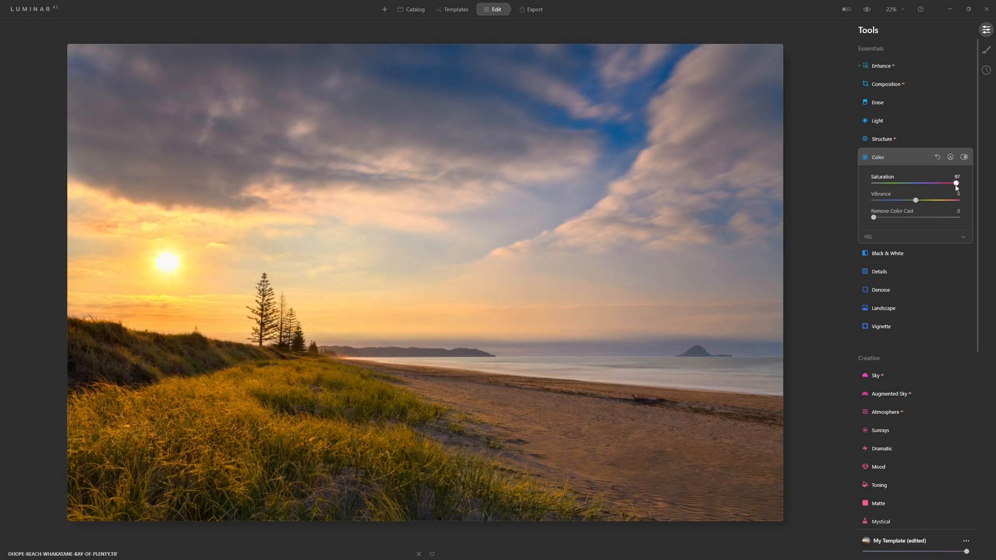
{"action": "left_click_drag", "start_coordinate": [955, 183], "coordinate": [896, 183]}
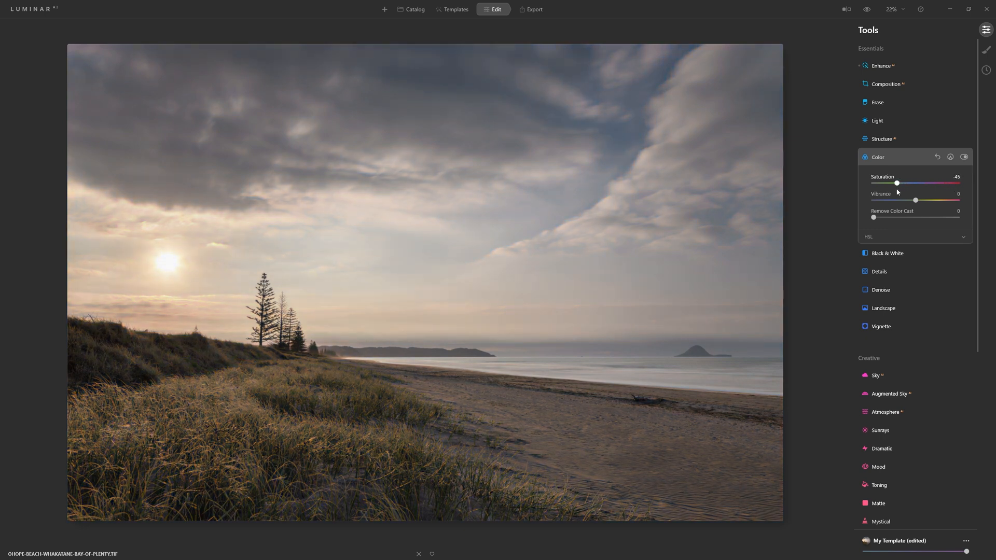
{"action": "left_click_drag", "start_coordinate": [896, 183], "coordinate": [902, 183]}
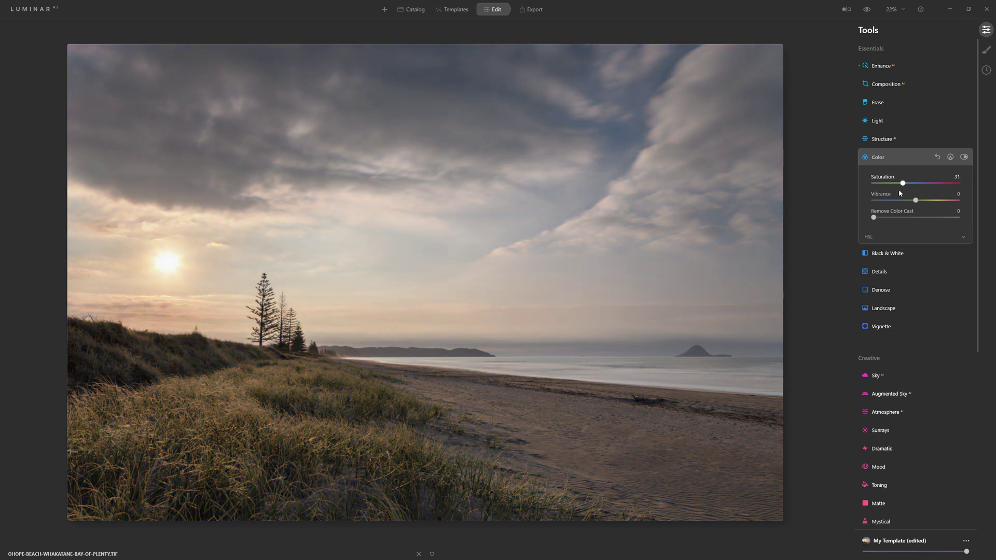
{"action": "left_click_drag", "start_coordinate": [902, 183], "coordinate": [872, 183]}
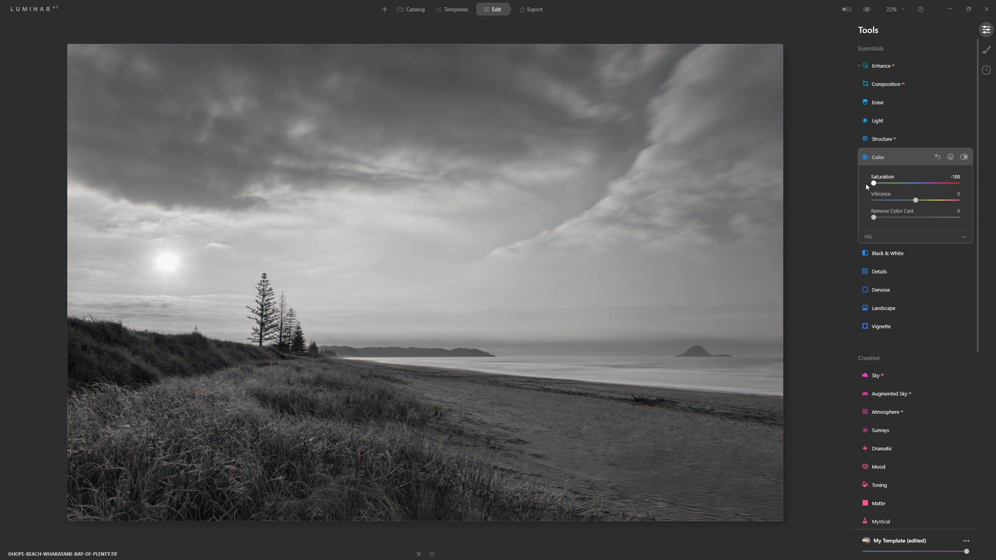
{"action": "left_click_drag", "start_coordinate": [874, 183], "coordinate": [896, 183]}
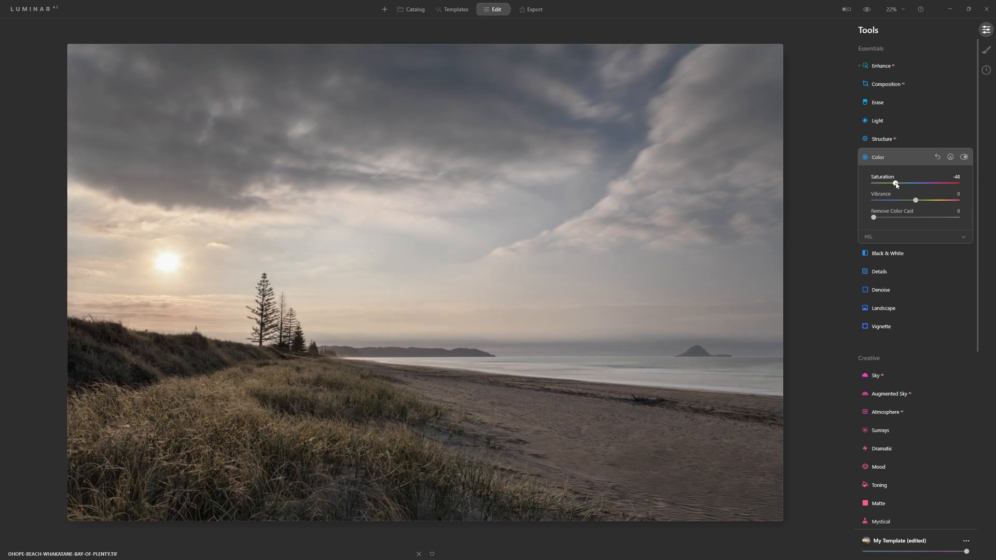
{"action": "left_click_drag", "start_coordinate": [895, 184], "coordinate": [900, 184]}
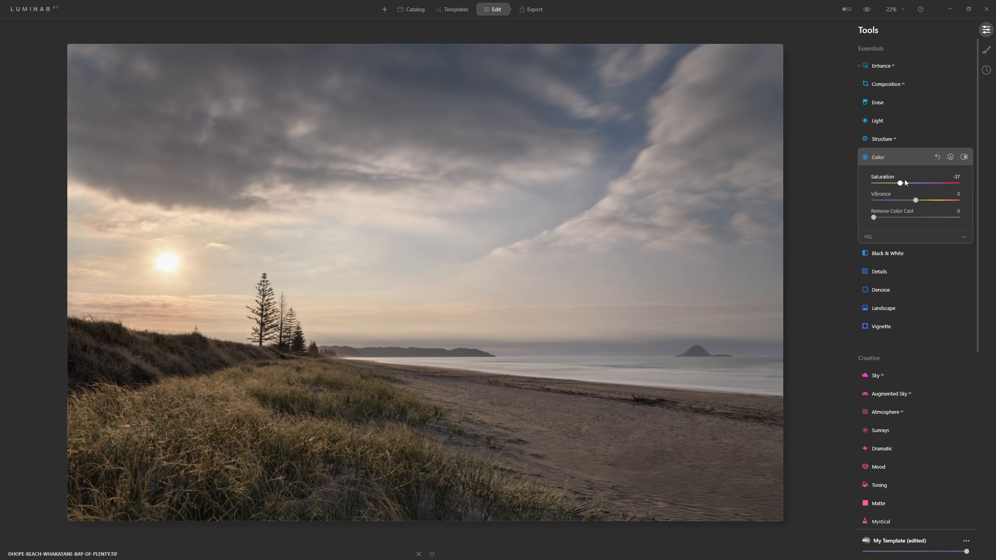
Step: Reset Saturation to 0 and swing Vibrance between extremes before returning it to 0
{"action": "left_click_drag", "start_coordinate": [900, 184], "coordinate": [916, 183]}
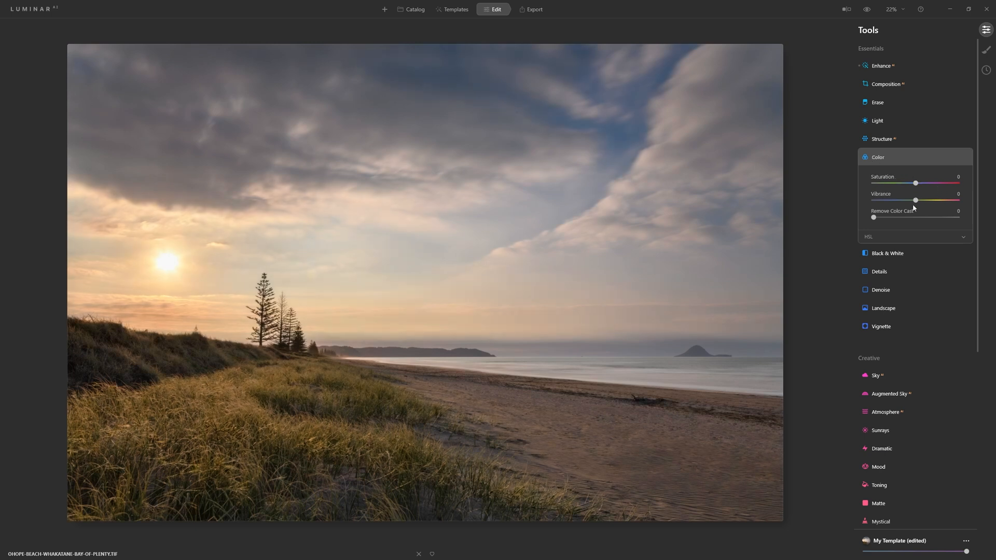
{"action": "left_click_drag", "start_coordinate": [915, 200], "coordinate": [957, 200]}
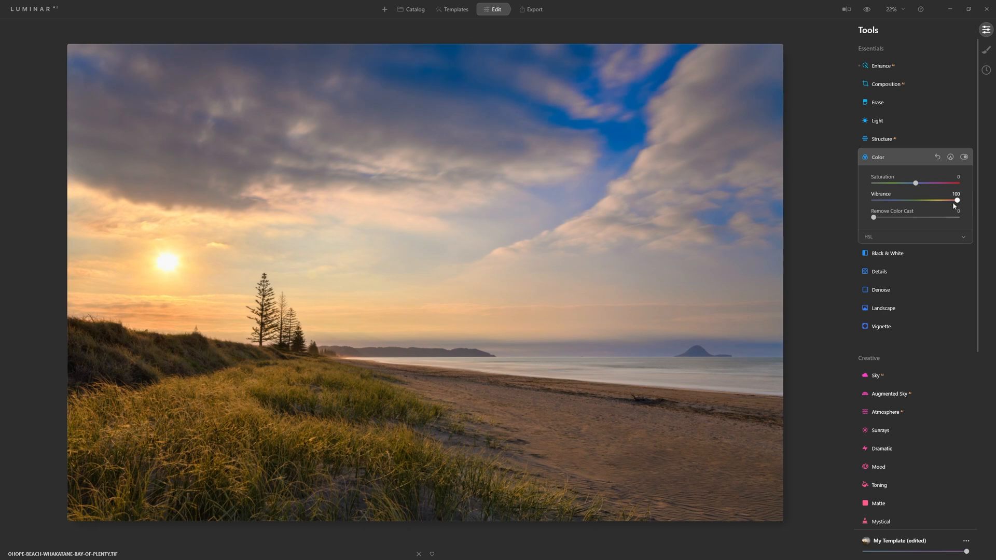
{"action": "left_click_drag", "start_coordinate": [957, 200], "coordinate": [882, 200]}
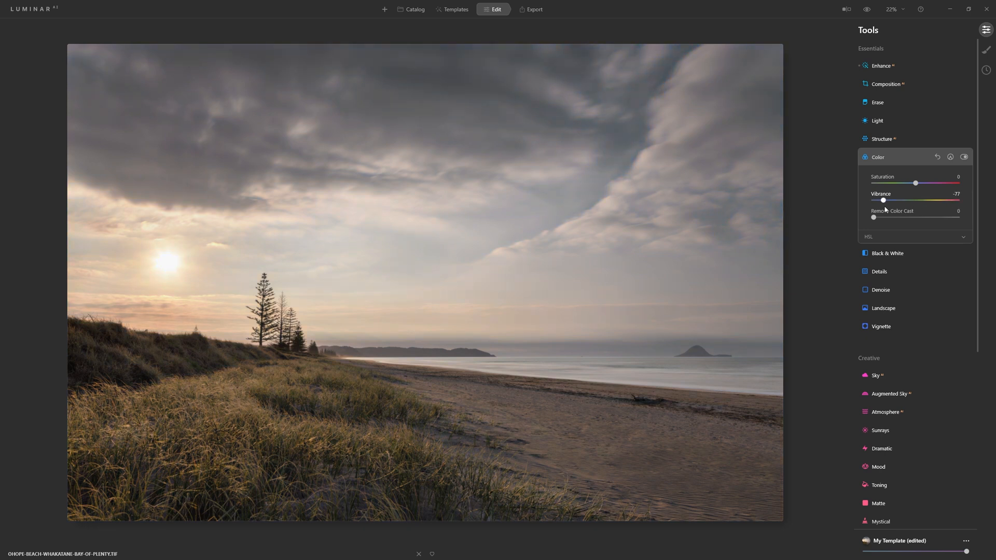
{"action": "left_click_drag", "start_coordinate": [883, 200], "coordinate": [917, 201]}
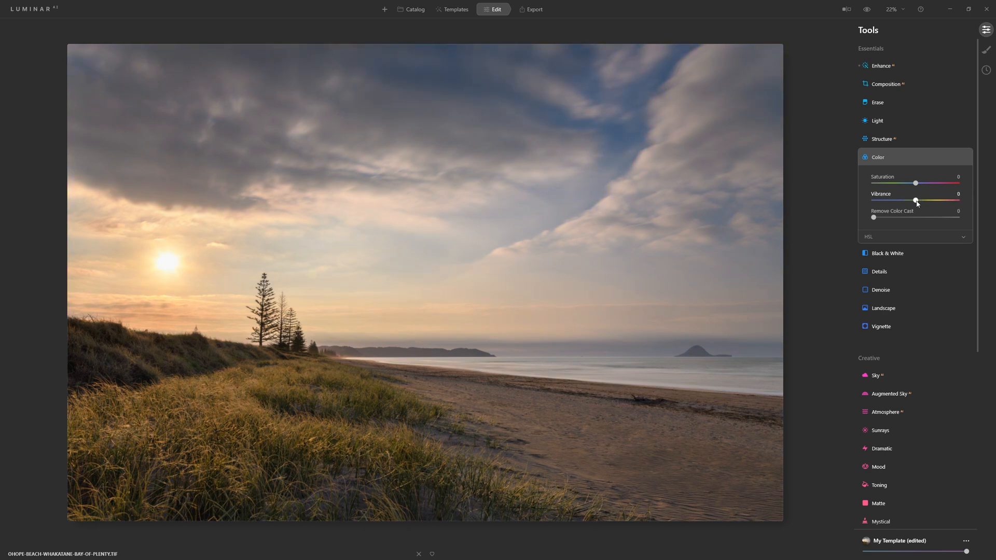
{"action": "left_click_drag", "start_coordinate": [915, 200], "coordinate": [922, 200]}
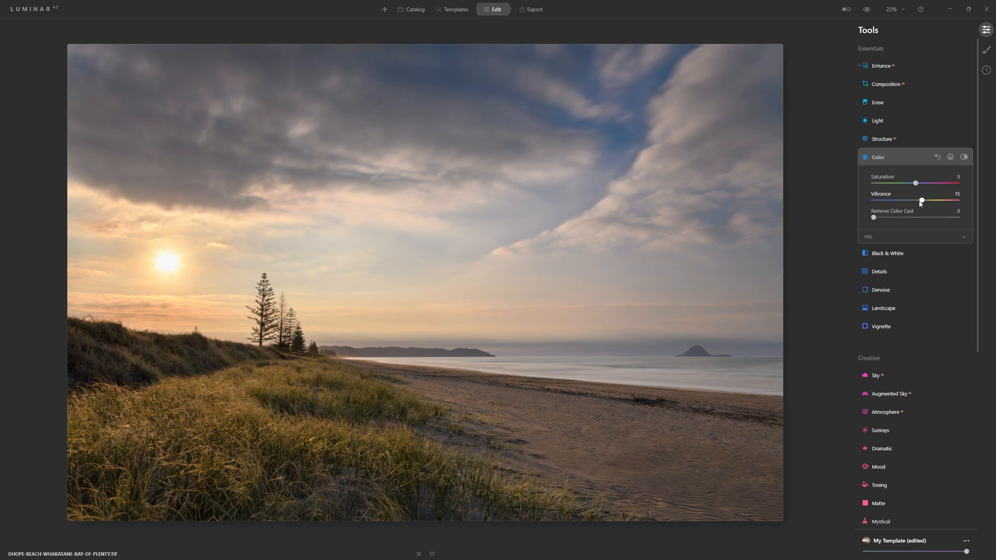
{"action": "left_click_drag", "start_coordinate": [921, 201], "coordinate": [925, 201]}
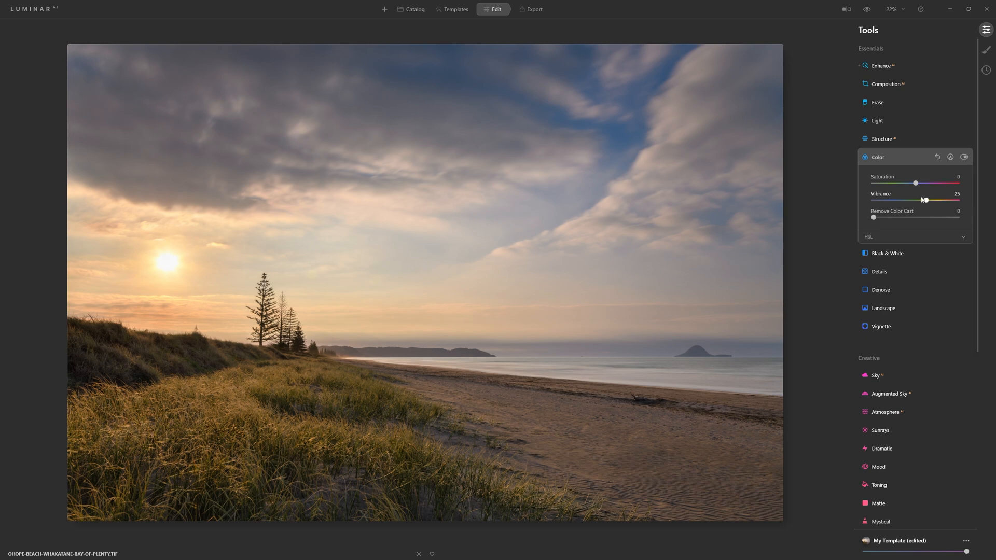
{"action": "mouse_move", "coordinate": [415, 278]}
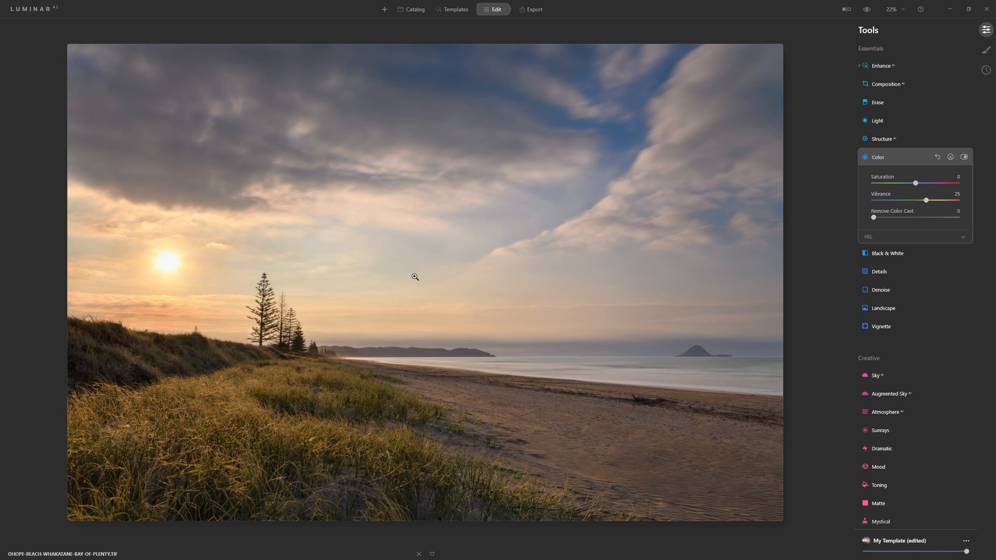
{"action": "mouse_move", "coordinate": [603, 261]}
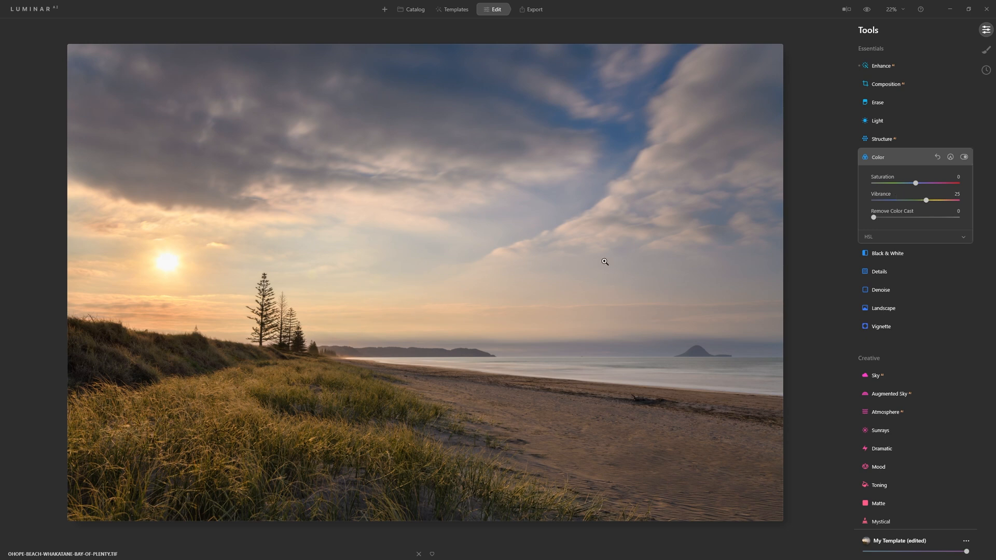
{"action": "left_click_drag", "start_coordinate": [926, 200], "coordinate": [916, 200]}
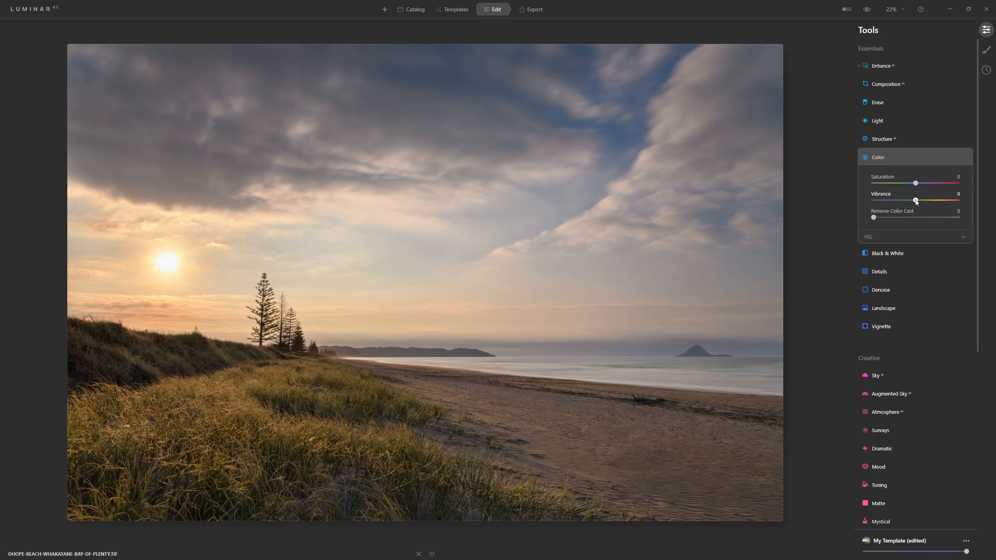
Step: Raise Vibrance to 50 for golden grass and a bluer sky
{"action": "left_click_drag", "start_coordinate": [915, 200], "coordinate": [932, 200]}
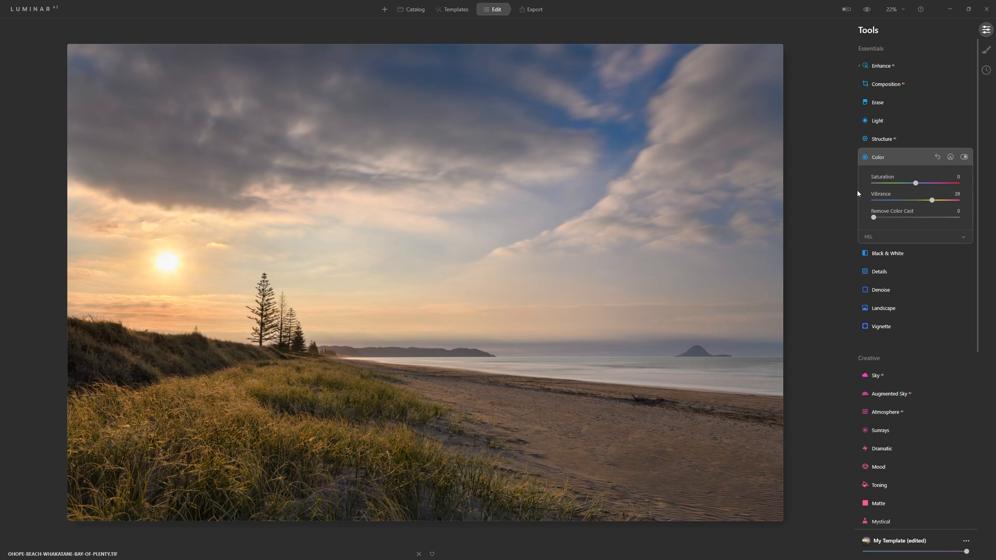
{"action": "left_click_drag", "start_coordinate": [931, 200], "coordinate": [933, 200]}
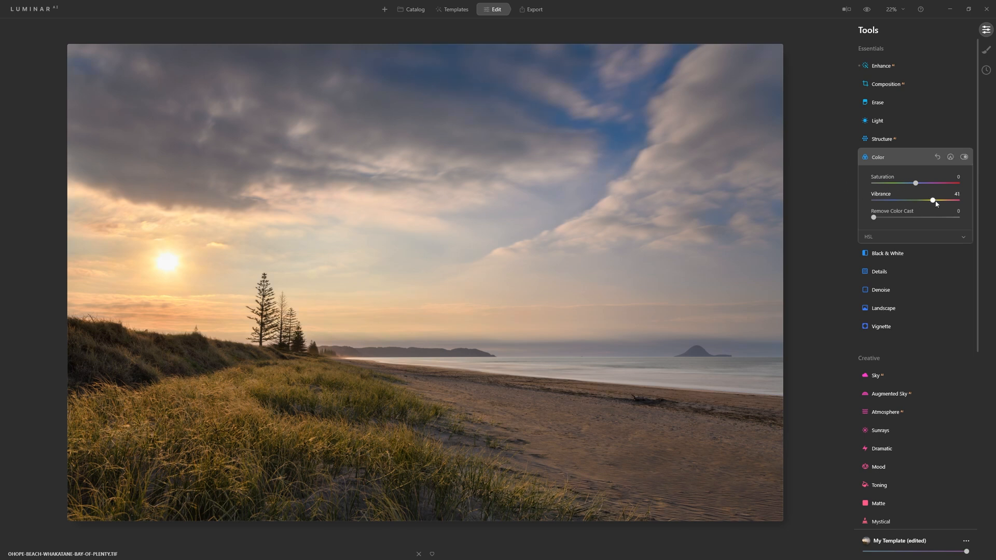
{"action": "left_click_drag", "start_coordinate": [933, 200], "coordinate": [936, 200]}
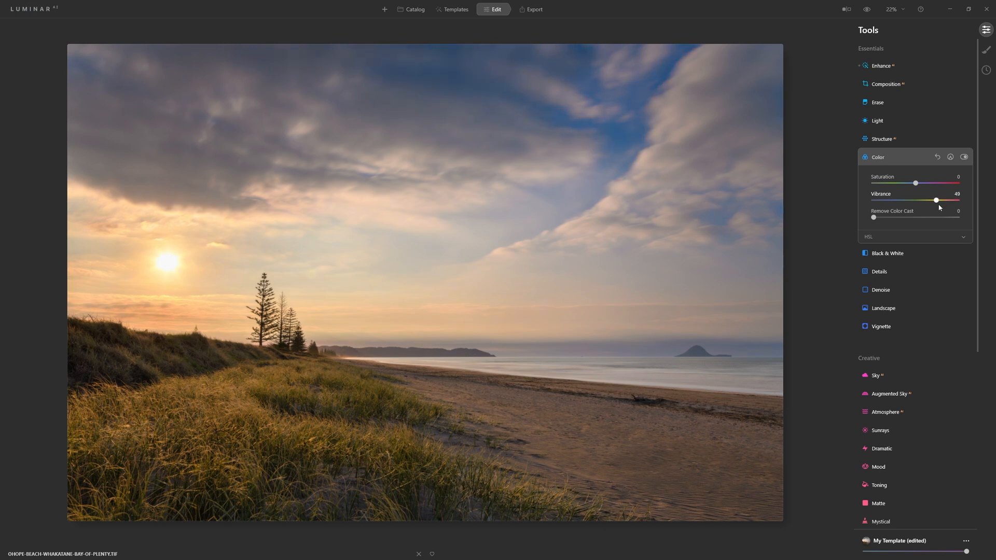
{"action": "left_click_drag", "start_coordinate": [934, 200], "coordinate": [937, 200]}
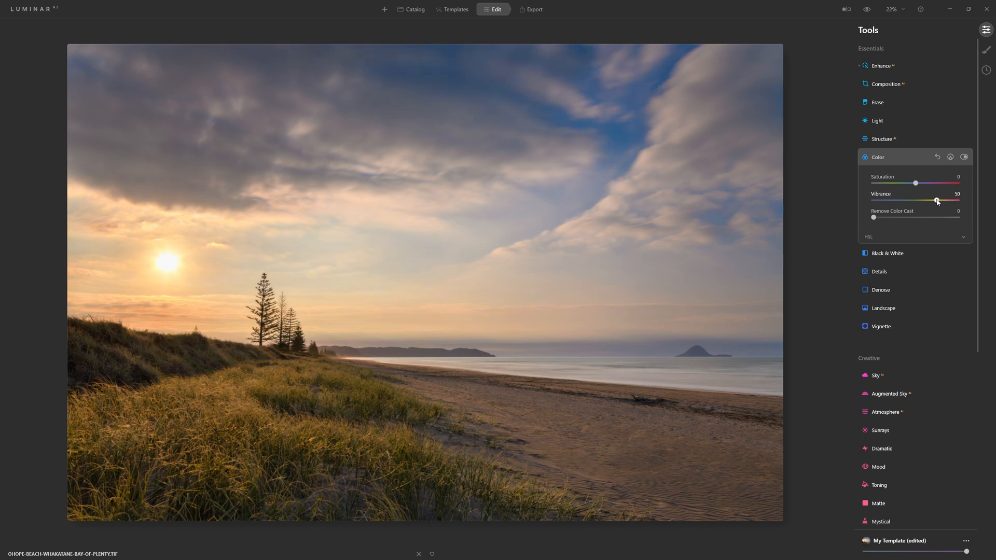
Step: Reset Vibrance to 0, compare Remove Color Cast strengths, and return it to 0
{"action": "left_click_drag", "start_coordinate": [937, 200], "coordinate": [916, 200]}
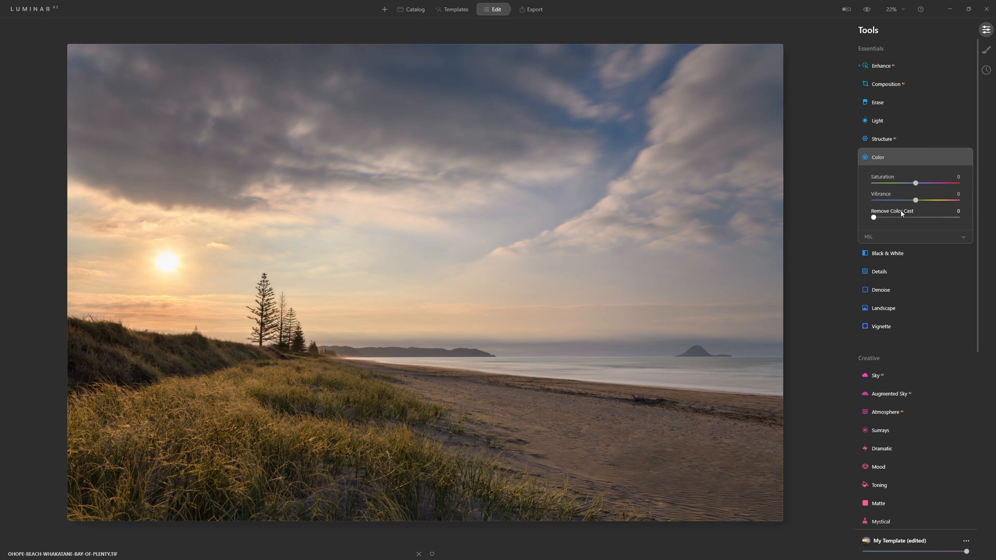
{"action": "left_click_drag", "start_coordinate": [874, 218], "coordinate": [897, 218]}
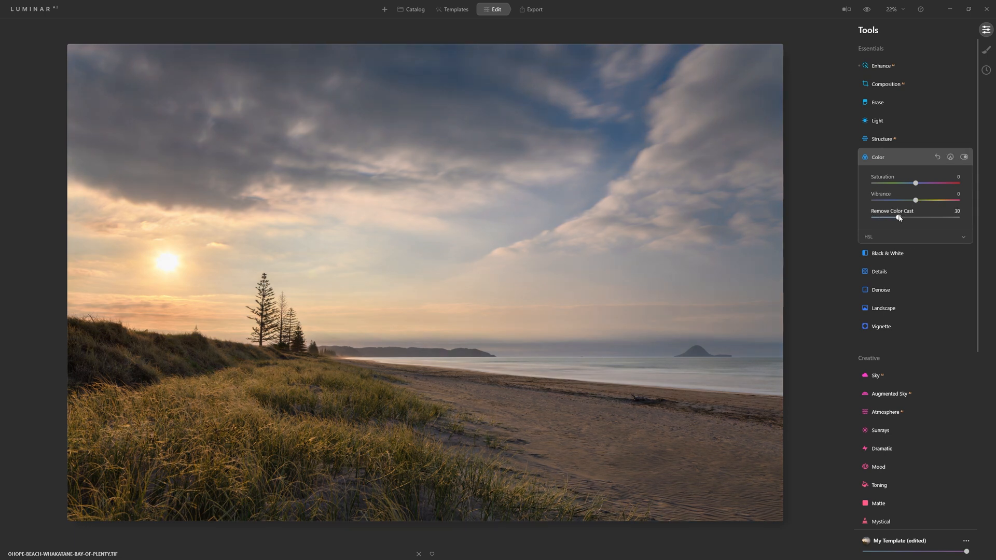
{"action": "left_click_drag", "start_coordinate": [915, 217], "coordinate": [957, 217]}
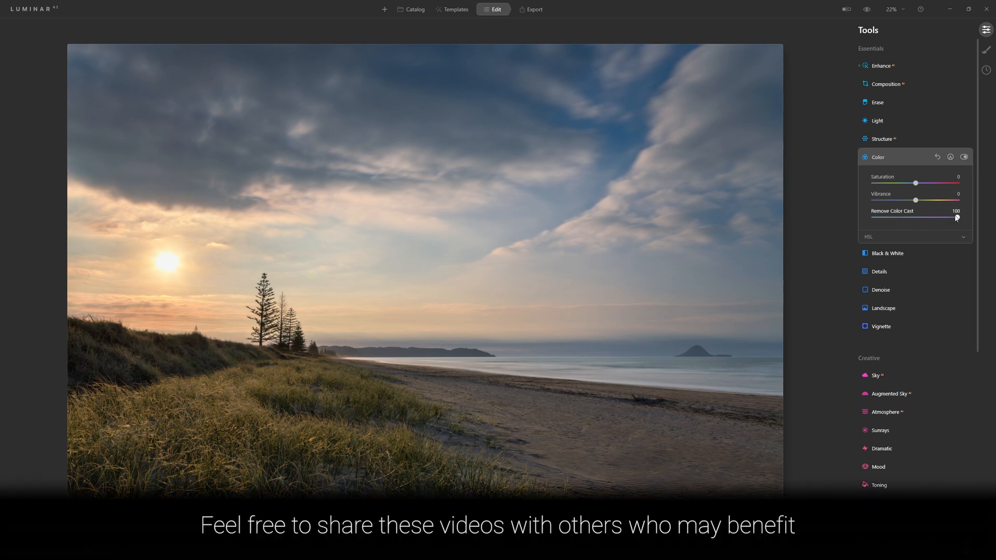
{"action": "left_click_drag", "start_coordinate": [956, 217], "coordinate": [887, 217]}
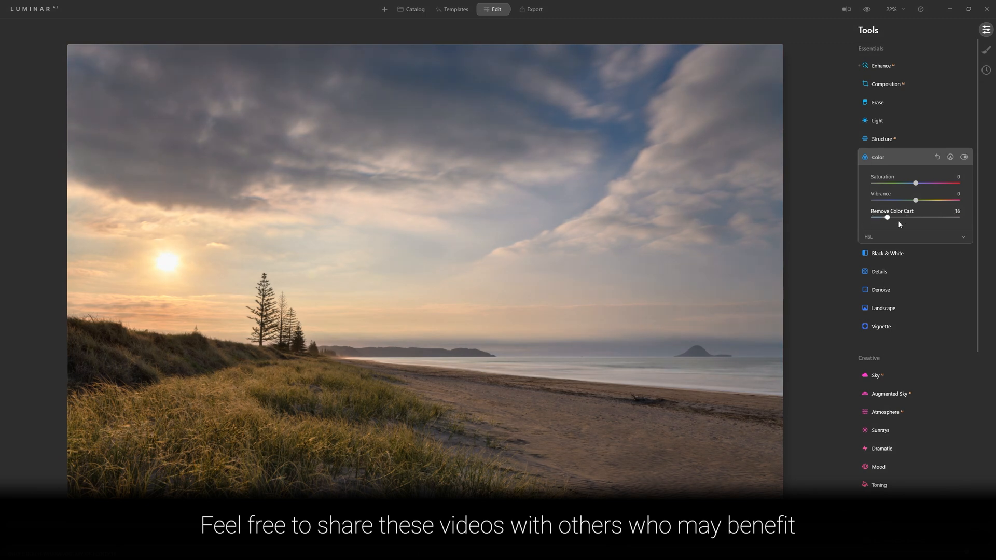
{"action": "left_click_drag", "start_coordinate": [888, 218], "coordinate": [949, 218]}
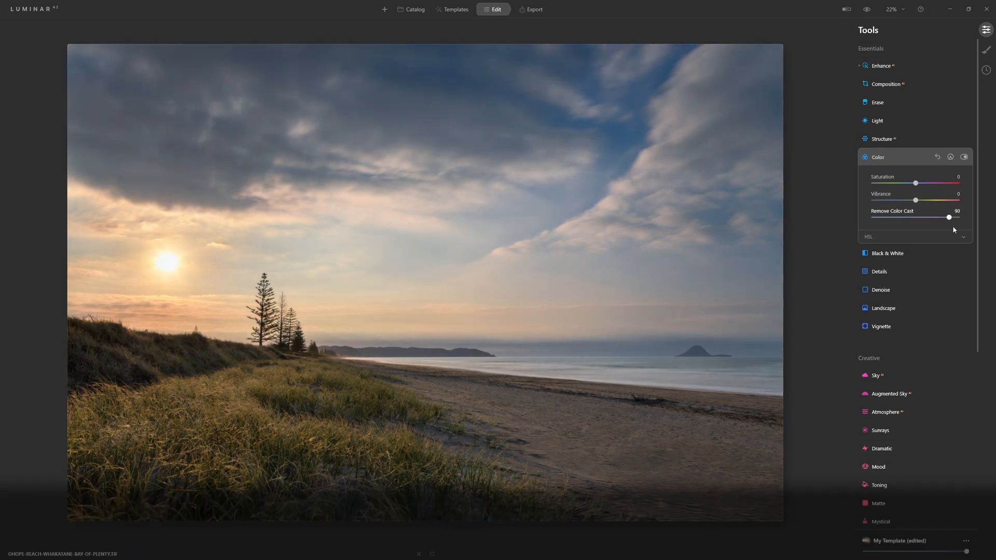
{"action": "left_click_drag", "start_coordinate": [948, 218], "coordinate": [937, 218]}
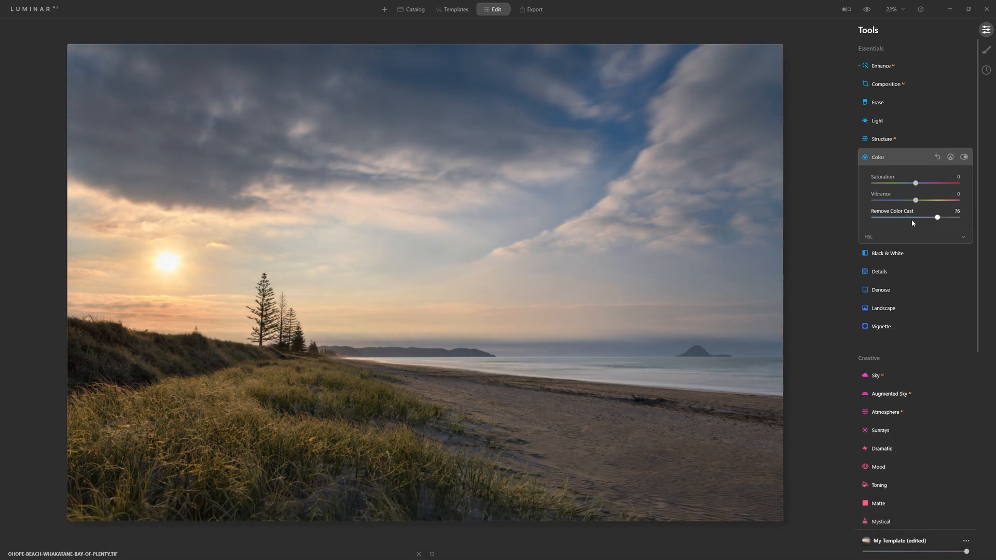
{"action": "left_click_drag", "start_coordinate": [937, 217], "coordinate": [925, 218]}
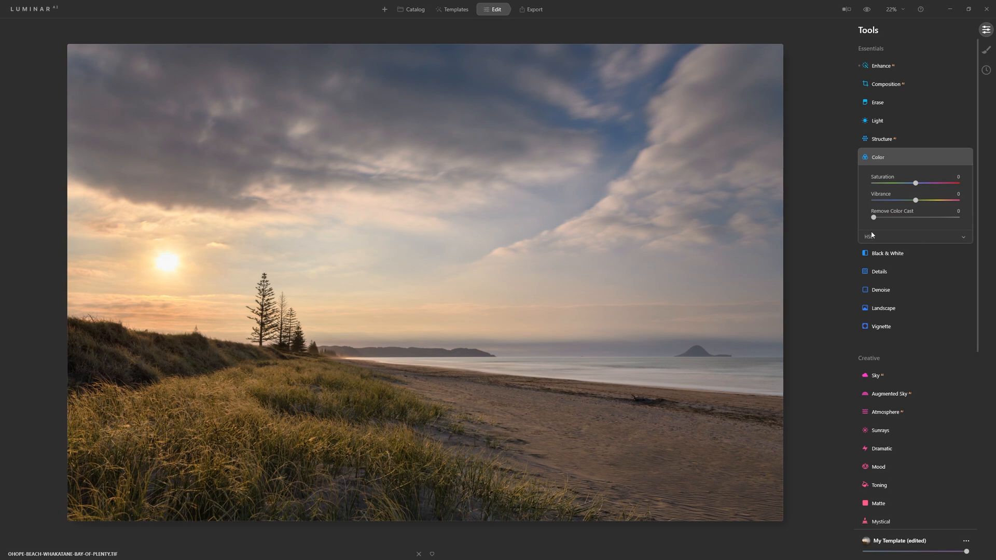
Step: Show HSL hue controls, swing the Blue hue to -100 and +100, then set 14
{"action": "left_click", "coordinate": [915, 236]}
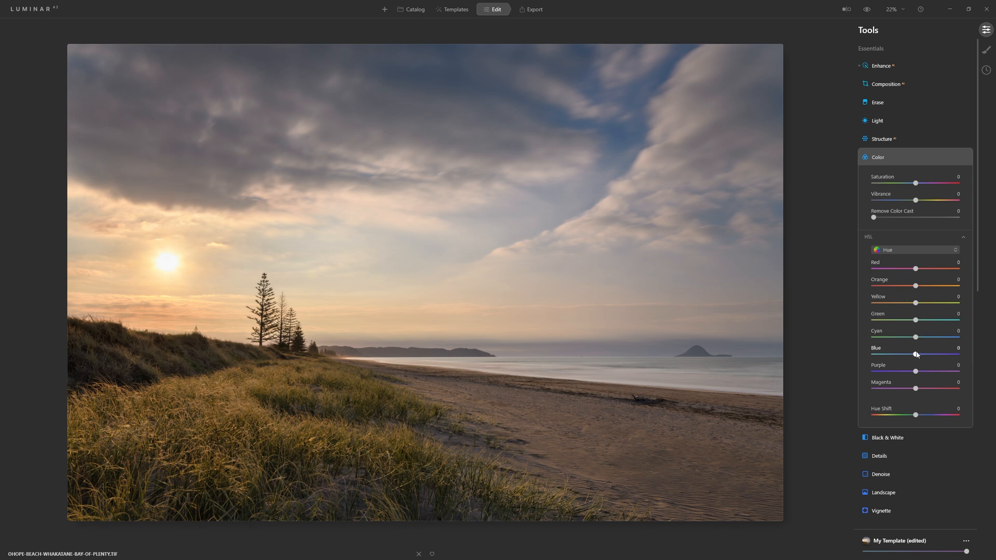
{"action": "left_click_drag", "start_coordinate": [915, 354], "coordinate": [873, 353]}
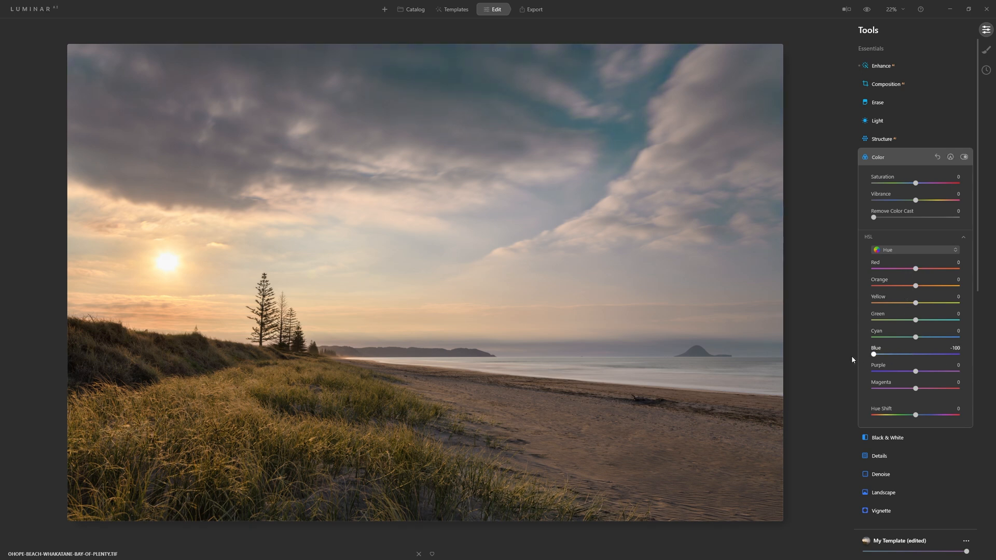
{"action": "mouse_move", "coordinate": [874, 355]}
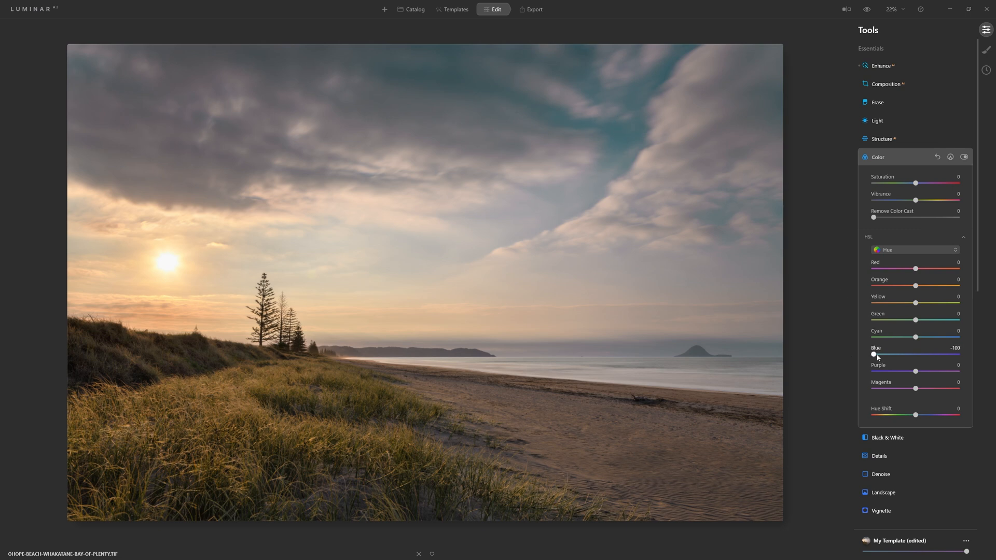
{"action": "left_click_drag", "start_coordinate": [874, 355], "coordinate": [958, 355]}
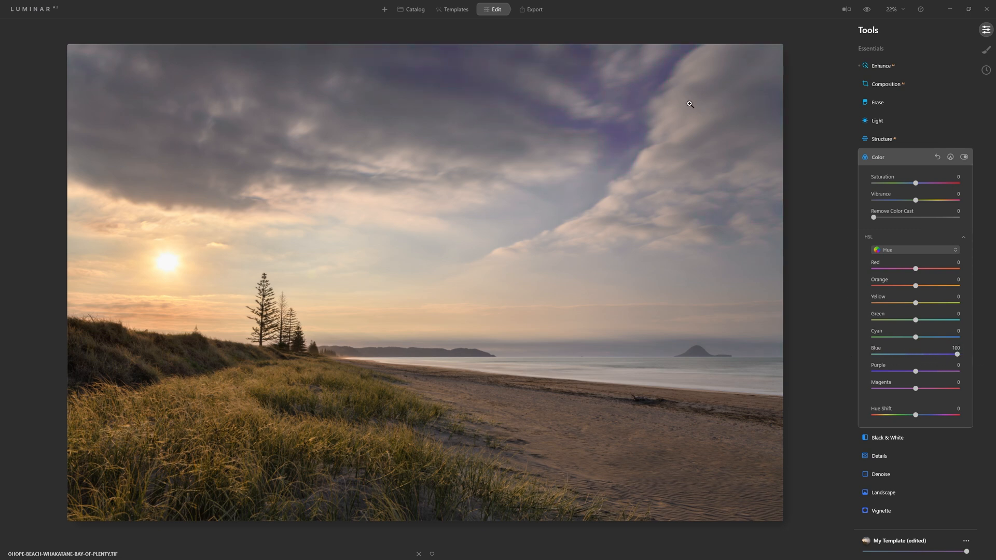
{"action": "left_click_drag", "start_coordinate": [956, 354], "coordinate": [915, 354]}
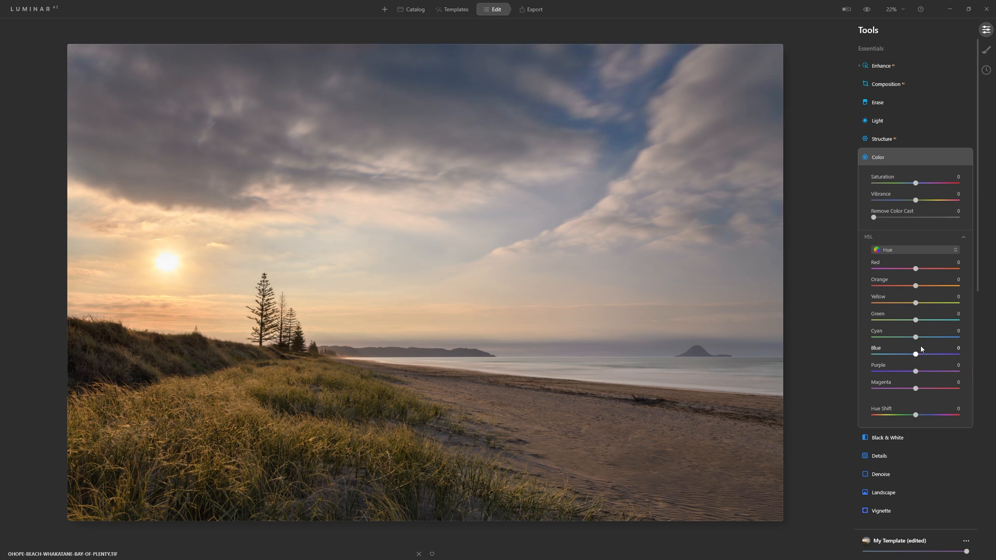
{"action": "left_click_drag", "start_coordinate": [915, 355], "coordinate": [921, 355]}
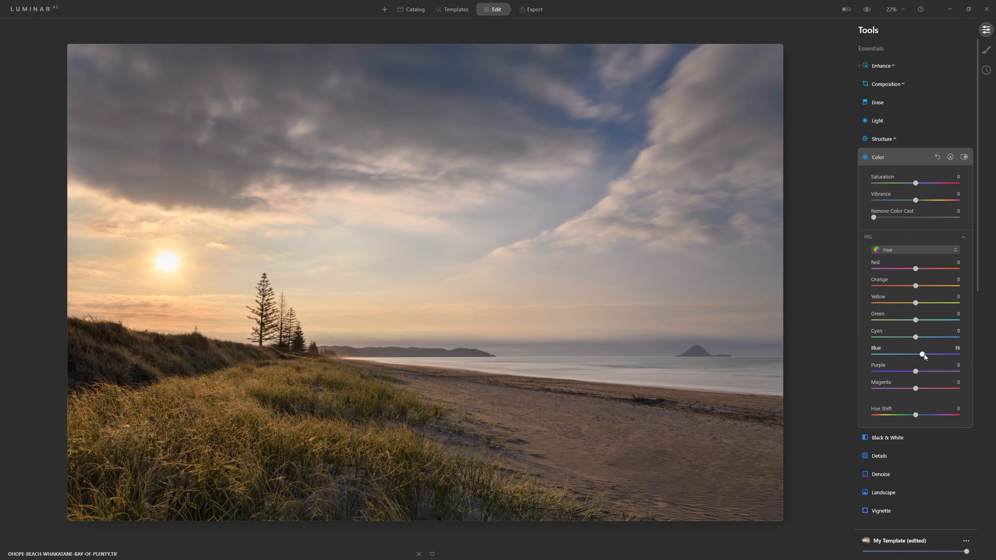
{"action": "left_click_drag", "start_coordinate": [922, 354], "coordinate": [920, 354]}
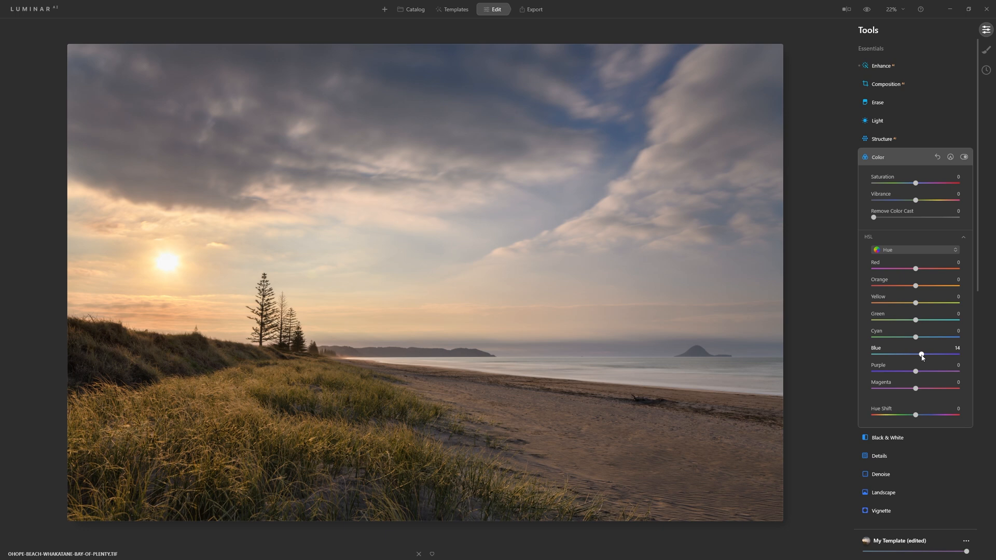
Step: Switch HSL to Saturation mode and briefly test the overall Saturation slider
{"action": "left_click", "coordinate": [914, 249]}
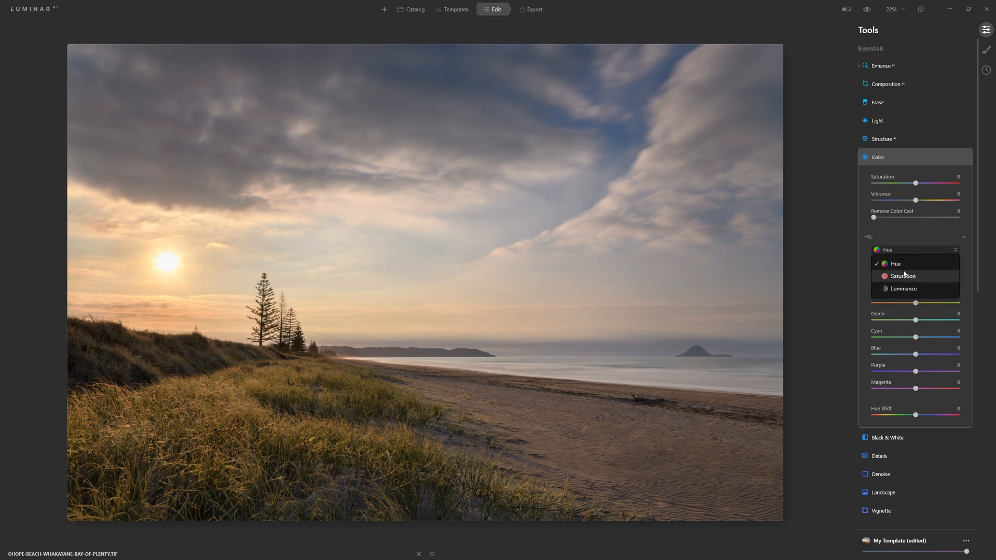
{"action": "left_click", "coordinate": [903, 276]}
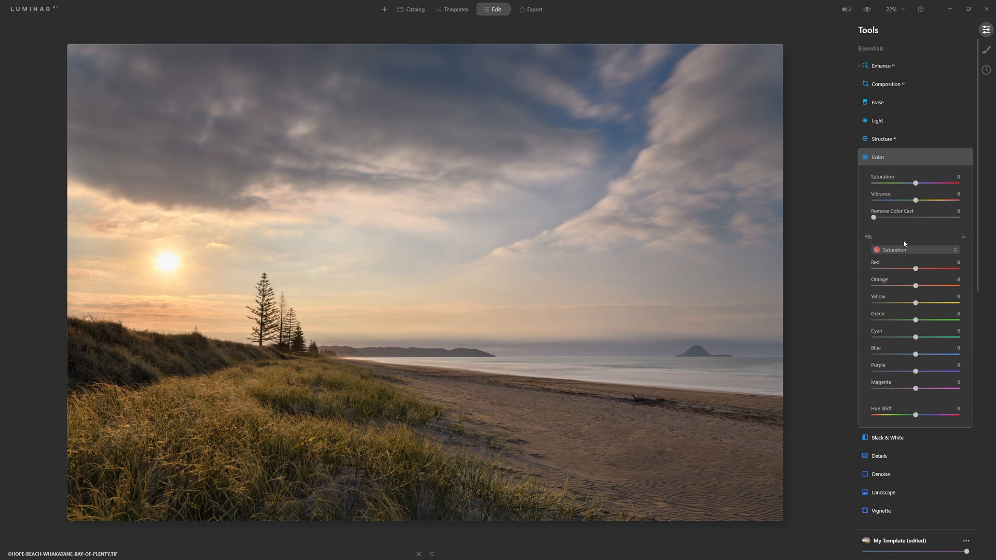
{"action": "left_click_drag", "start_coordinate": [915, 183], "coordinate": [919, 183]}
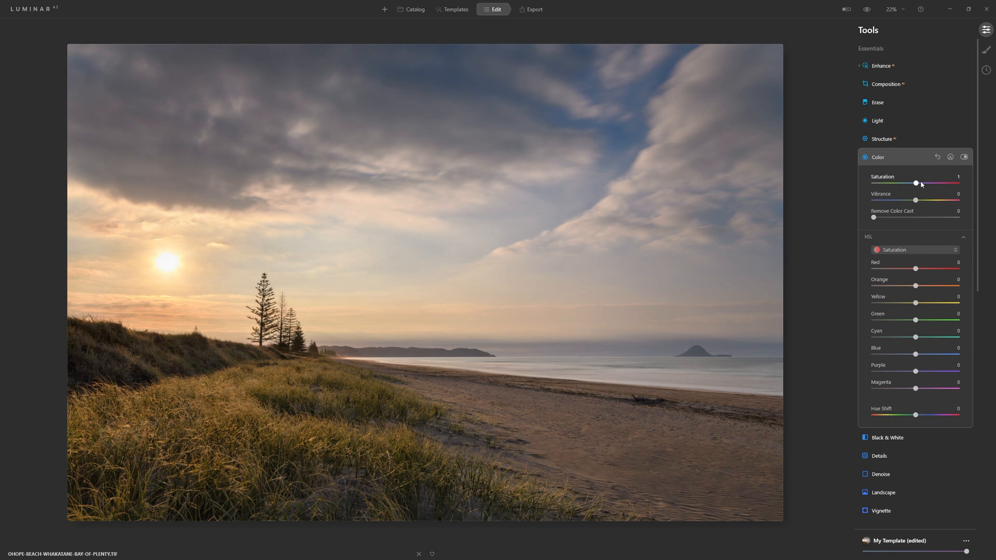
{"action": "left_click_drag", "start_coordinate": [916, 184], "coordinate": [914, 184]}
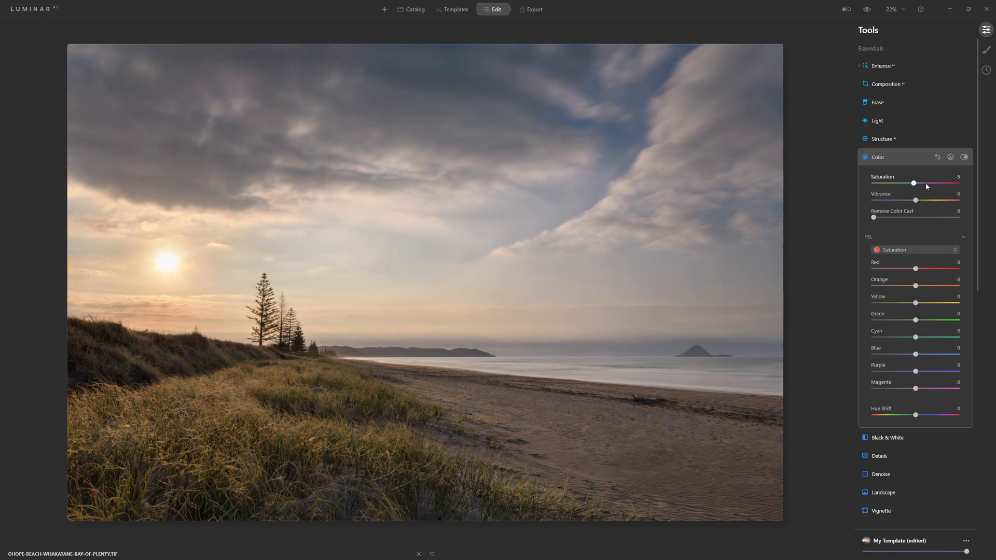
{"action": "left_click_drag", "start_coordinate": [913, 183], "coordinate": [933, 183]}
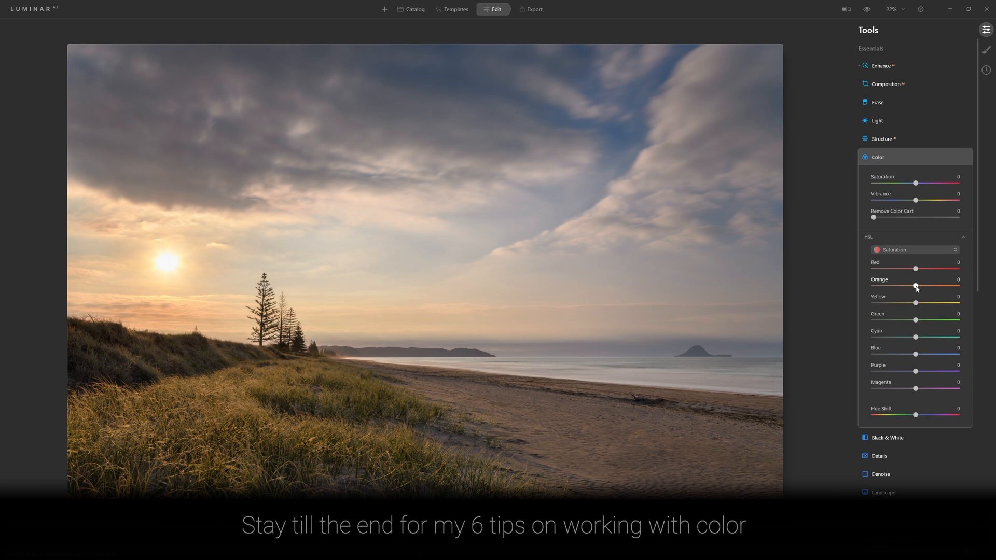
Step: Set Blue saturation to 9 after maxing it, and raise Orange saturation to 71
{"action": "left_click_drag", "start_coordinate": [915, 354], "coordinate": [941, 354]}
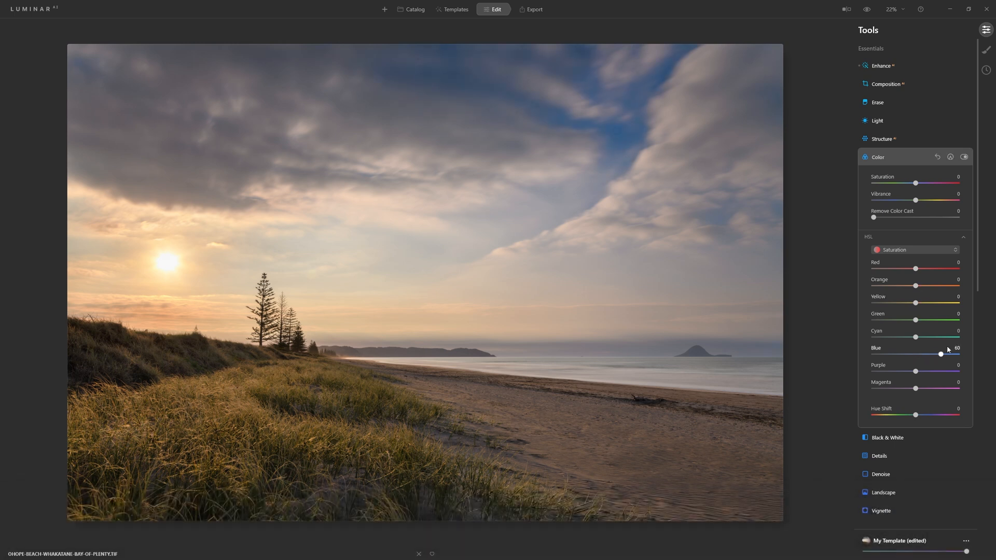
{"action": "left_click_drag", "start_coordinate": [940, 354], "coordinate": [958, 354]}
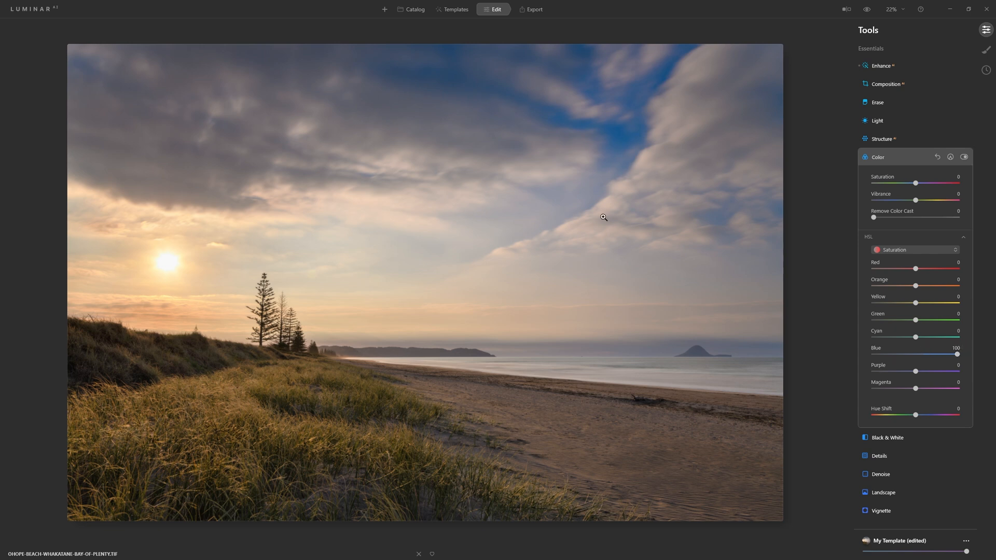
{"action": "mouse_move", "coordinate": [510, 121]}
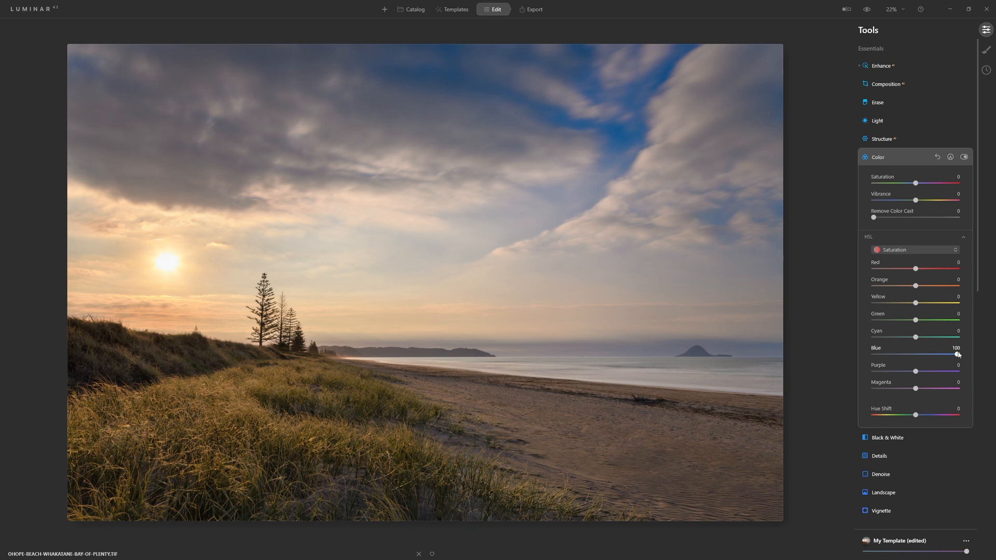
{"action": "left_click_drag", "start_coordinate": [958, 354], "coordinate": [933, 354]}
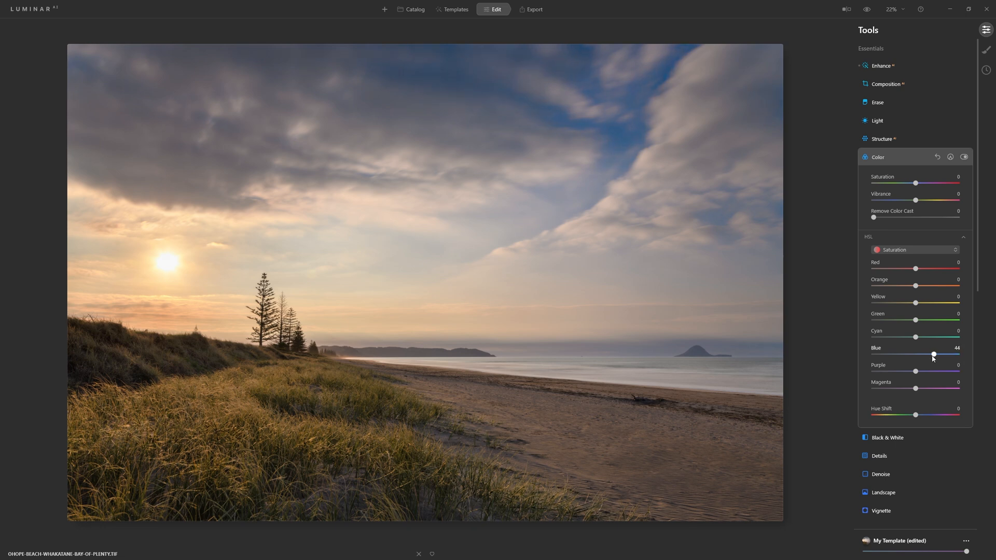
{"action": "left_click_drag", "start_coordinate": [932, 354], "coordinate": [924, 353]}
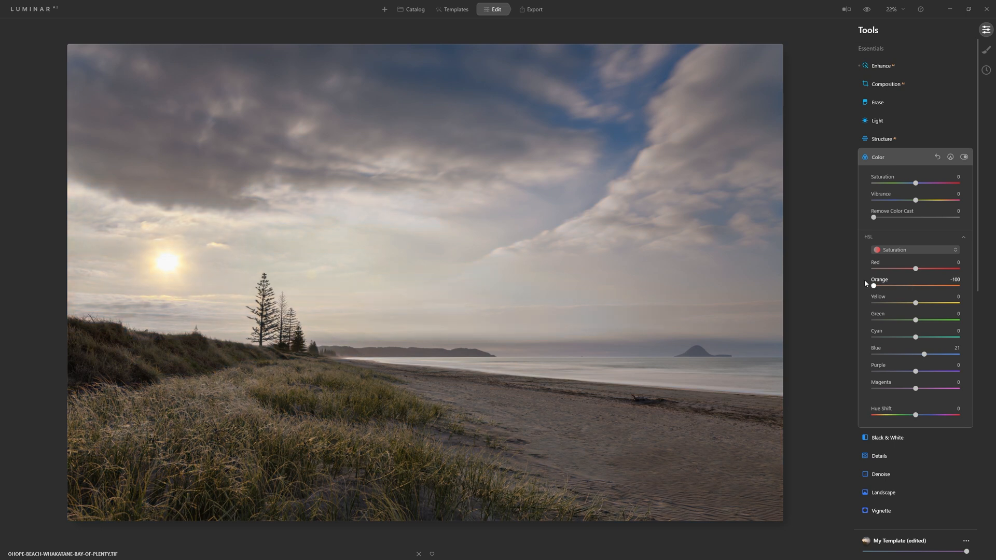
{"action": "left_click_drag", "start_coordinate": [874, 285], "coordinate": [958, 285]}
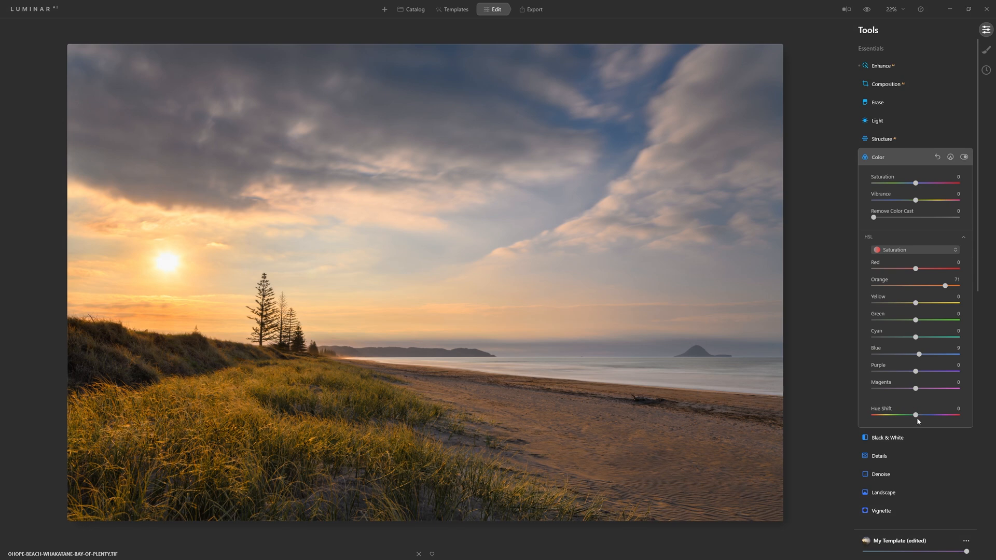
Step: Swing Hue Shift through blue and green casts, then settle at -10
{"action": "left_click_drag", "start_coordinate": [916, 415], "coordinate": [912, 415]}
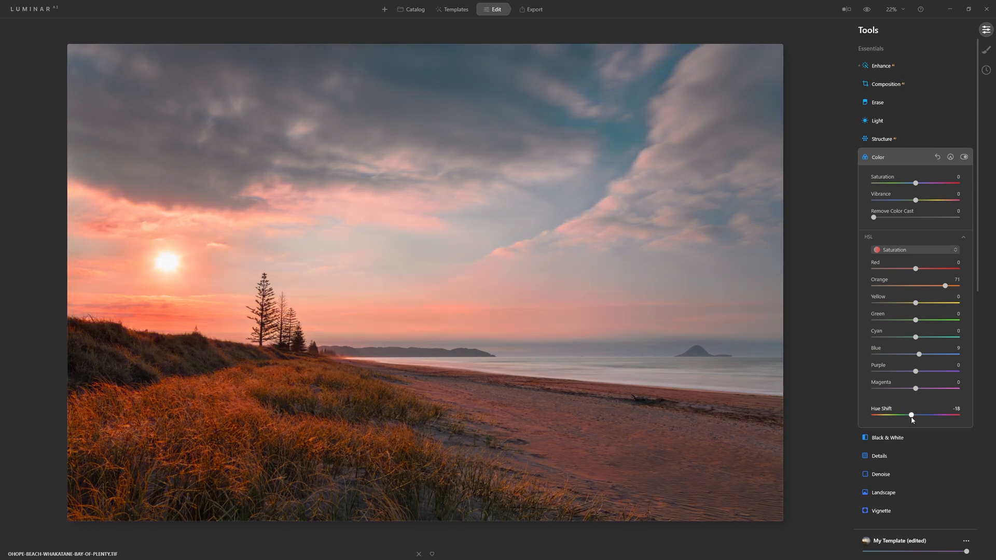
{"action": "left_click_drag", "start_coordinate": [912, 415], "coordinate": [908, 415]}
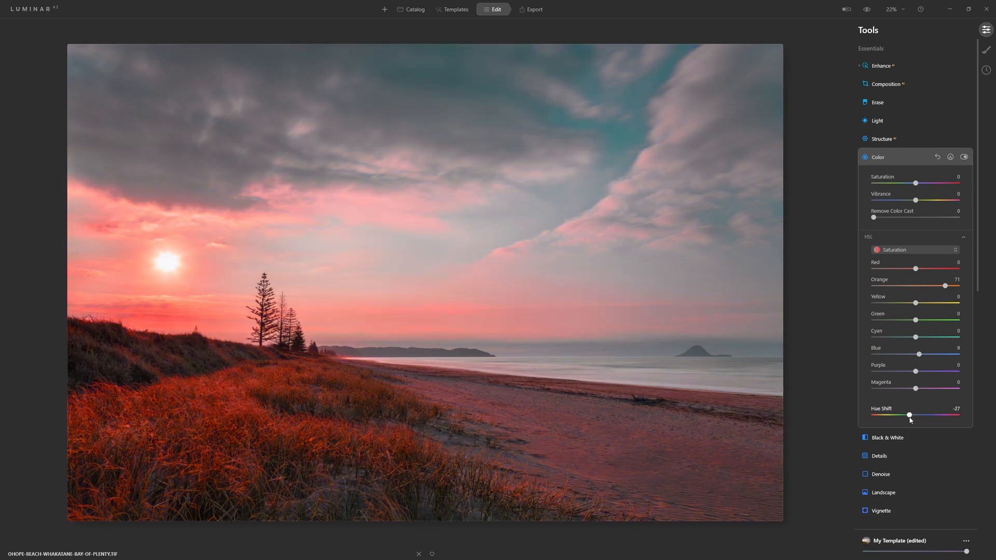
{"action": "left_click_drag", "start_coordinate": [908, 415], "coordinate": [877, 415]}
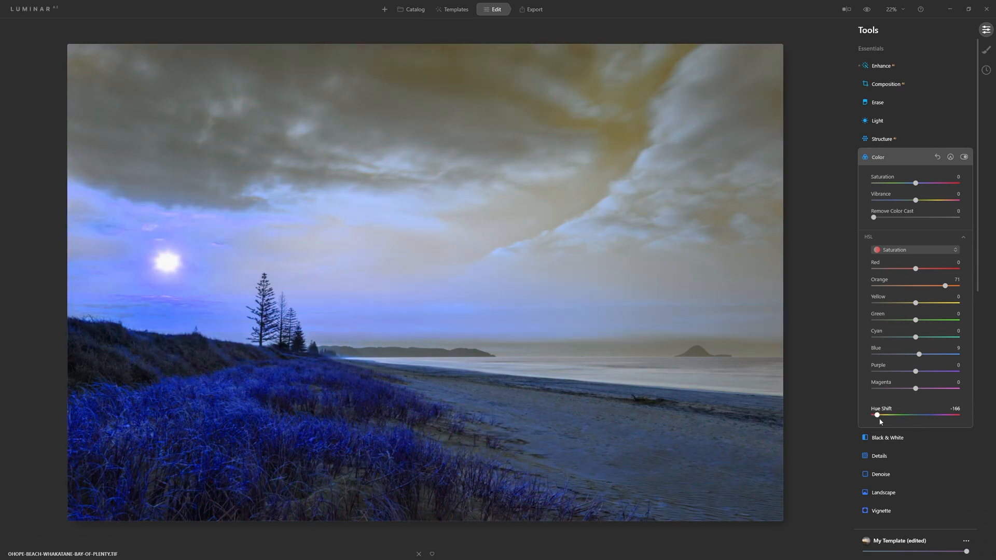
{"action": "left_click_drag", "start_coordinate": [877, 415], "coordinate": [941, 415]}
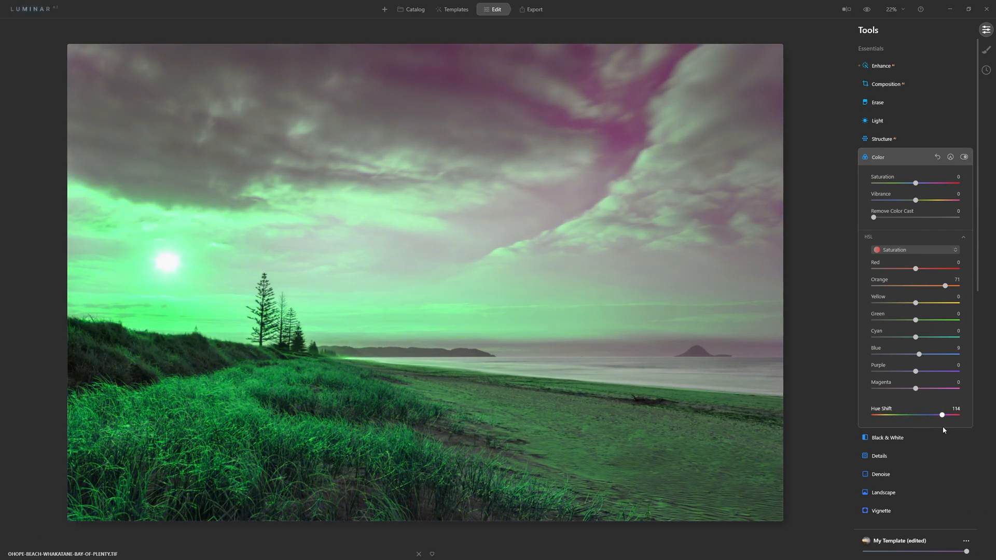
{"action": "left_click_drag", "start_coordinate": [942, 415], "coordinate": [951, 415]}
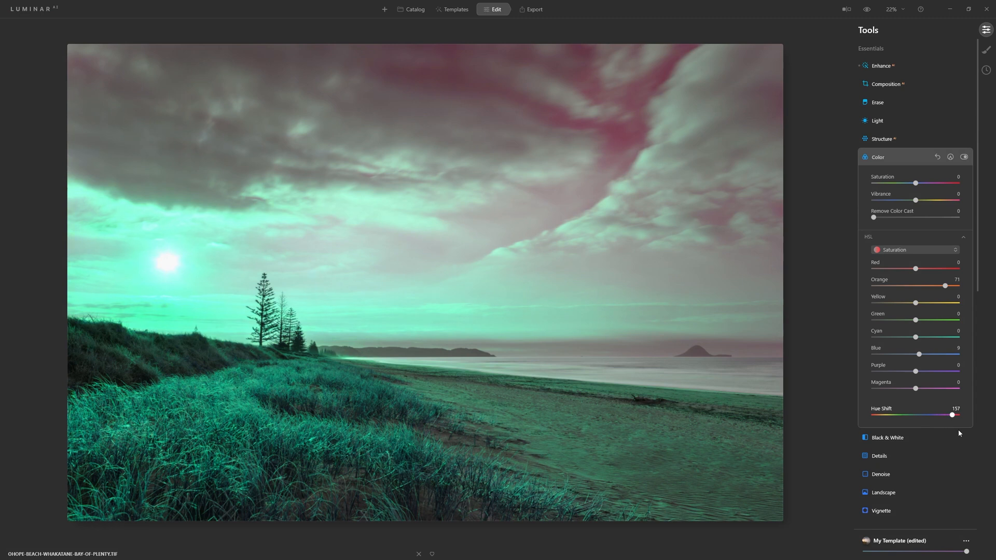
{"action": "left_click_drag", "start_coordinate": [952, 415], "coordinate": [913, 415]}
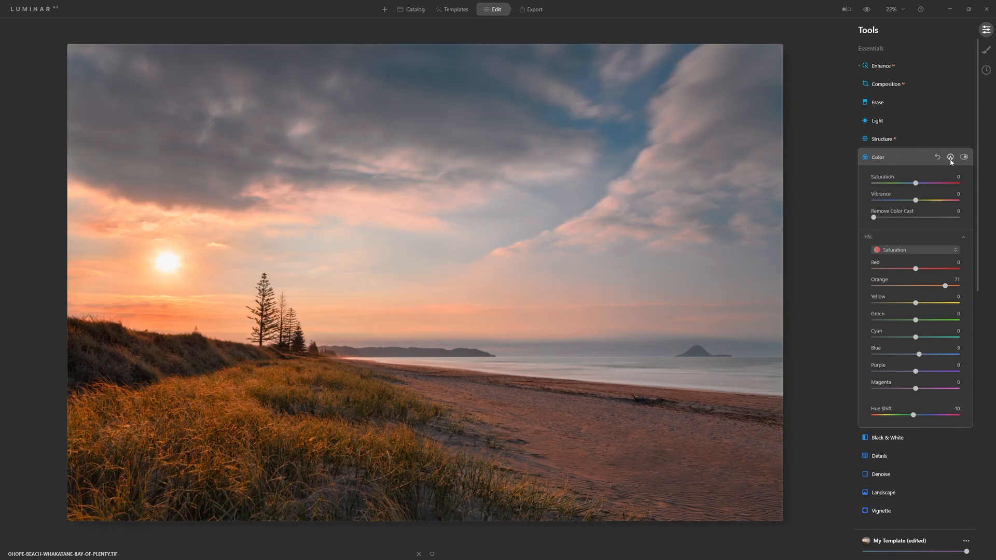
{"action": "mouse_move", "coordinate": [950, 160]}
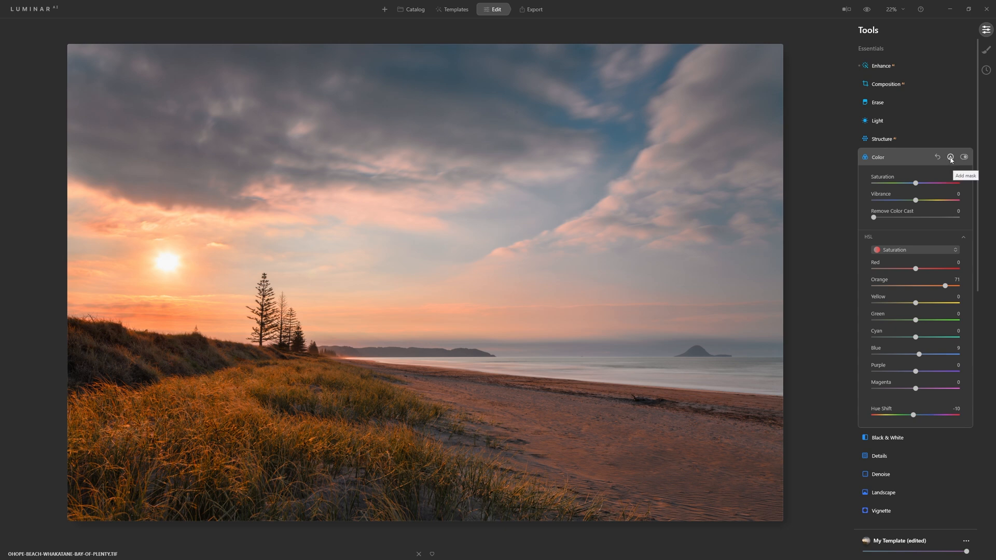
Step: Paint a Color mask on the beach and grass, delete it, reset Color, and collapse it
{"action": "left_click", "coordinate": [951, 156]}
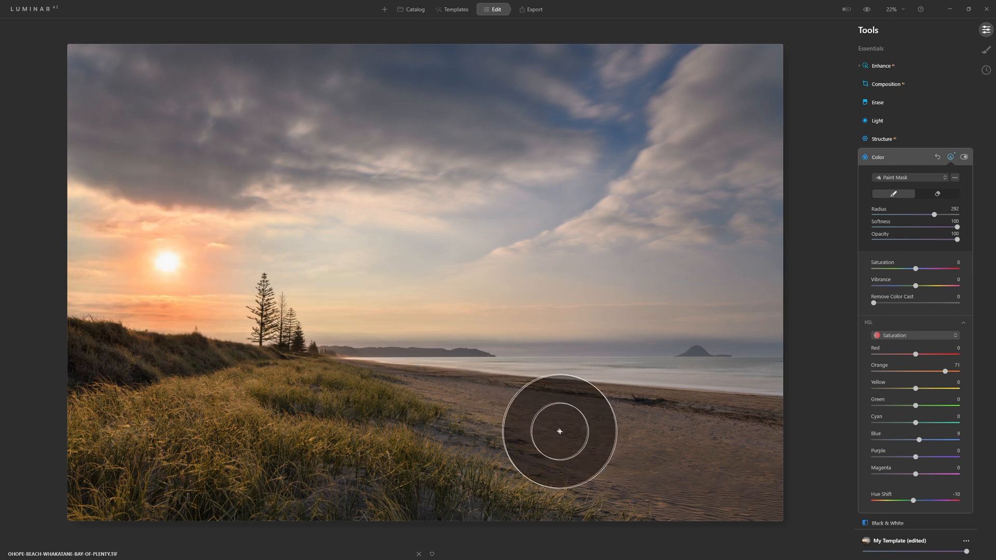
{"action": "left_click_drag", "start_coordinate": [560, 432], "coordinate": [203, 384]}
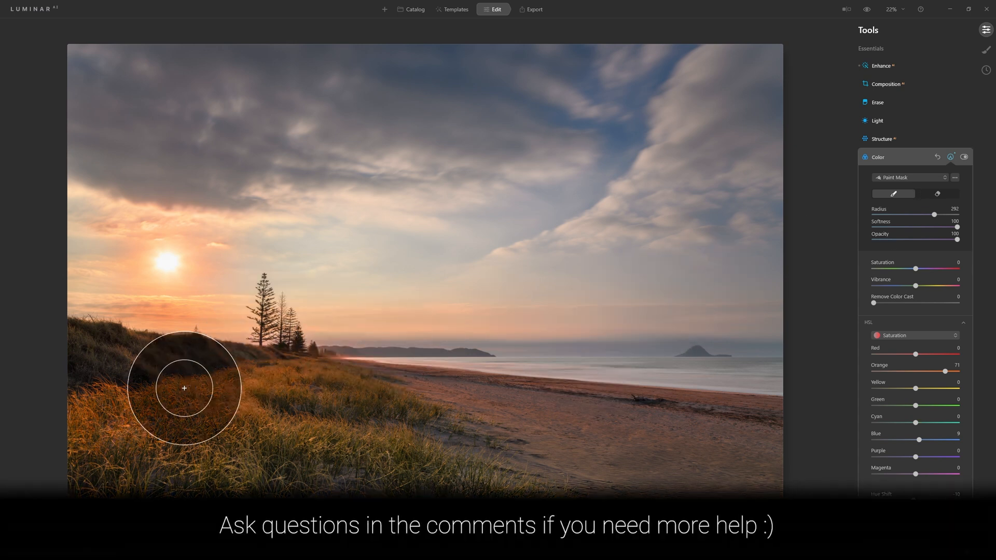
{"action": "mouse_move", "coordinate": [195, 241]}
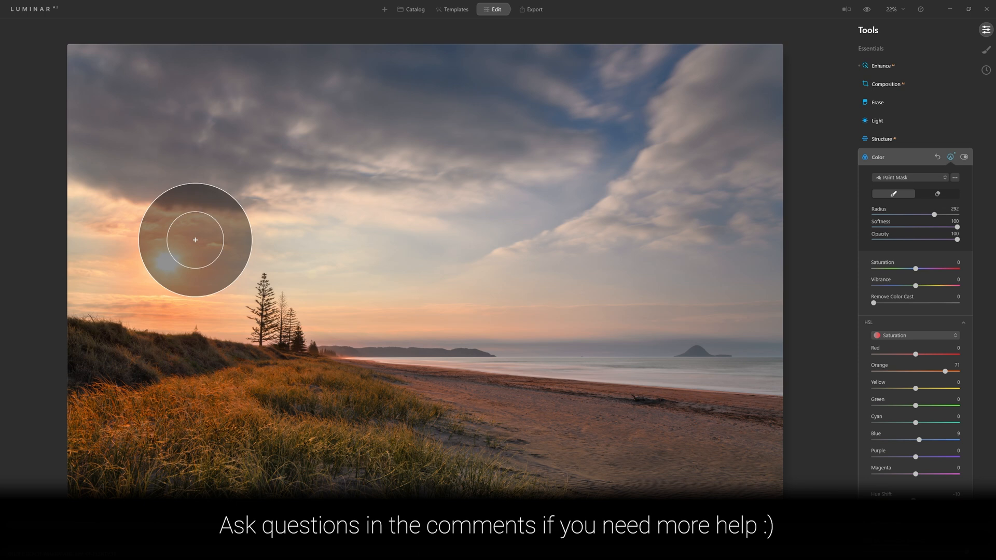
{"action": "mouse_move", "coordinate": [360, 182]}
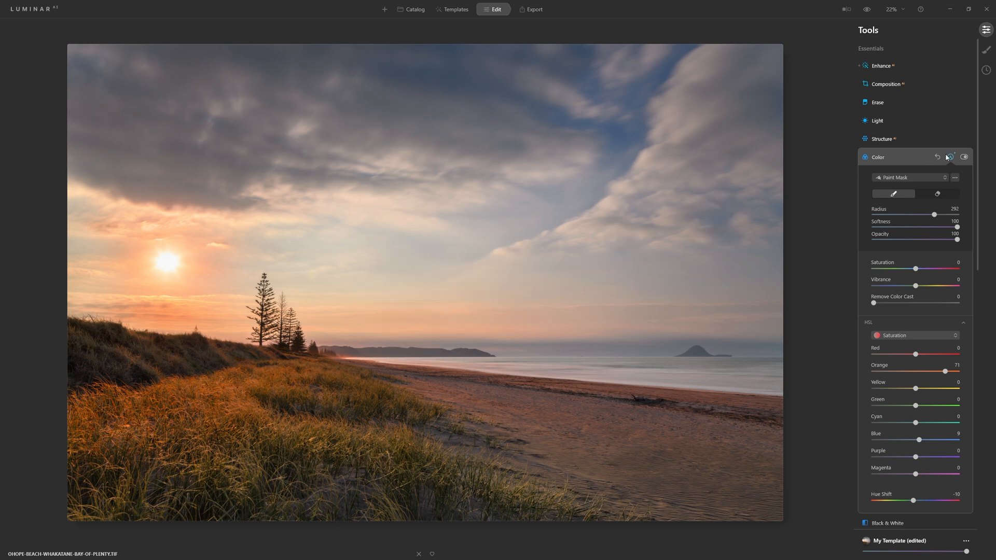
{"action": "left_click", "coordinate": [948, 157]}
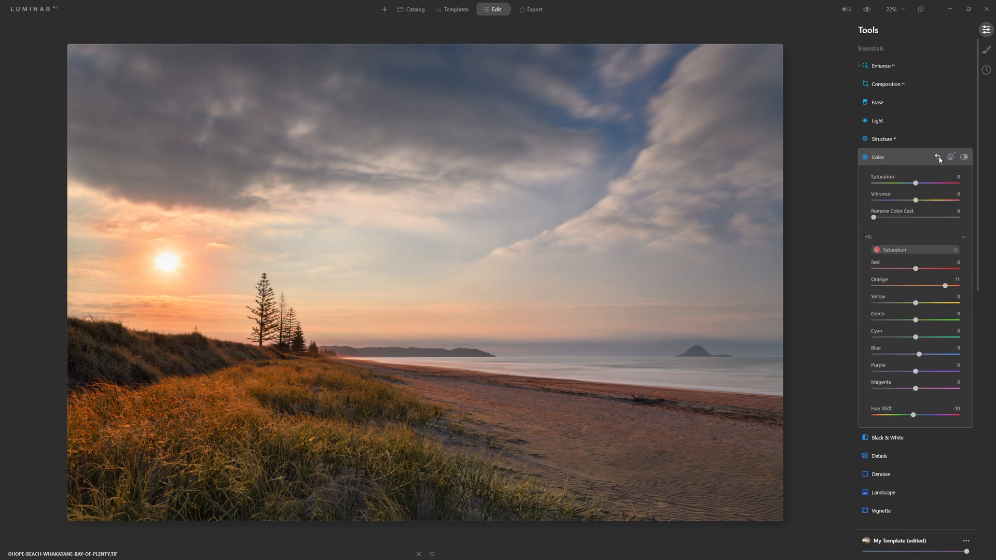
{"action": "left_click", "coordinate": [937, 157]}
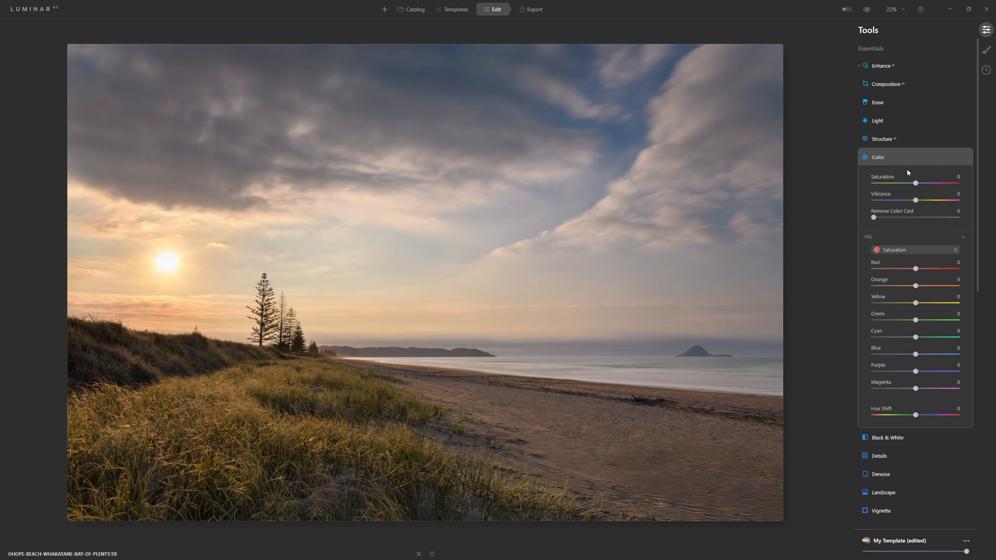
{"action": "left_click", "coordinate": [878, 157]}
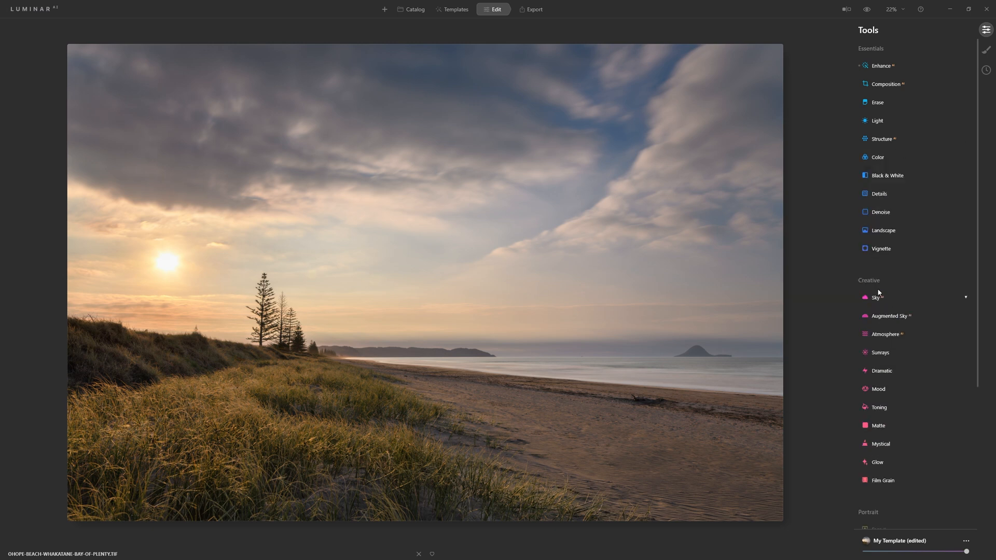
{"action": "scroll", "scroll_direction": "down", "scroll_amount": 3}
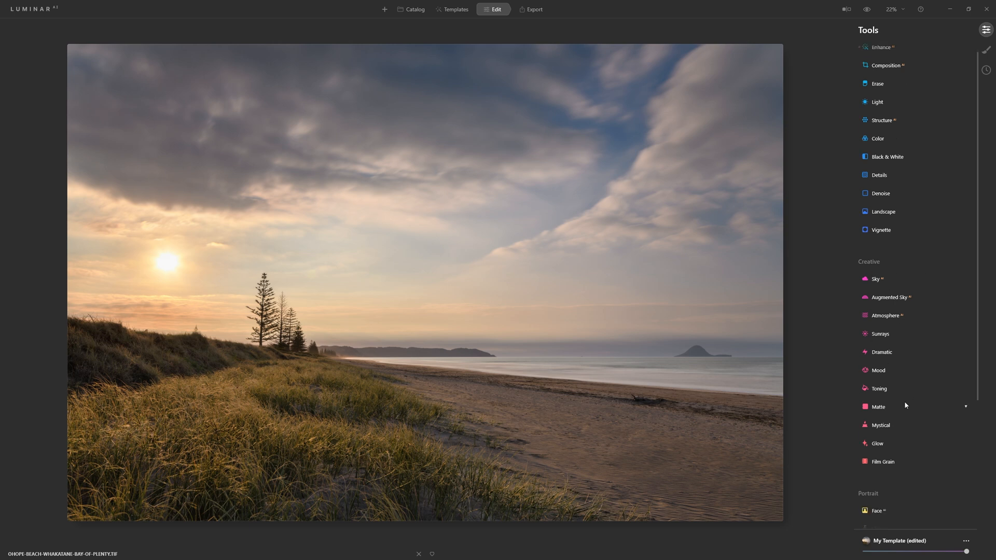
{"action": "mouse_move", "coordinate": [891, 367]}
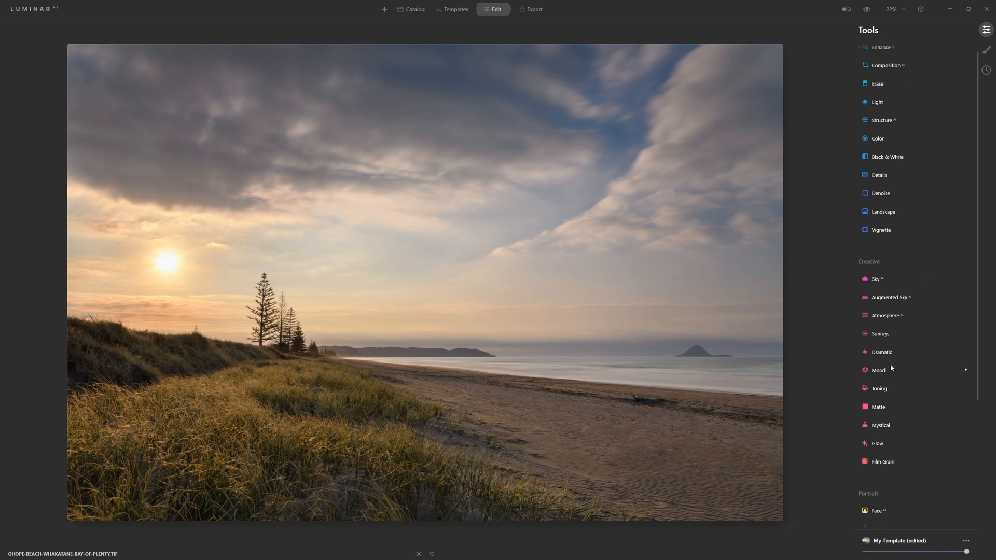
{"action": "mouse_move", "coordinate": [885, 372]}
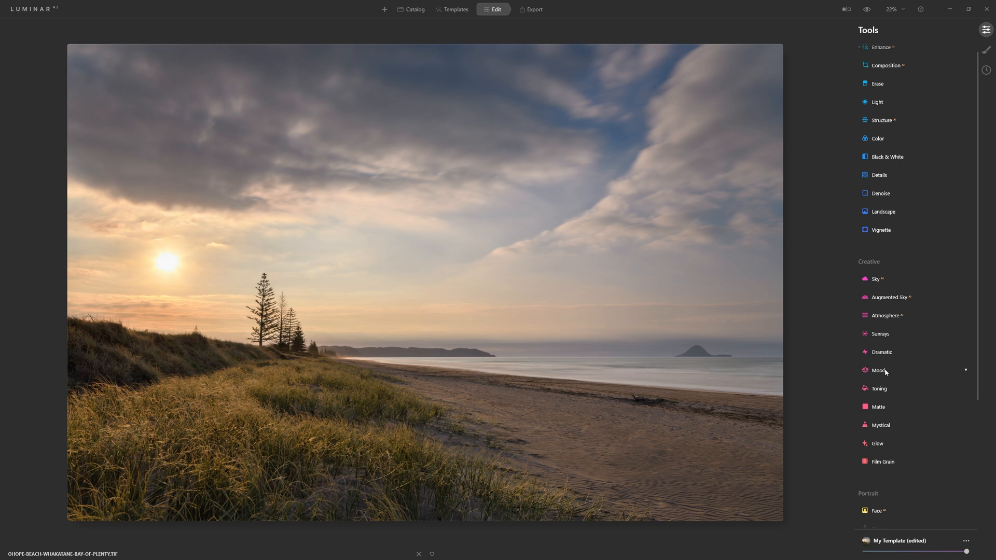
{"action": "mouse_move", "coordinate": [881, 397]}
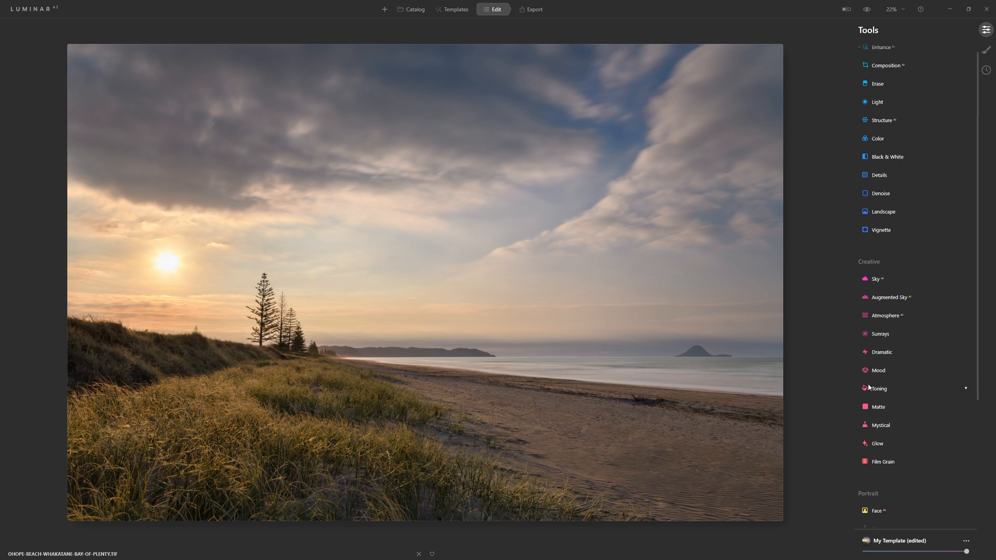
{"action": "mouse_move", "coordinate": [865, 377]}
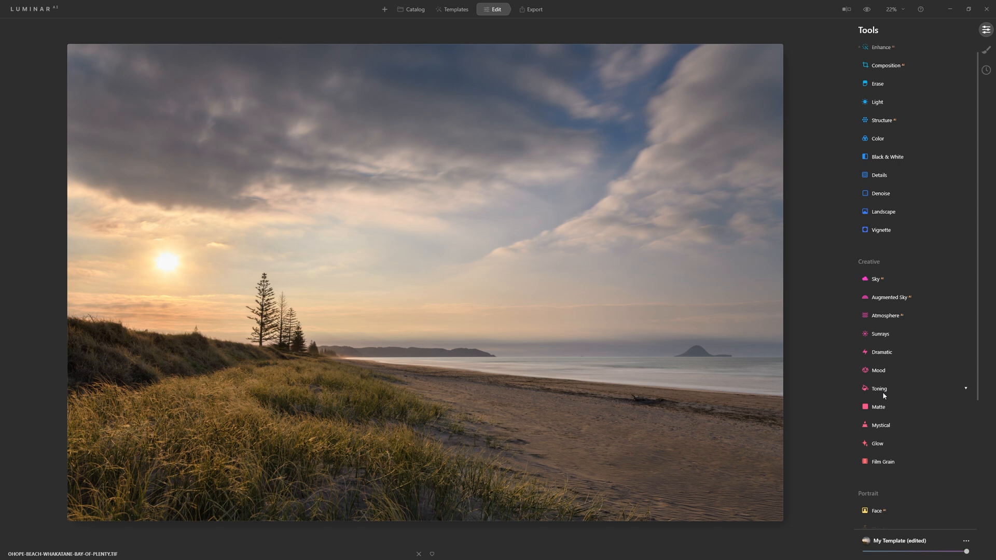
{"action": "mouse_move", "coordinate": [891, 376]}
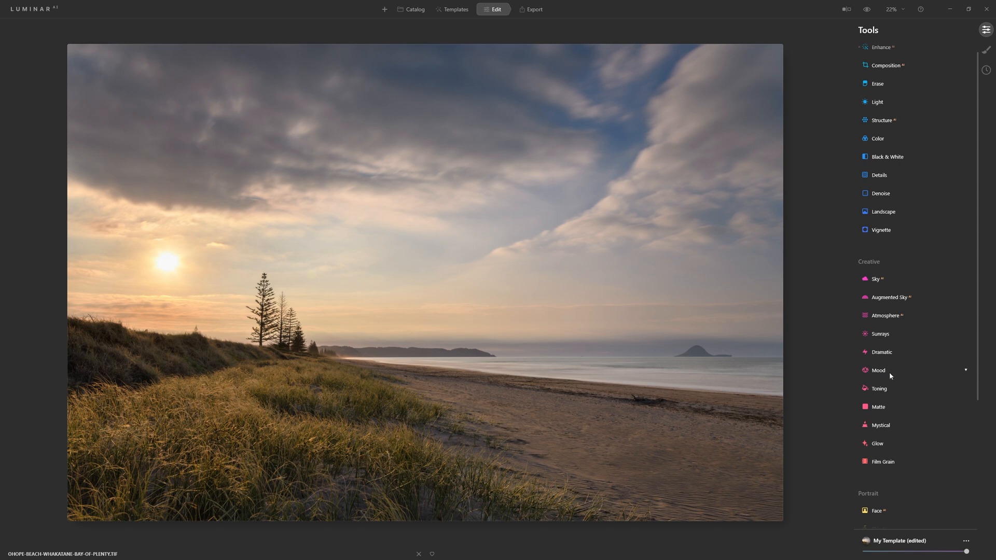
Step: Expand the Mood tool (Amount 30) and show its list of LUT looks
{"action": "left_click", "coordinate": [879, 370]}
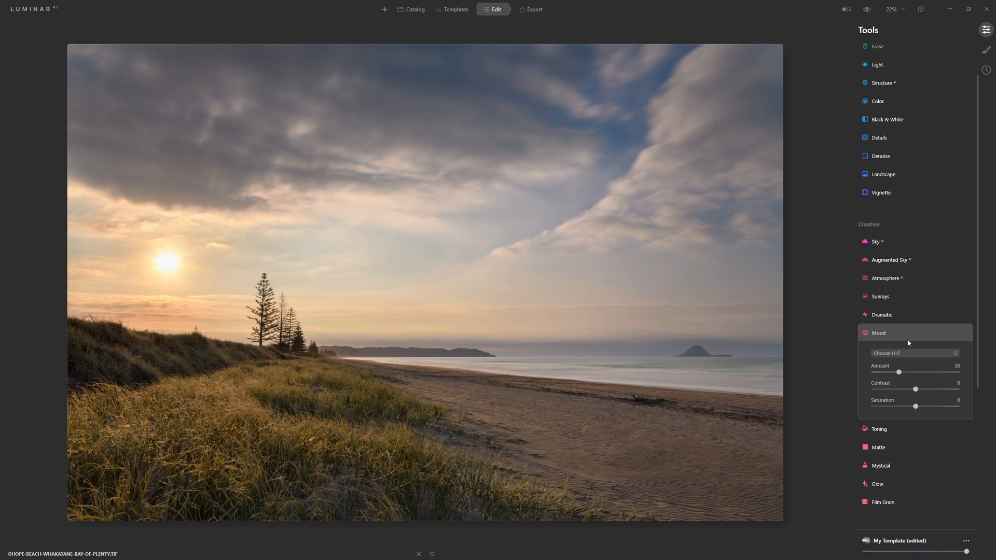
{"action": "mouse_move", "coordinate": [910, 351]}
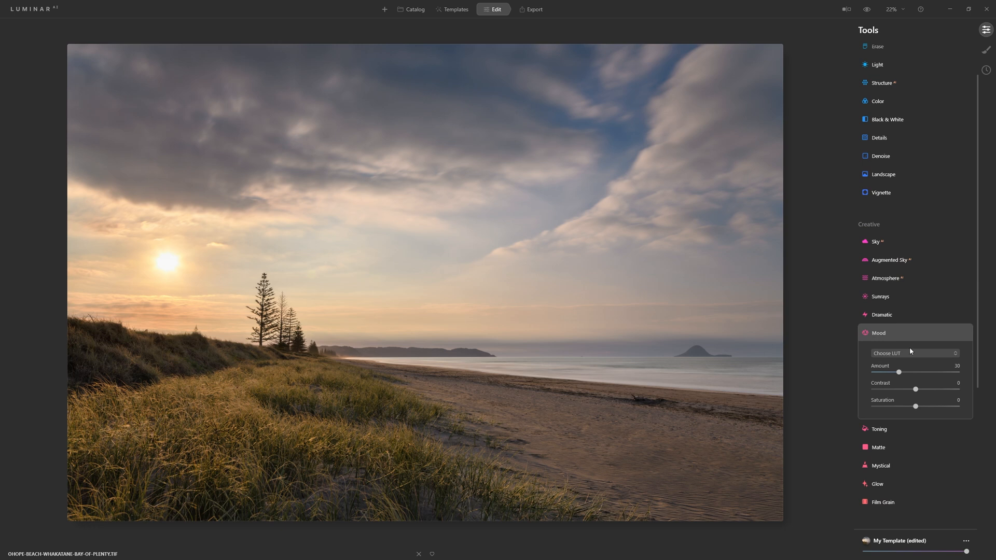
{"action": "mouse_move", "coordinate": [919, 348]}
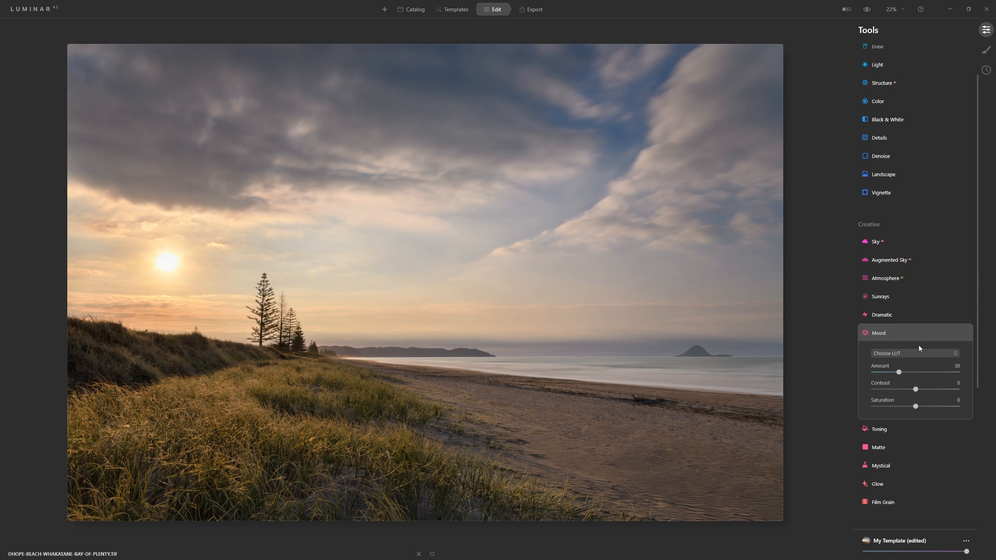
{"action": "mouse_move", "coordinate": [909, 330]}
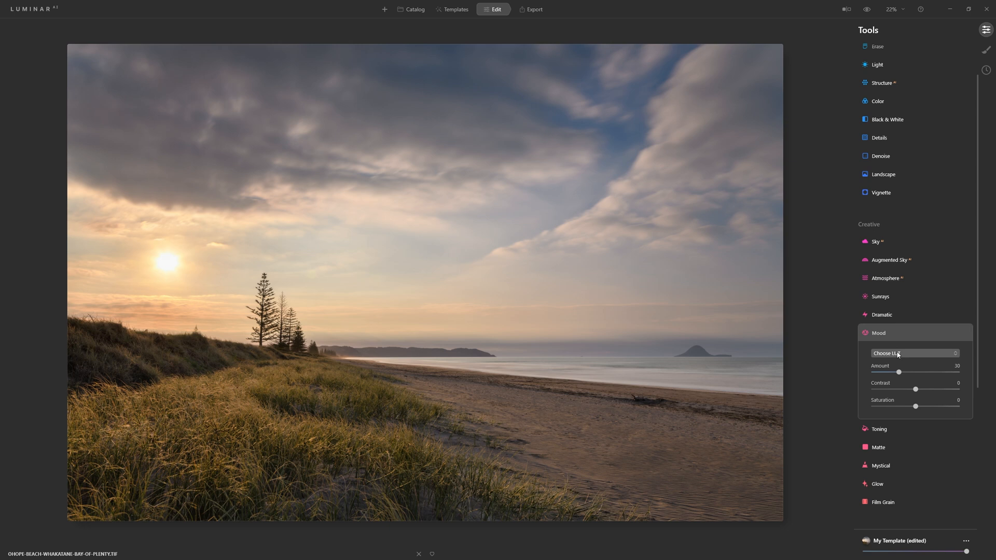
{"action": "left_click", "coordinate": [914, 354]}
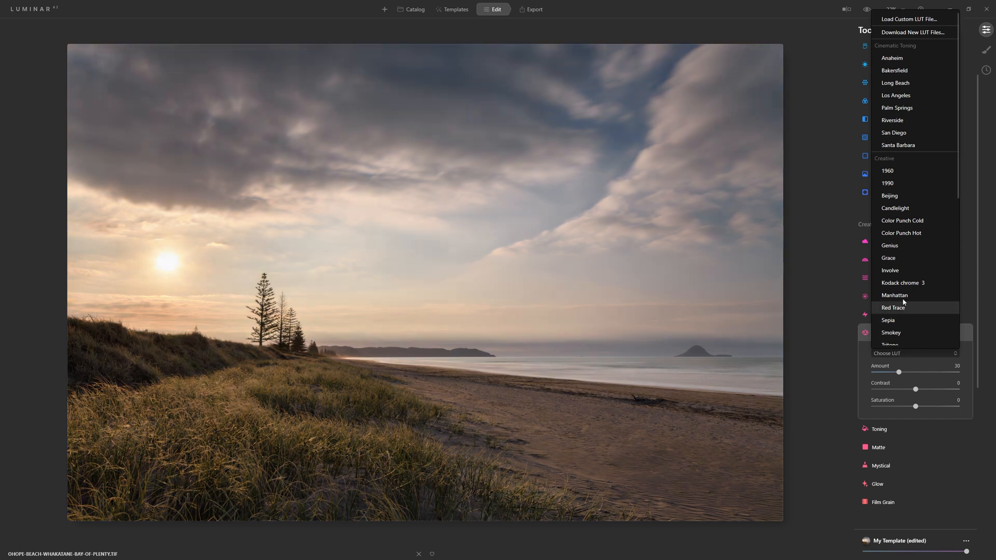
Step: Apply the Riverside LUT look and toggle the Mood effect off and on to compare
{"action": "left_click", "coordinate": [902, 220]}
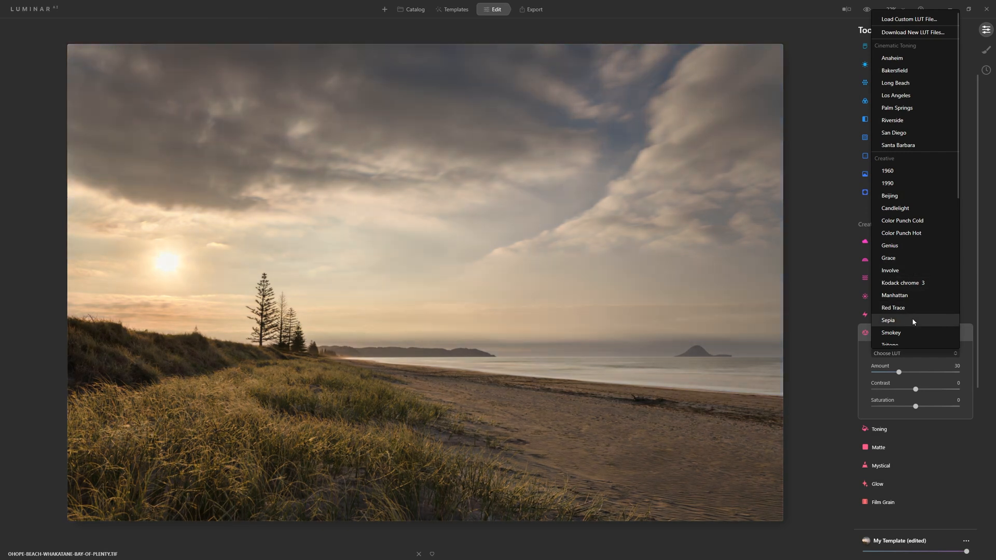
{"action": "mouse_move", "coordinate": [905, 307]}
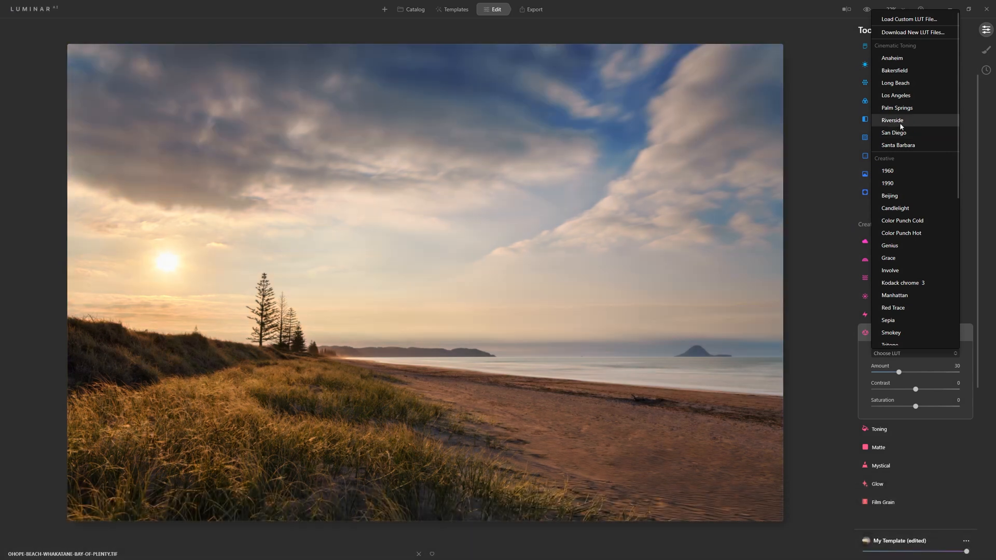
{"action": "left_click", "coordinate": [892, 120]}
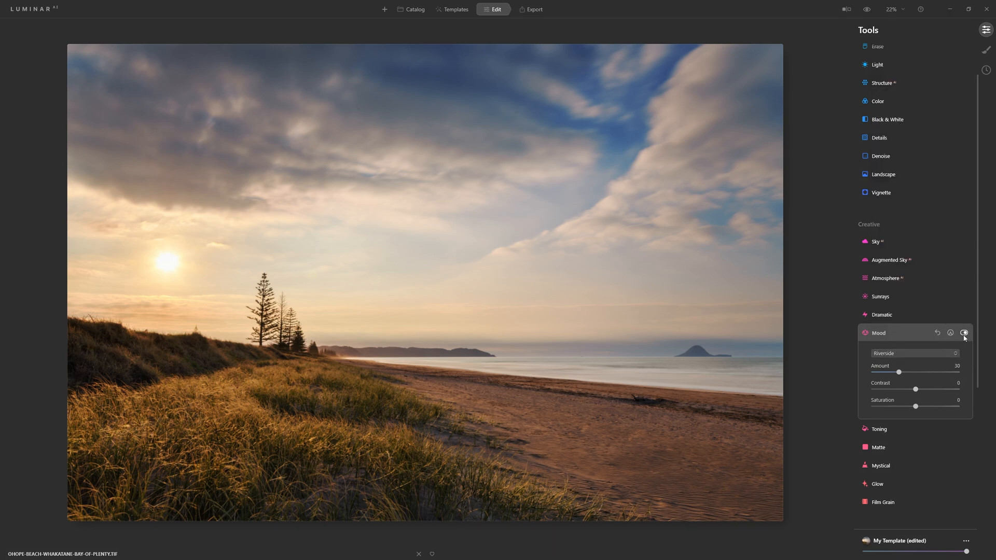
{"action": "left_click", "coordinate": [964, 332]}
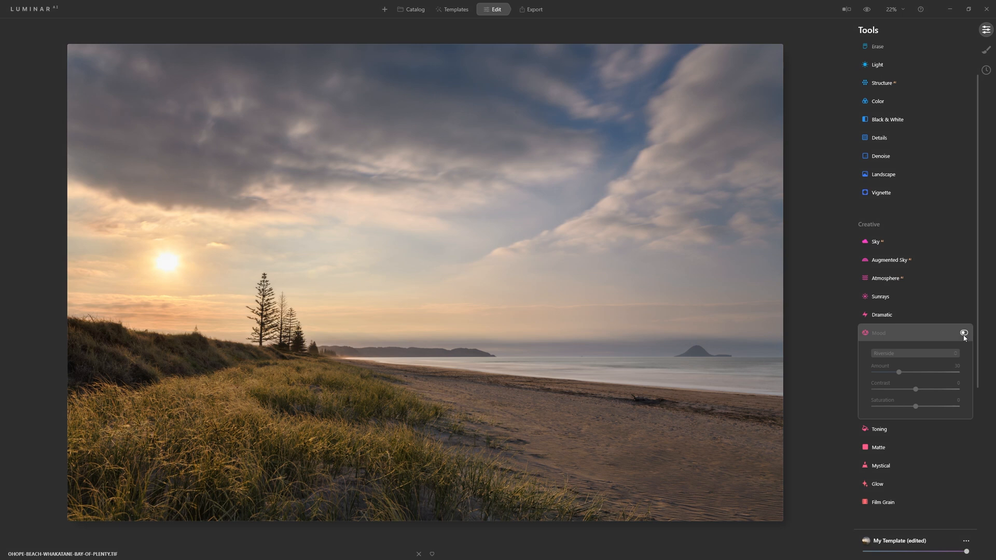
{"action": "left_click", "coordinate": [963, 332]}
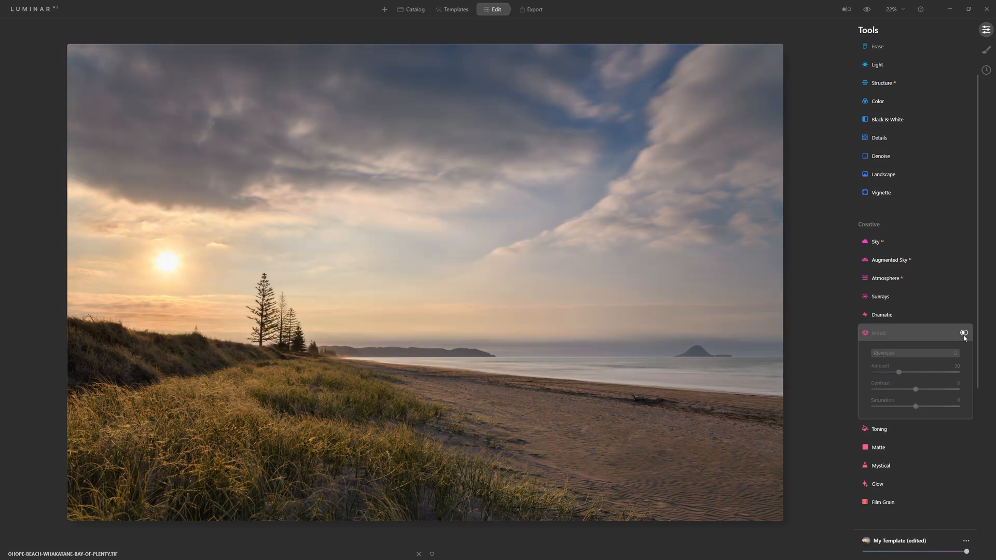
{"action": "left_click", "coordinate": [963, 333]}
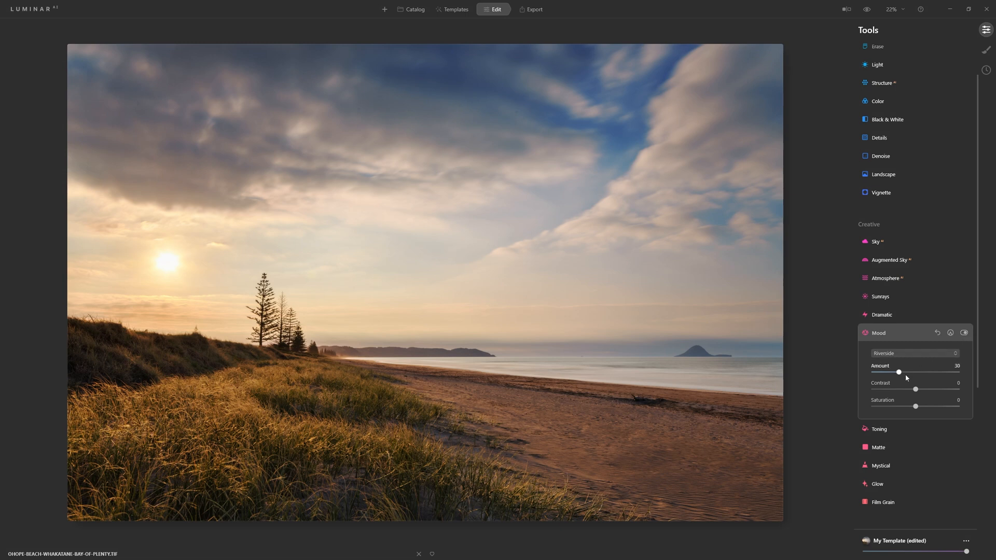
{"action": "mouse_move", "coordinate": [910, 370]}
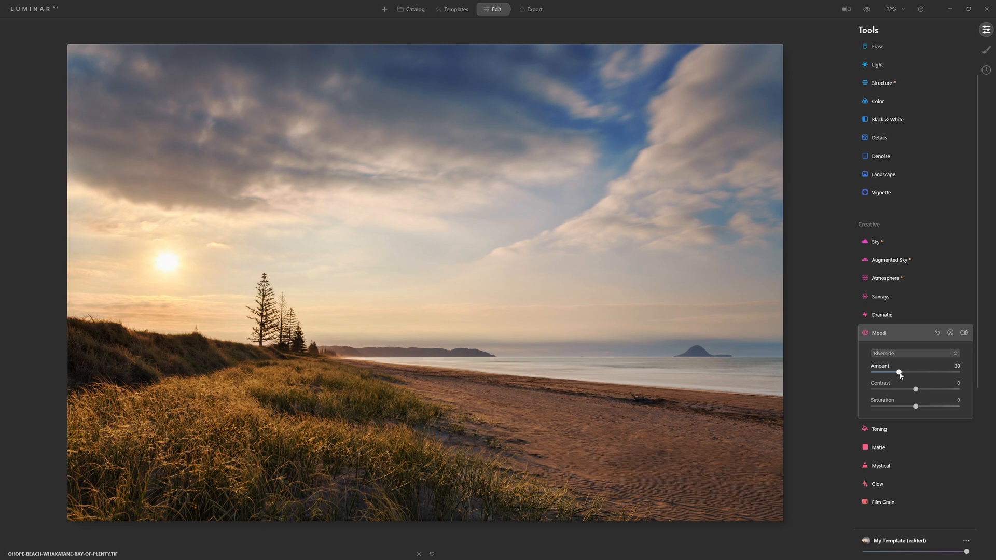
Step: Lower the Riverside Mood Amount to about 16, then raise it to full strength
{"action": "left_click_drag", "start_coordinate": [900, 372], "coordinate": [897, 372]}
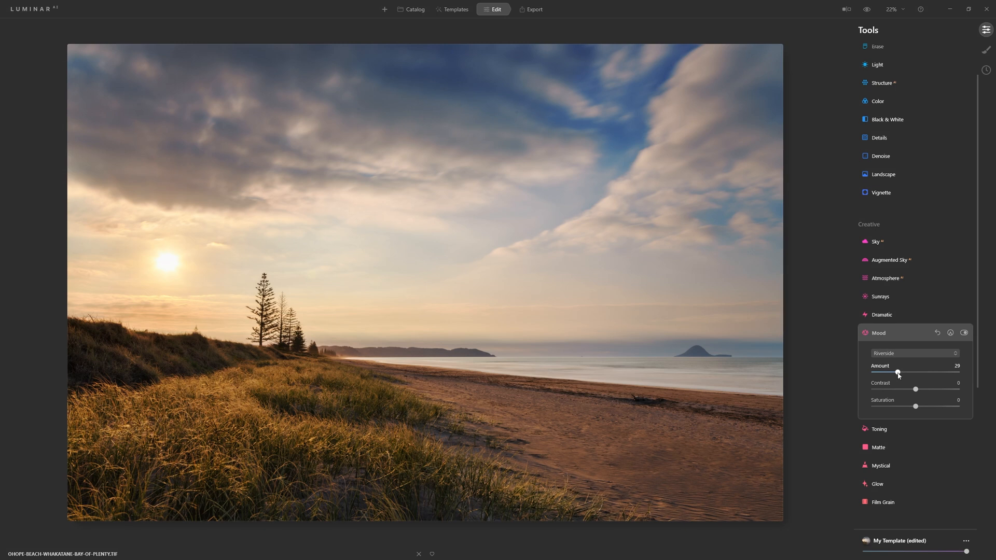
{"action": "left_click_drag", "start_coordinate": [898, 373], "coordinate": [888, 373]}
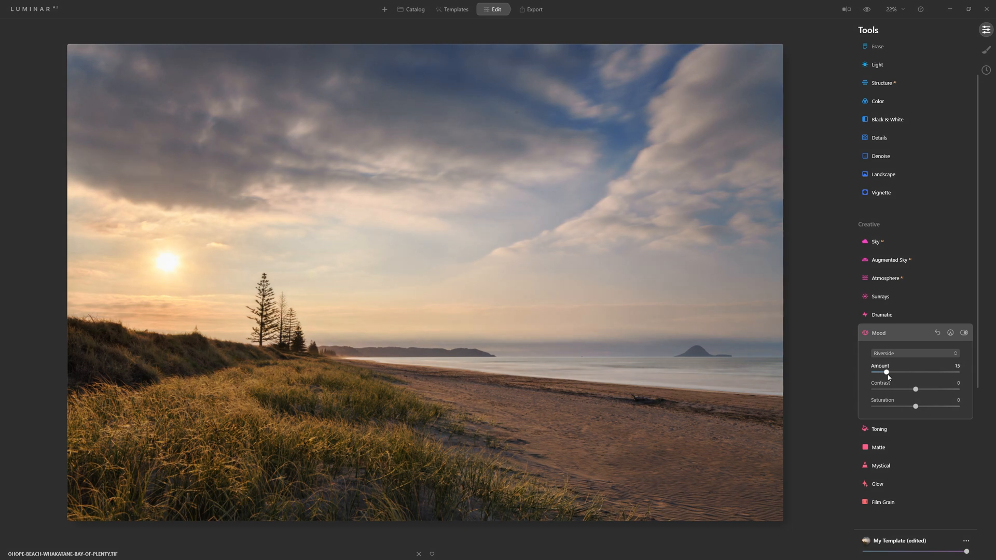
{"action": "left_click_drag", "start_coordinate": [885, 372], "coordinate": [888, 373]}
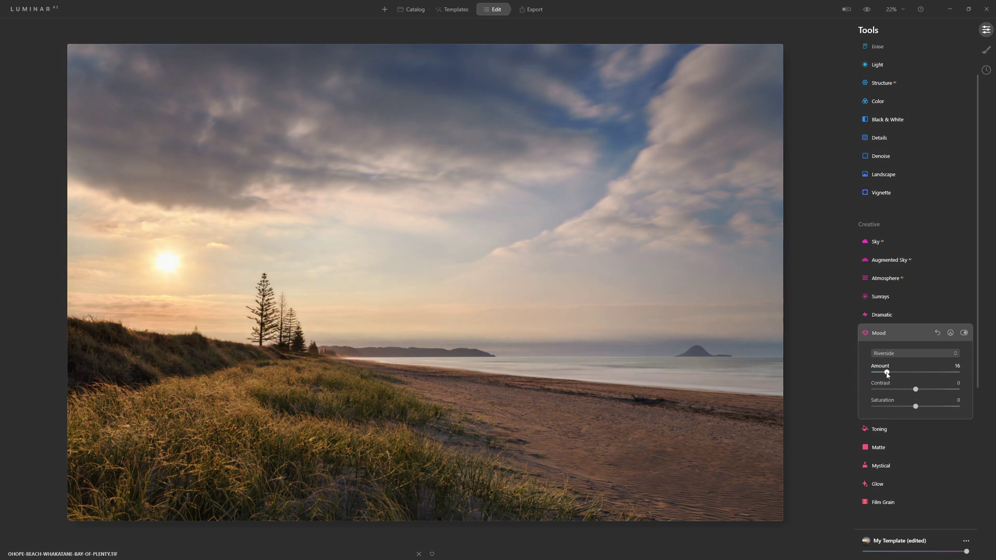
{"action": "left_click_drag", "start_coordinate": [887, 372], "coordinate": [956, 372]}
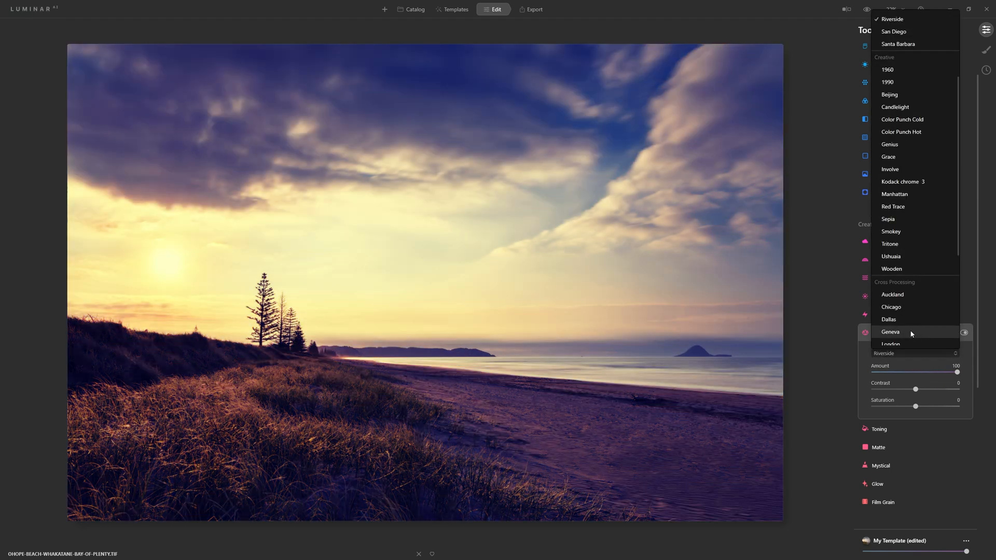
Step: Switch the Mood LUT to Genius and set its Amount to 50
{"action": "left_click", "coordinate": [893, 295]}
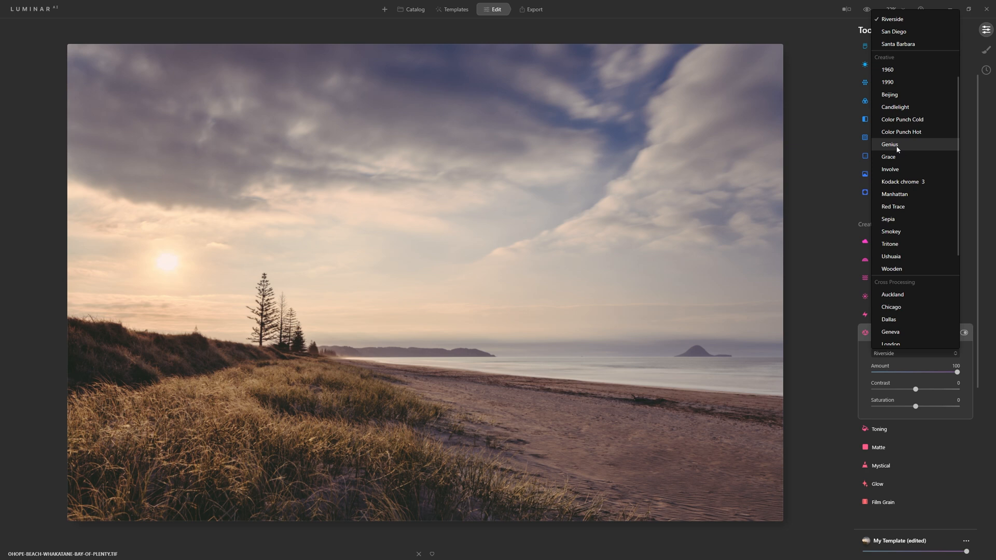
{"action": "left_click", "coordinate": [890, 144]}
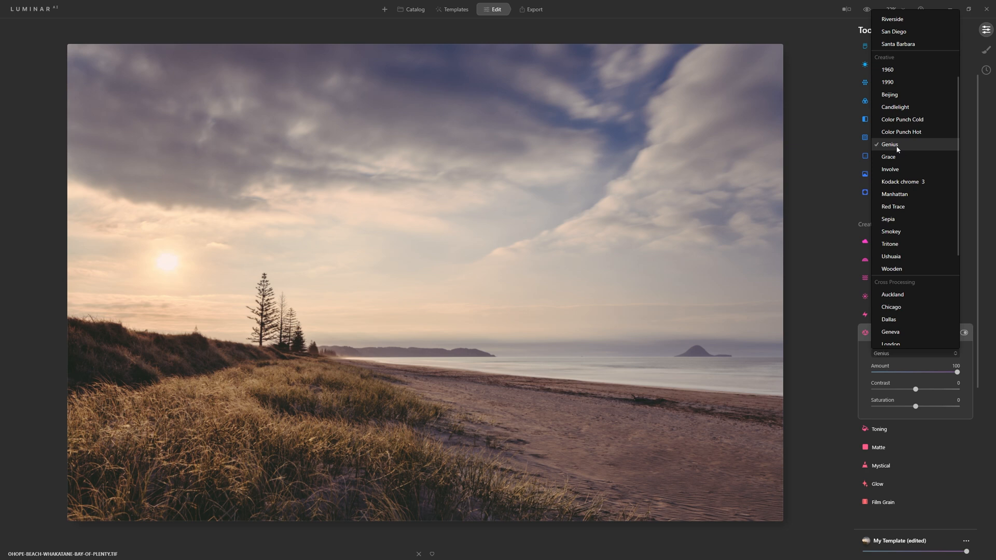
{"action": "left_click", "coordinate": [890, 145]}
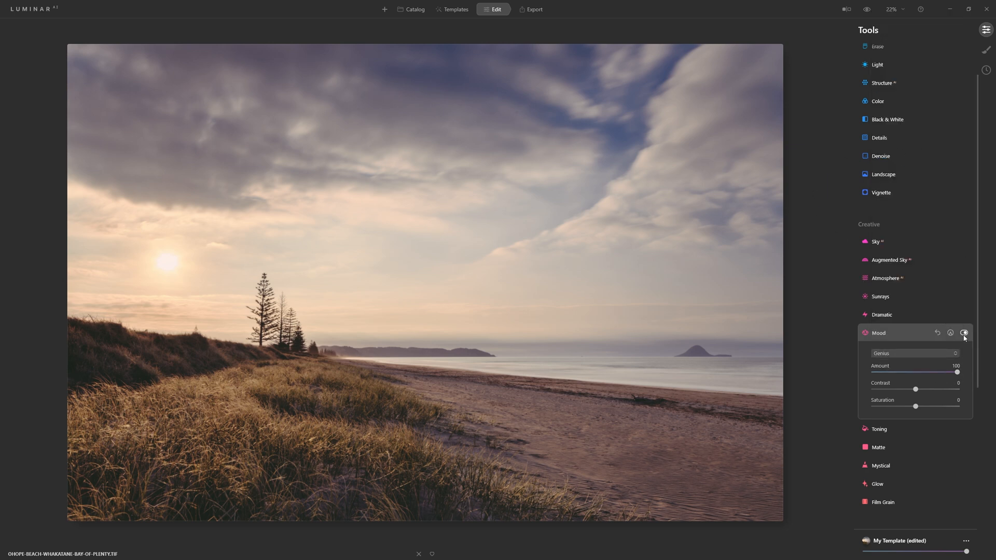
{"action": "left_click", "coordinate": [964, 333]}
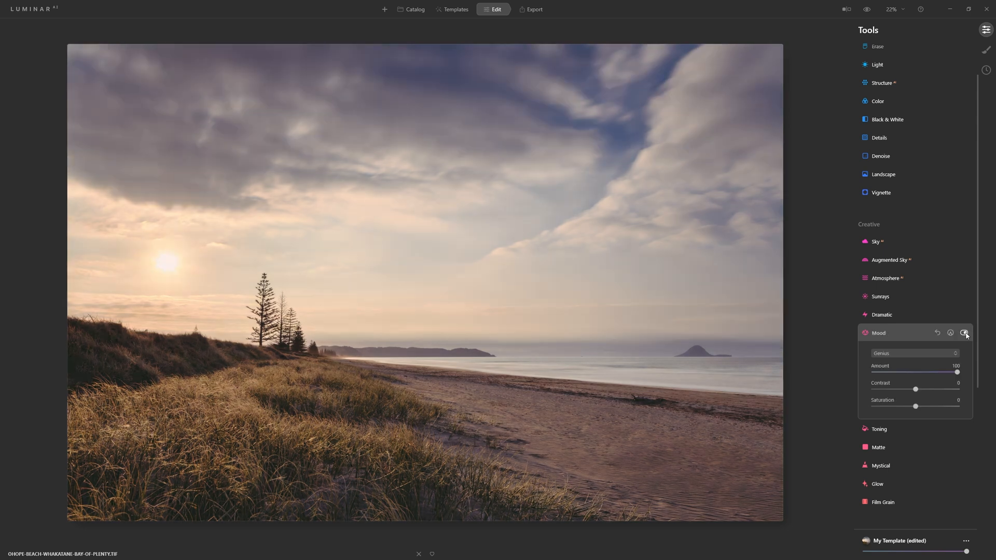
{"action": "left_click_drag", "start_coordinate": [958, 373], "coordinate": [940, 372]}
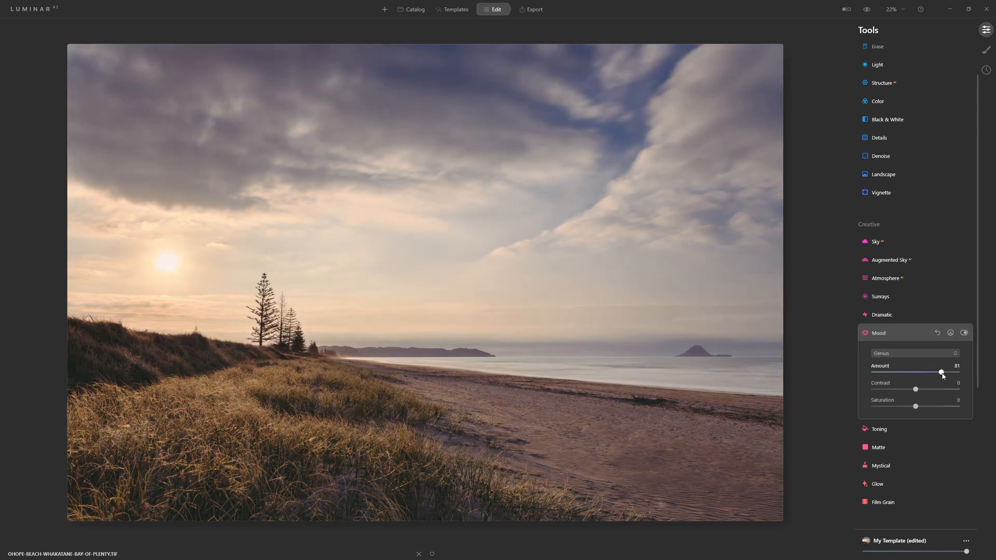
{"action": "left_click_drag", "start_coordinate": [940, 372], "coordinate": [917, 372]}
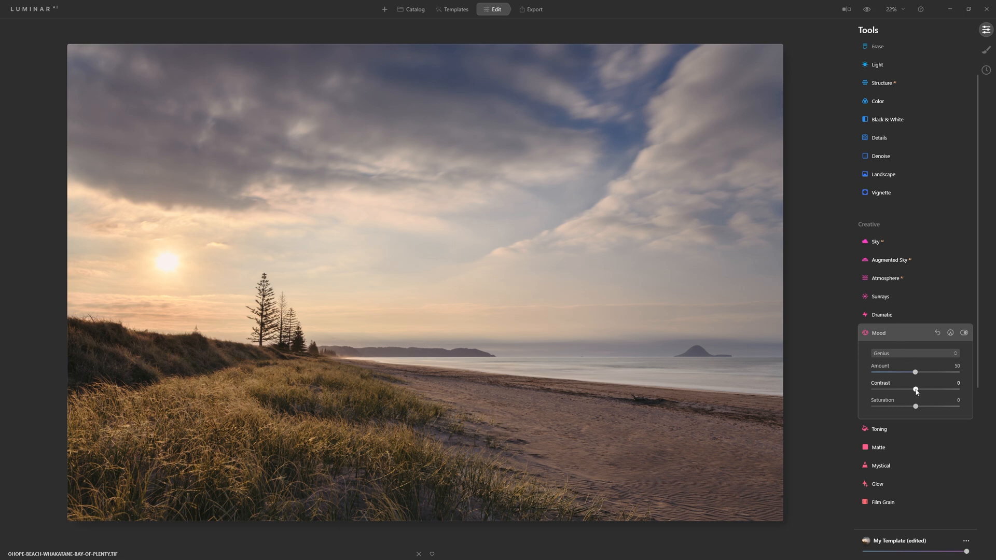
Step: Set Mood Contrast to 55 and Saturation to -33, toggling the effect to compare
{"action": "left_click_drag", "start_coordinate": [914, 390], "coordinate": [897, 390]}
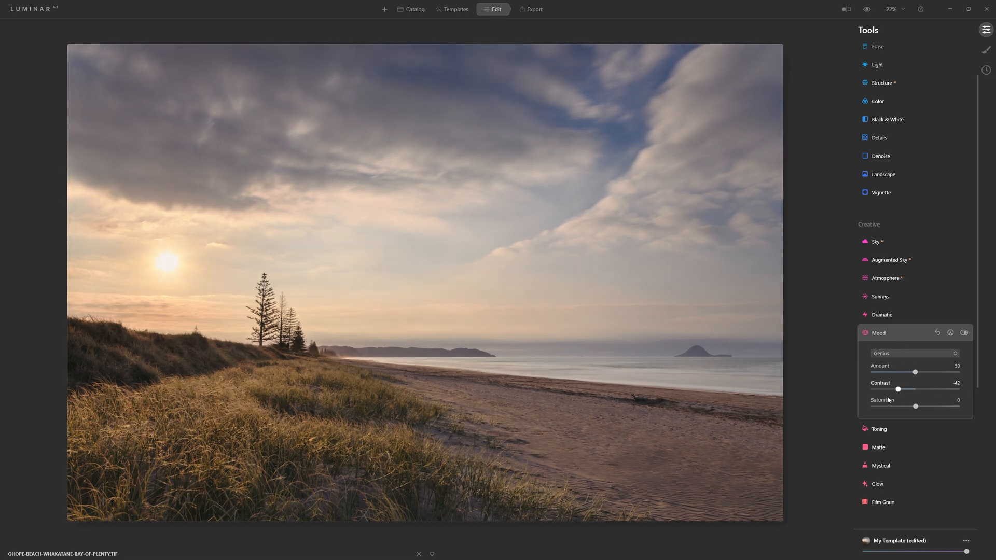
{"action": "left_click_drag", "start_coordinate": [897, 390], "coordinate": [959, 390]}
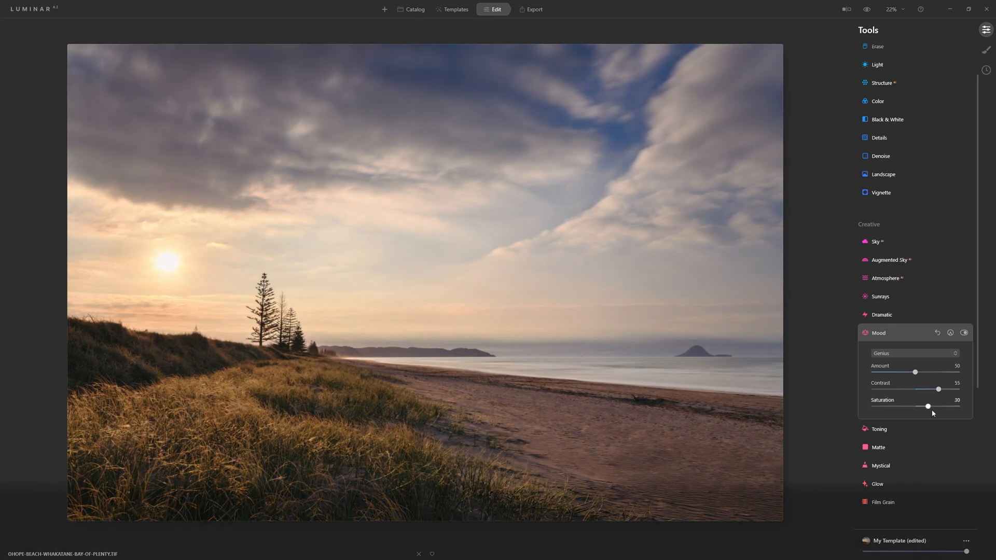
{"action": "left_click_drag", "start_coordinate": [928, 407], "coordinate": [919, 407]}
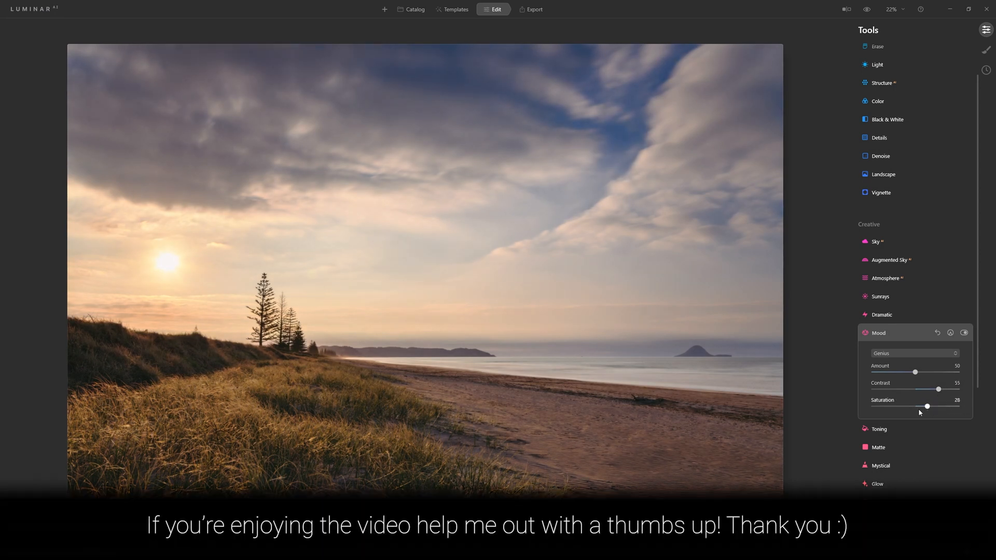
{"action": "left_click_drag", "start_coordinate": [926, 407], "coordinate": [883, 407]}
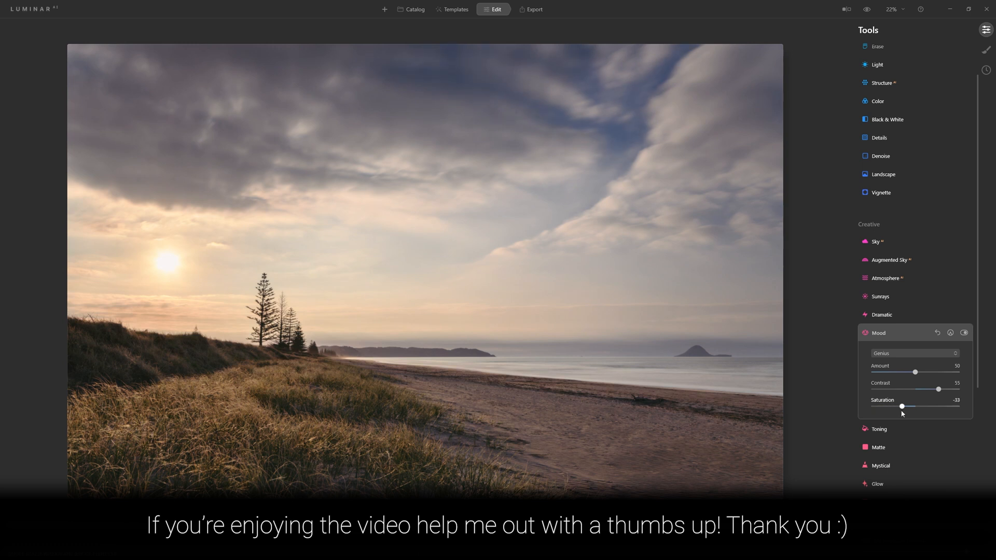
{"action": "mouse_move", "coordinate": [917, 396]}
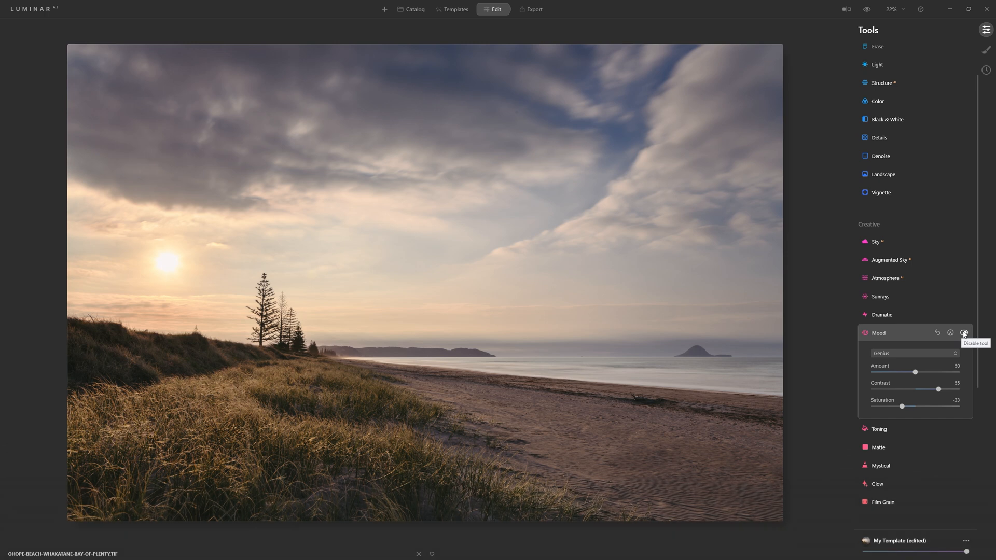
{"action": "left_click", "coordinate": [963, 332]}
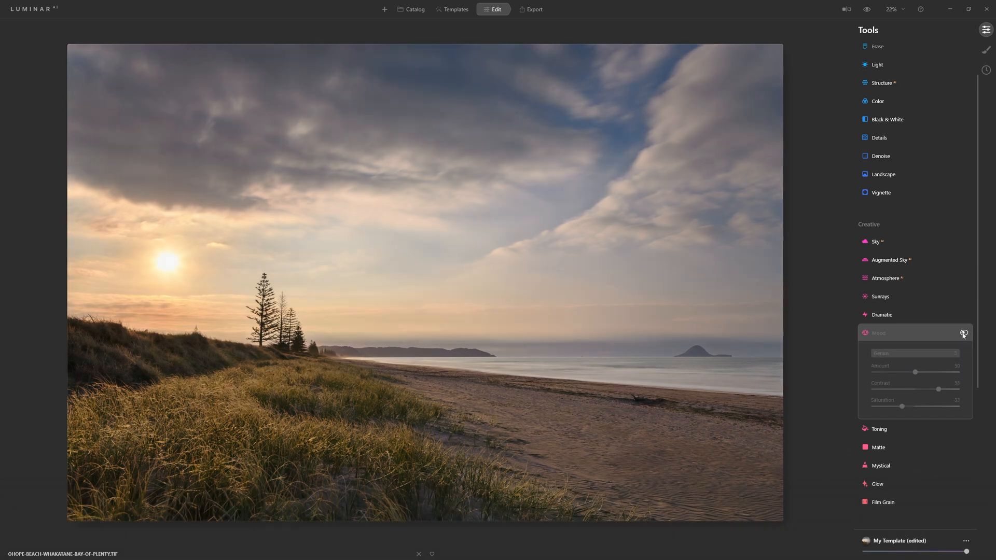
{"action": "left_click", "coordinate": [964, 333]}
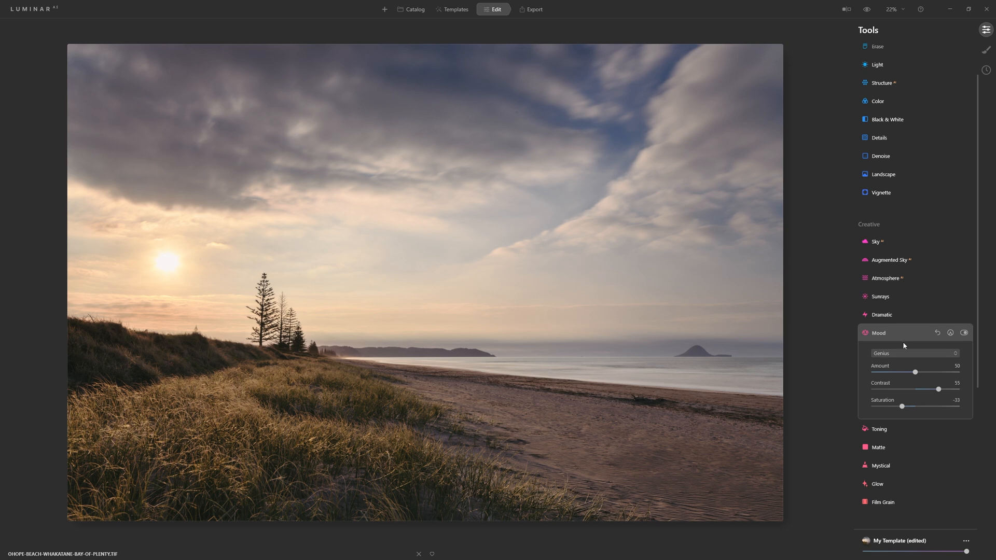
{"action": "mouse_move", "coordinate": [891, 336]}
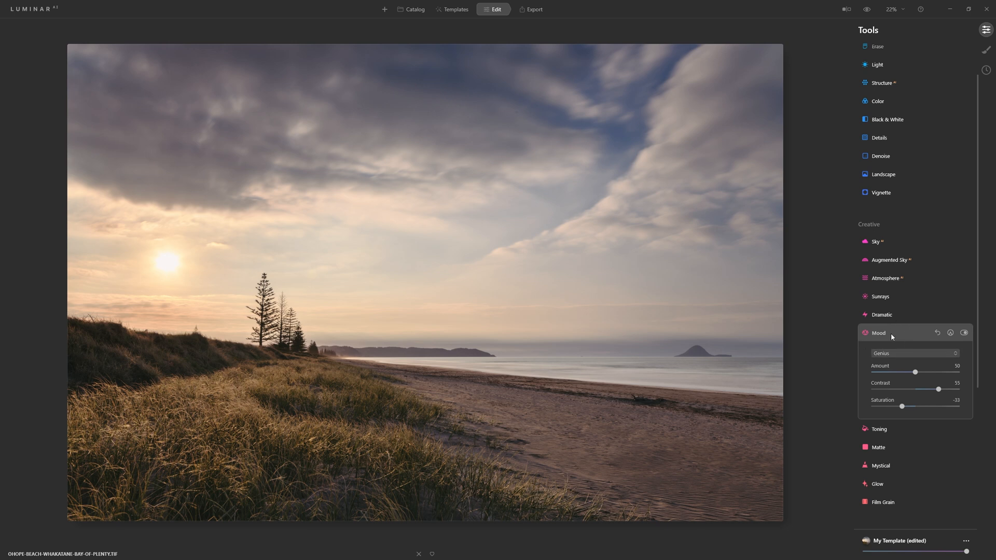
{"action": "mouse_move", "coordinate": [881, 67]}
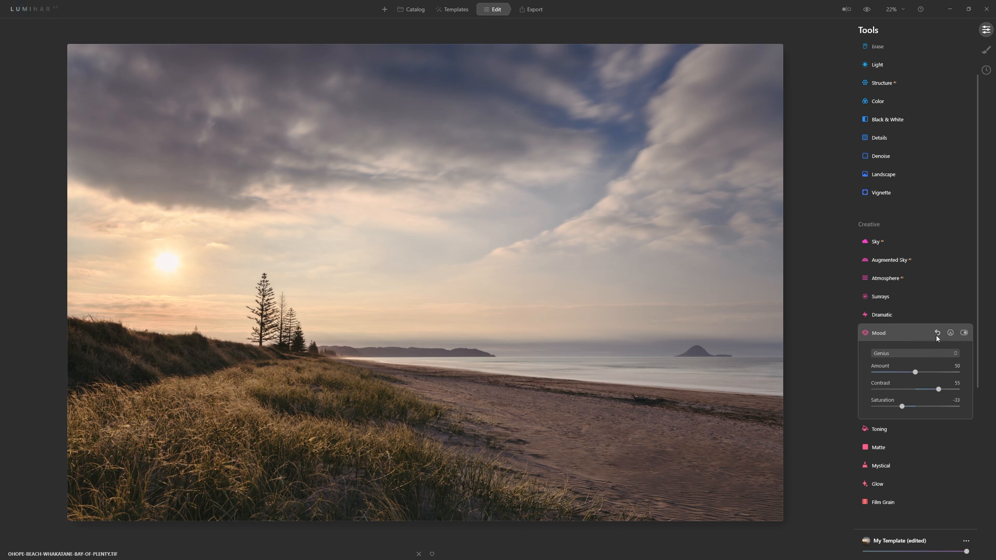
Step: Collapse Mood and expand Toning, showing Amount 50 and Shadows Saturation 0
{"action": "left_click", "coordinate": [878, 333]}
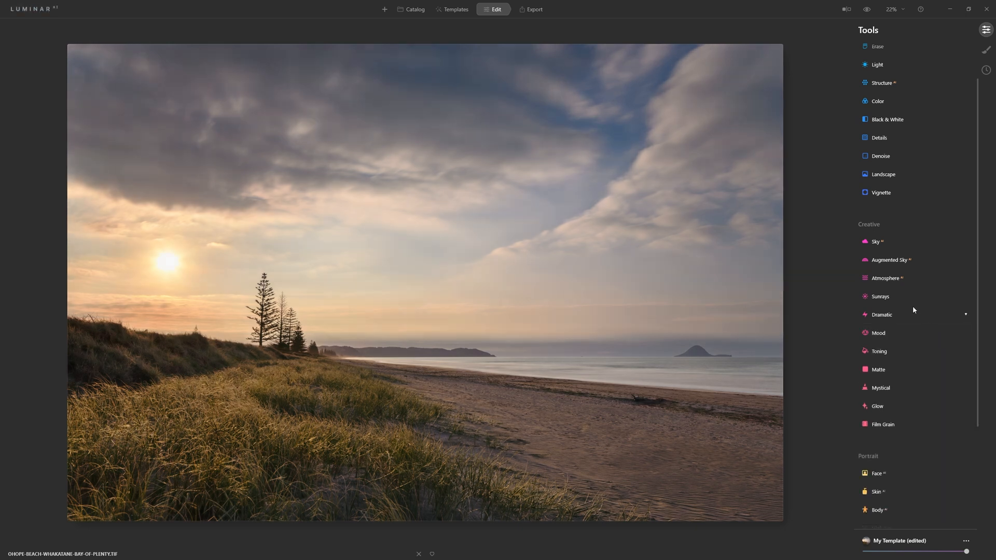
{"action": "left_click", "coordinate": [879, 351]}
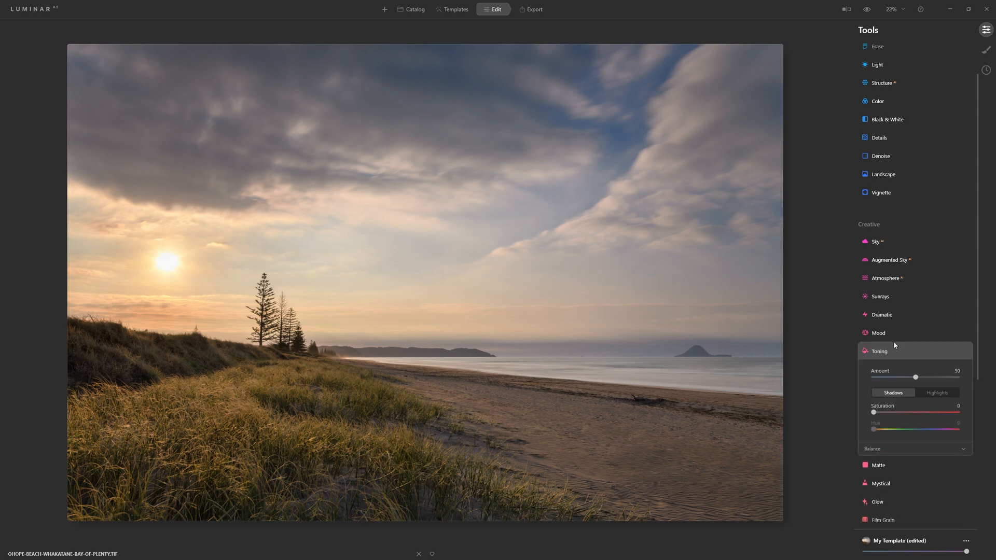
{"action": "mouse_move", "coordinate": [893, 359]}
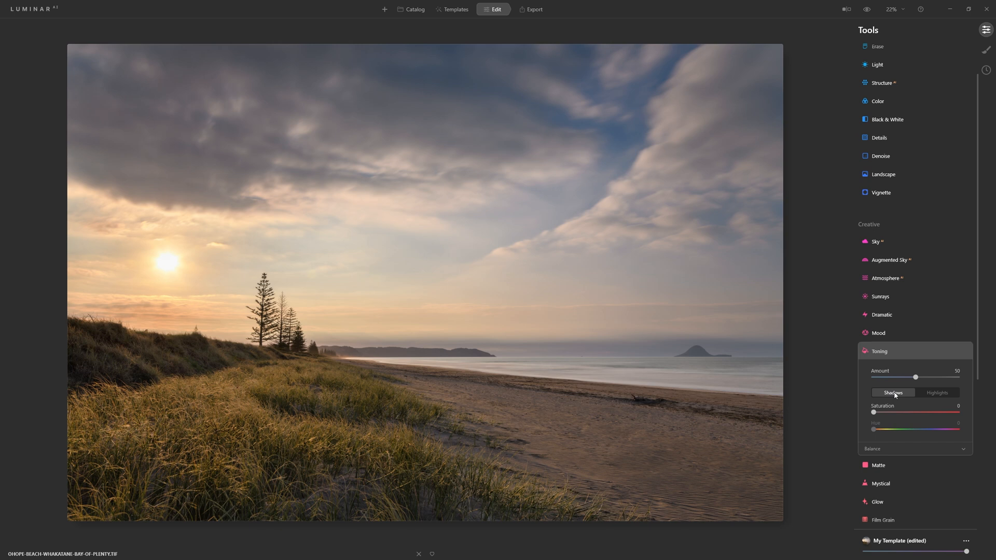
{"action": "mouse_move", "coordinate": [902, 397]}
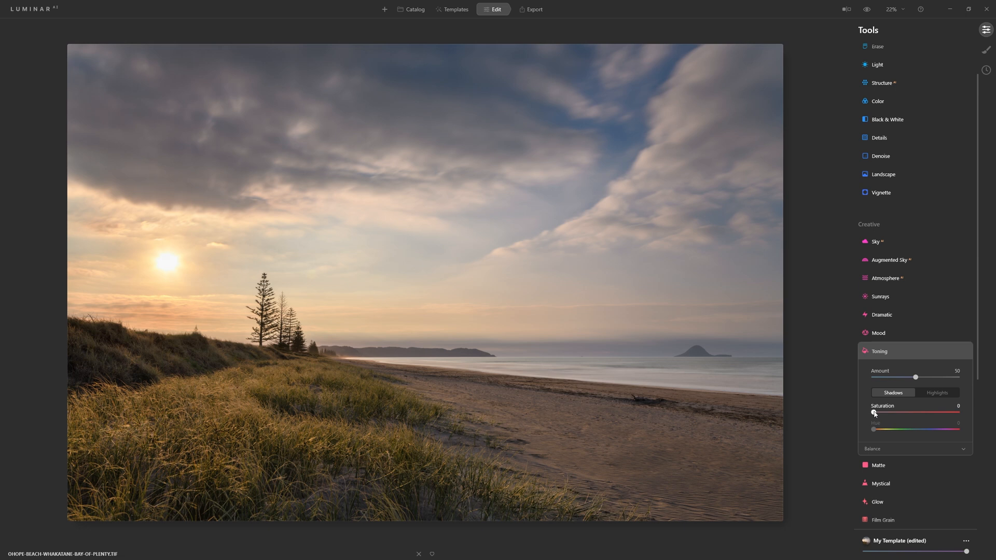
Step: Add saturation to the shadow tint and sweep its hue to blue, around 233
{"action": "left_click_drag", "start_coordinate": [874, 412], "coordinate": [902, 413]}
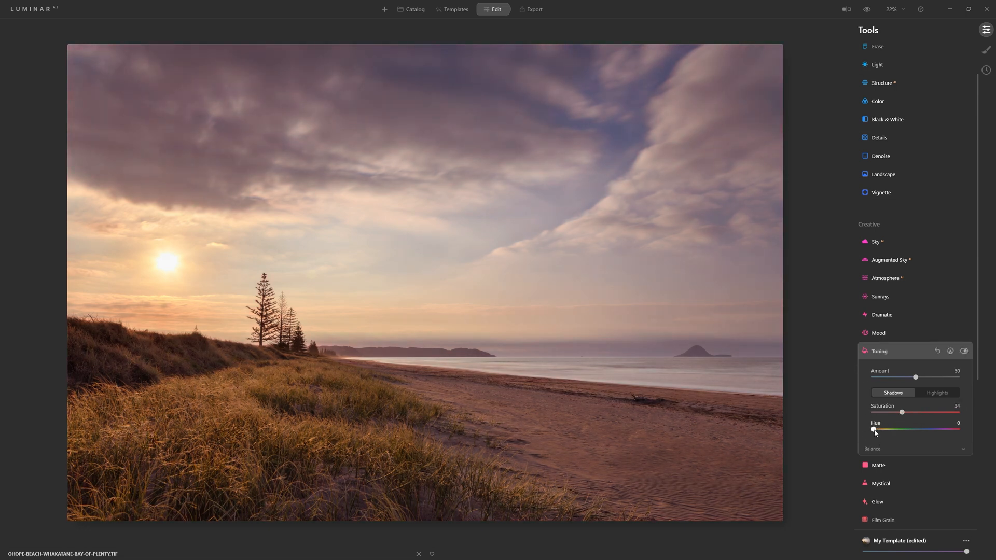
{"action": "left_click_drag", "start_coordinate": [873, 430], "coordinate": [899, 430]}
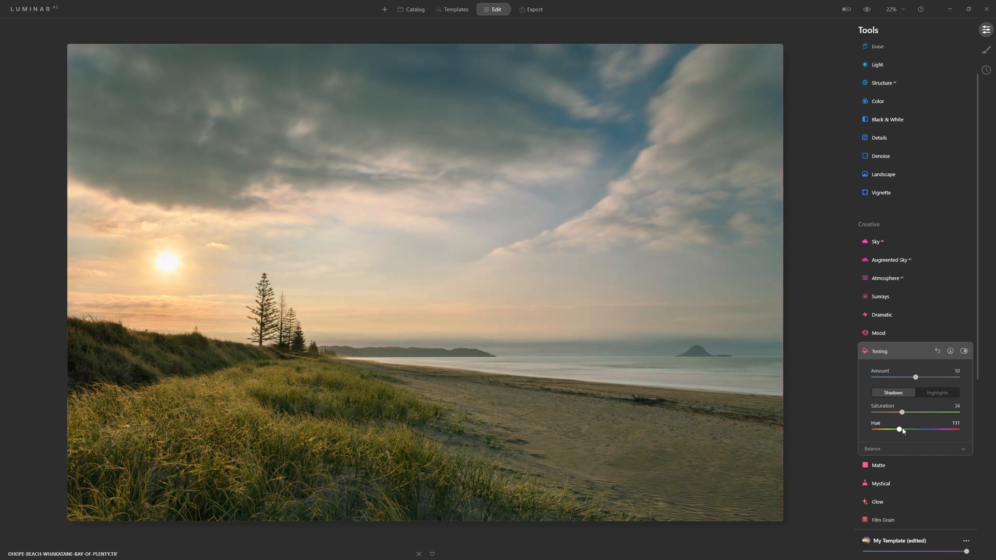
{"action": "left_click_drag", "start_coordinate": [900, 430], "coordinate": [958, 430]}
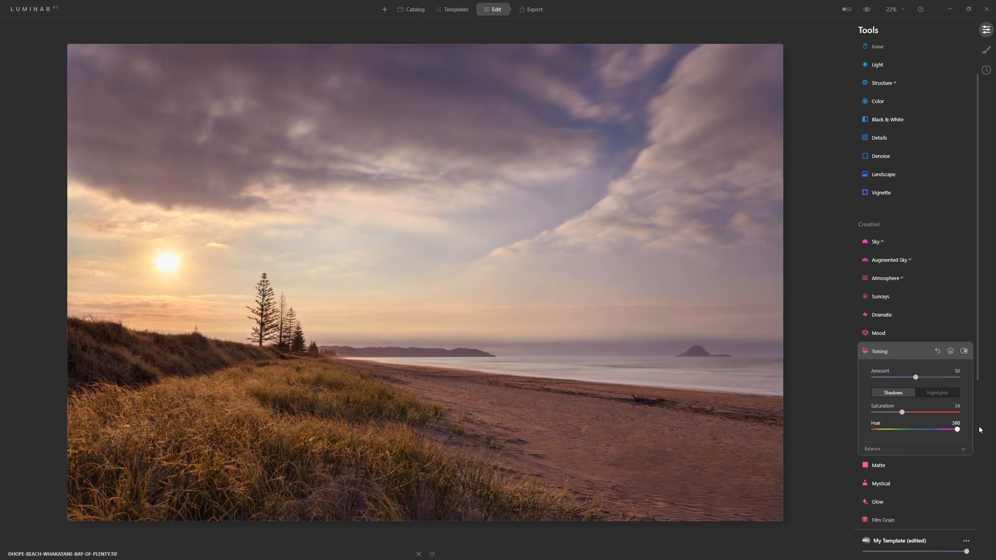
{"action": "left_click_drag", "start_coordinate": [957, 429], "coordinate": [929, 429]}
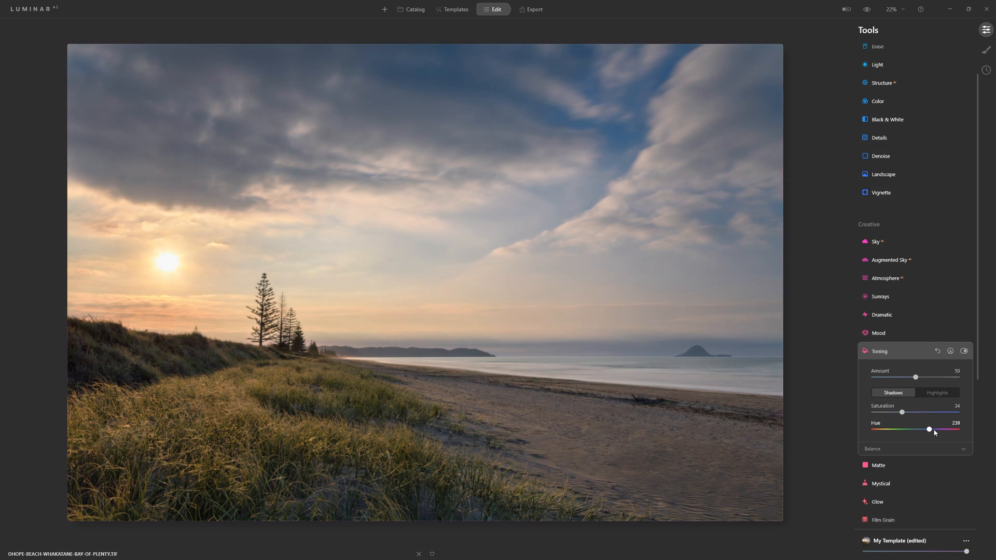
{"action": "left_click_drag", "start_coordinate": [930, 429], "coordinate": [927, 429]}
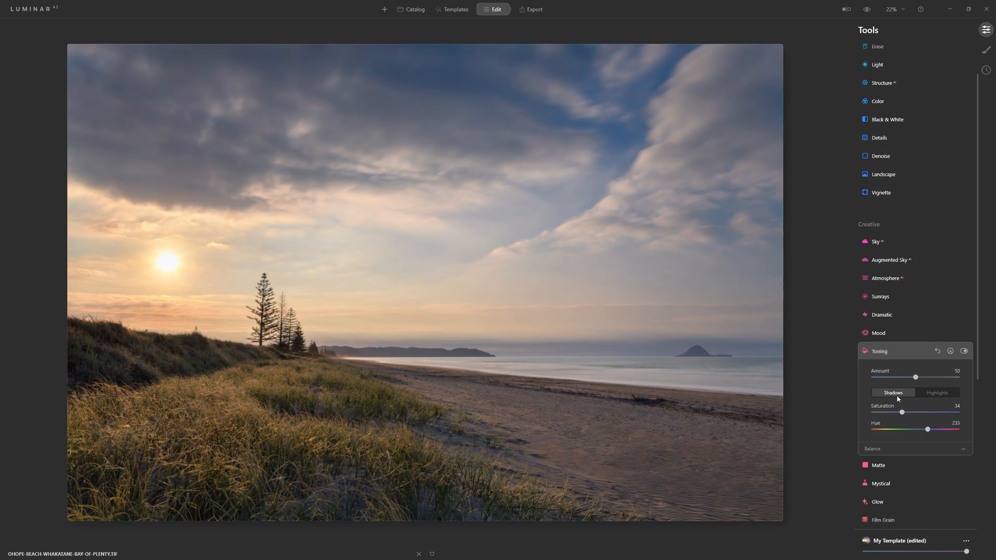
Step: Push the shadow tint saturation up to 84 and raise Toning Amount to 56
{"action": "left_click", "coordinate": [964, 350]}
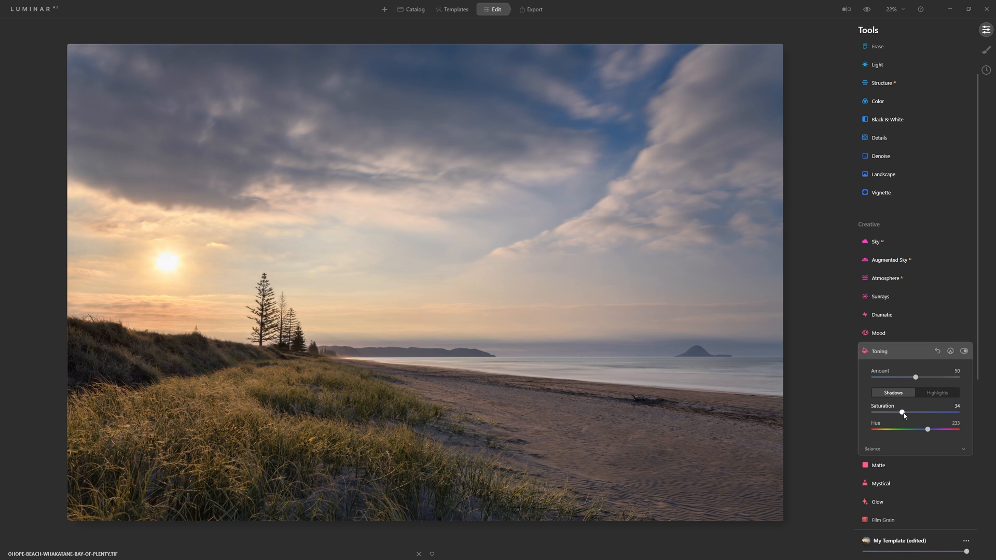
{"action": "left_click_drag", "start_coordinate": [902, 412], "coordinate": [933, 413]}
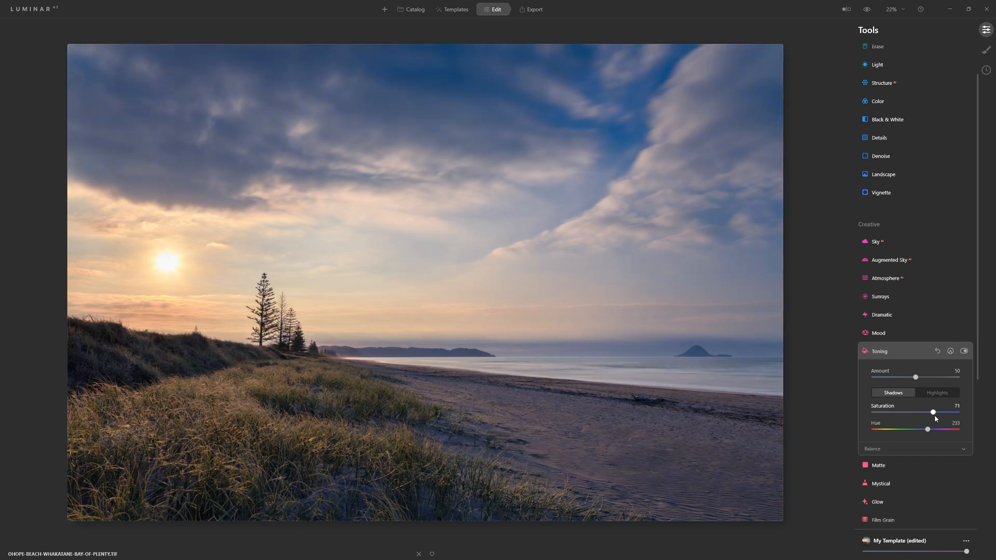
{"action": "left_click_drag", "start_coordinate": [932, 413], "coordinate": [934, 412]}
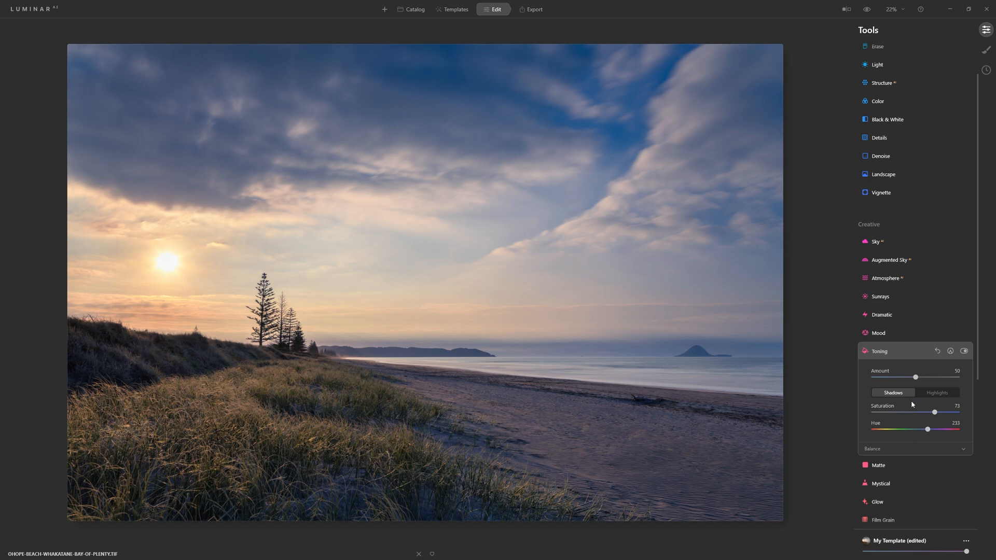
{"action": "left_click_drag", "start_coordinate": [933, 412], "coordinate": [943, 412]}
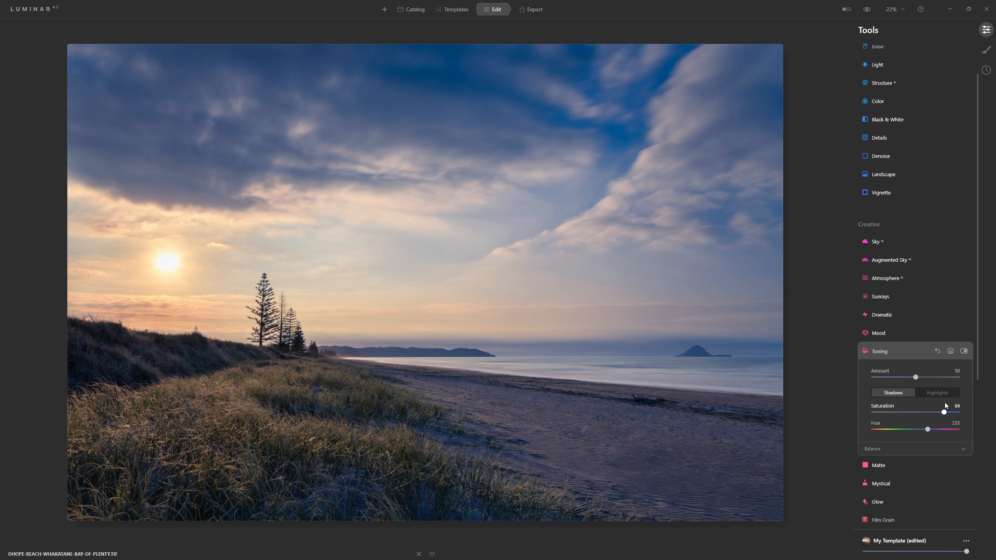
{"action": "mouse_move", "coordinate": [906, 395]}
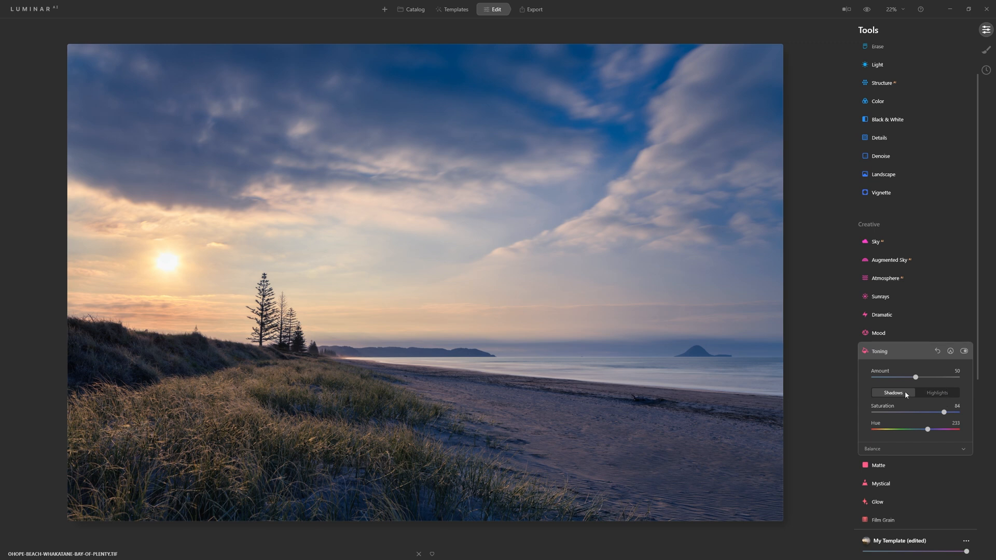
{"action": "mouse_move", "coordinate": [915, 377]}
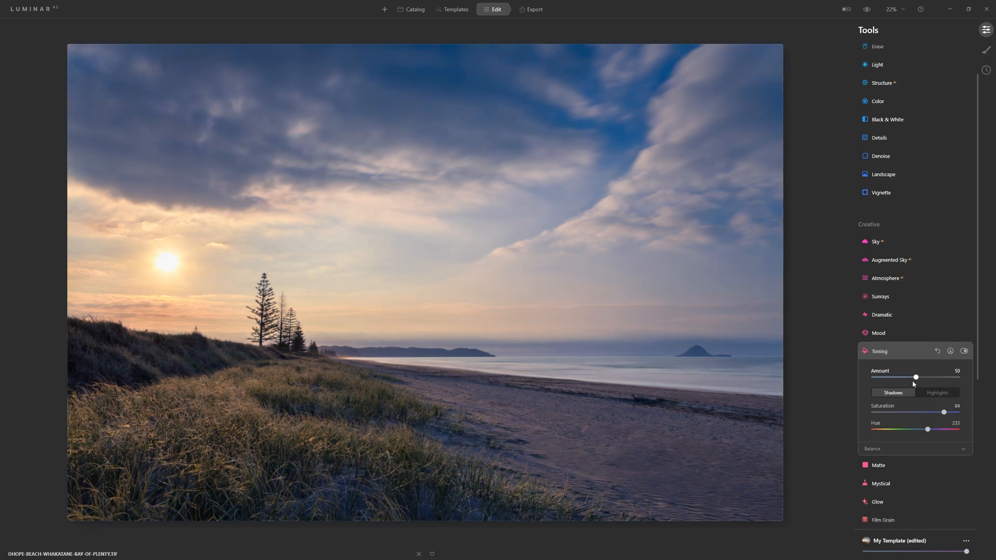
{"action": "left_click_drag", "start_coordinate": [915, 377], "coordinate": [921, 377]}
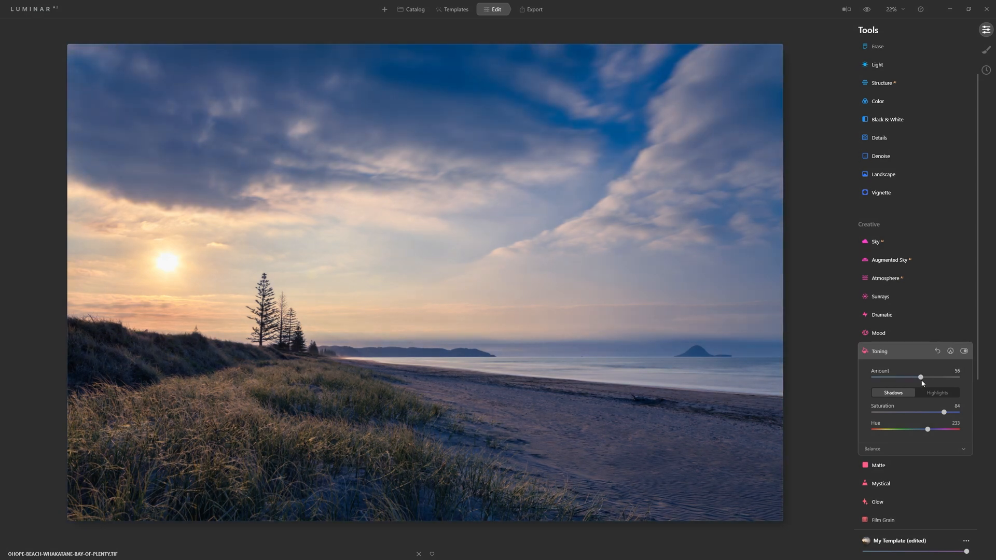
Step: Tint the highlights orange with Saturation 62 and Hue 30
{"action": "left_click", "coordinate": [937, 392]}
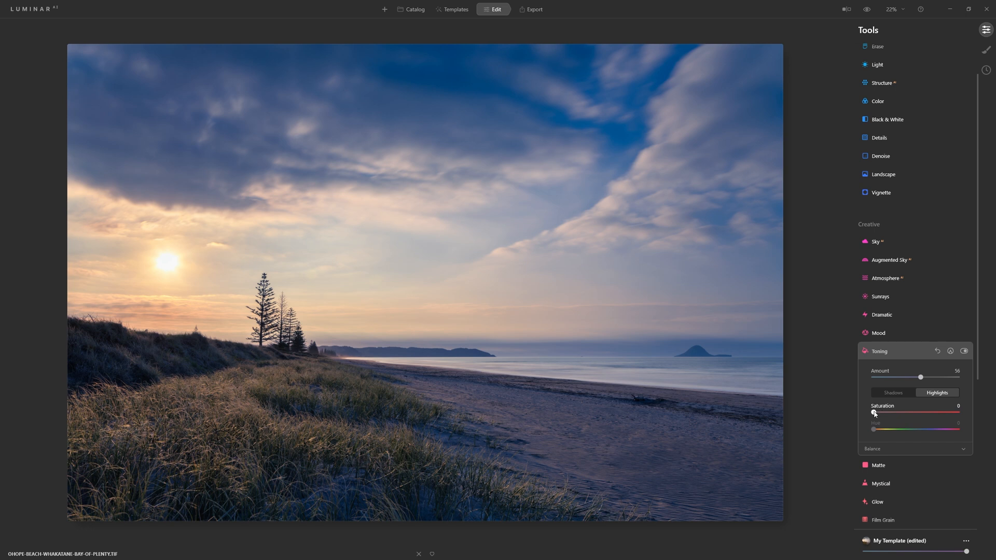
{"action": "left_click_drag", "start_coordinate": [873, 412], "coordinate": [929, 412]}
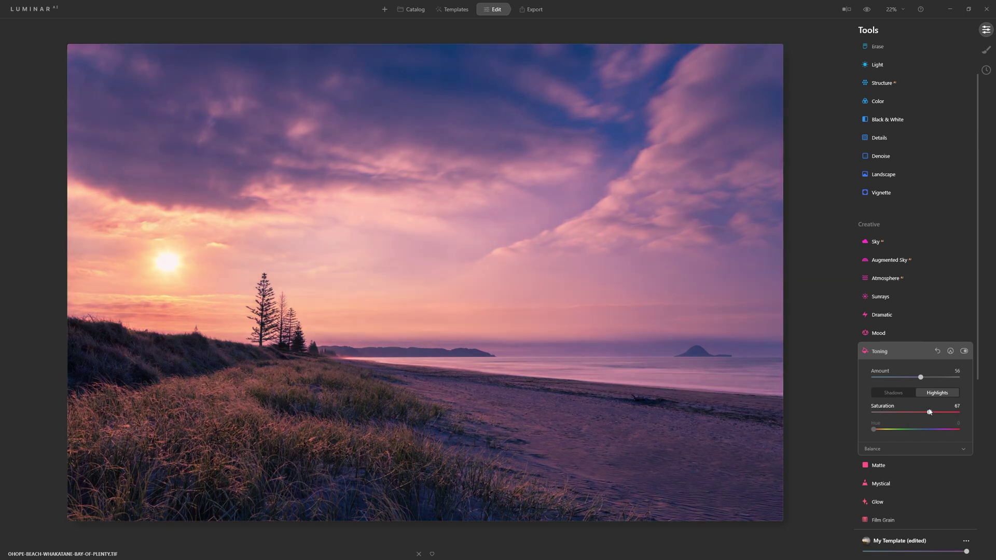
{"action": "left_click_drag", "start_coordinate": [931, 413], "coordinate": [925, 413]}
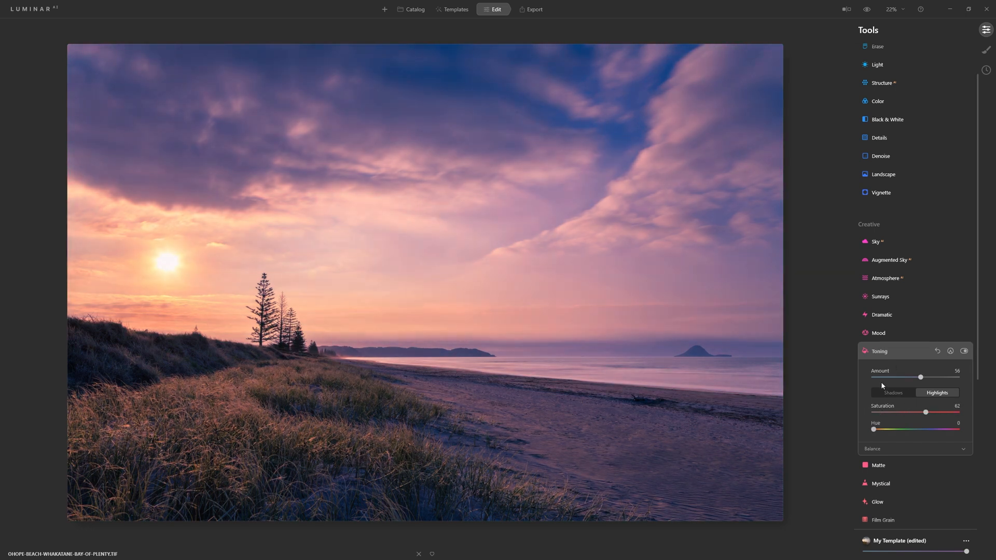
{"action": "left_click_drag", "start_coordinate": [873, 429], "coordinate": [877, 429]}
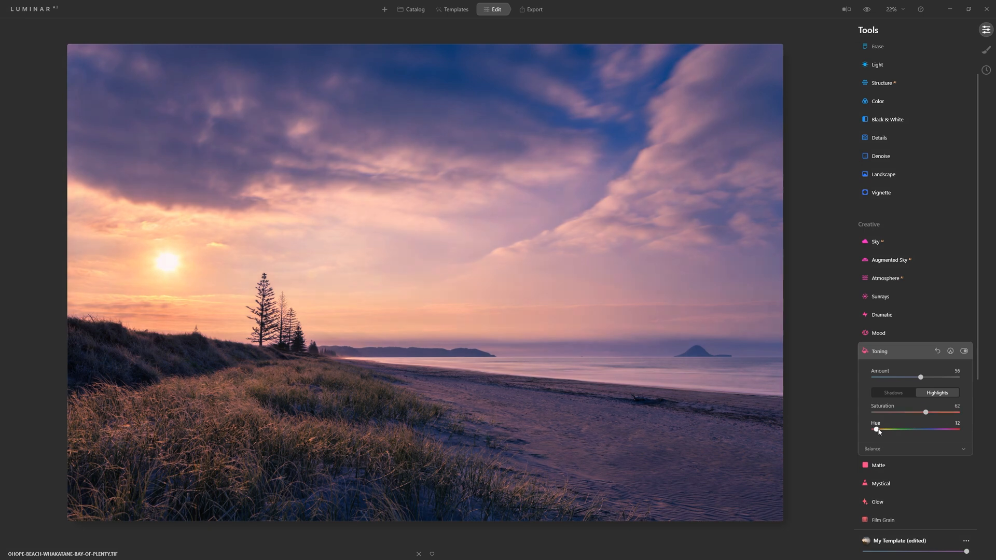
{"action": "left_click_drag", "start_coordinate": [877, 430], "coordinate": [880, 430]}
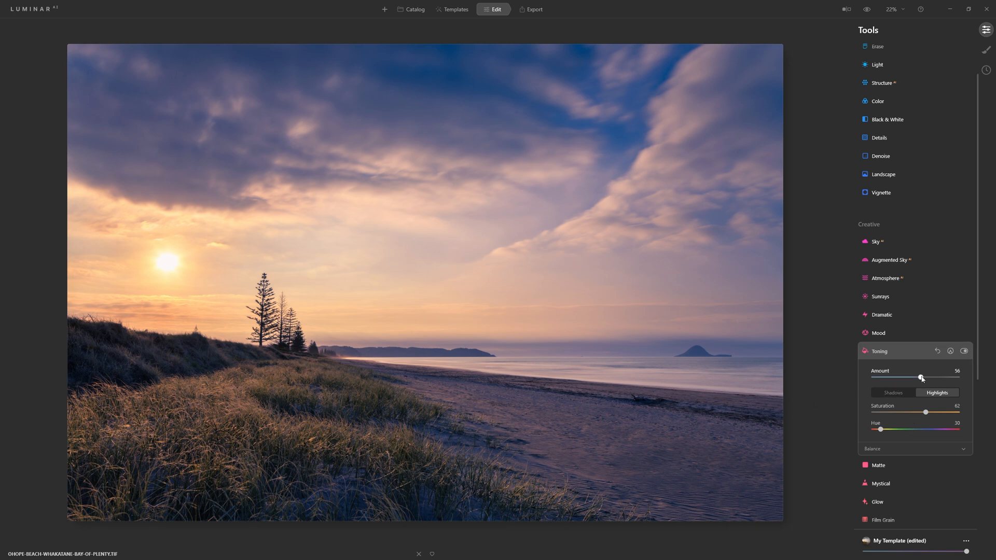
Step: Lower the Toning Amount to roughly 23–34, toggling the tool to compare
{"action": "left_click", "coordinate": [963, 351]}
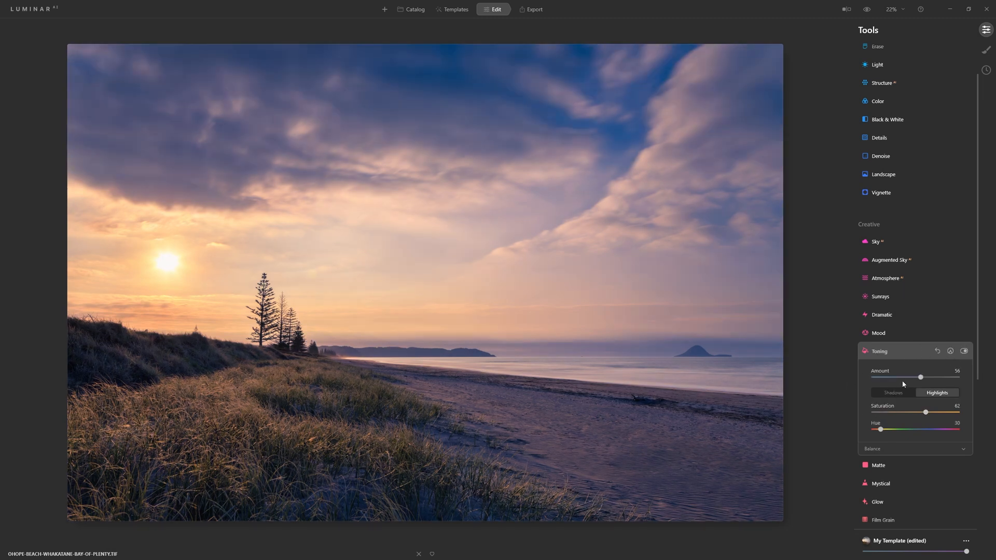
{"action": "left_click_drag", "start_coordinate": [920, 376], "coordinate": [894, 376]}
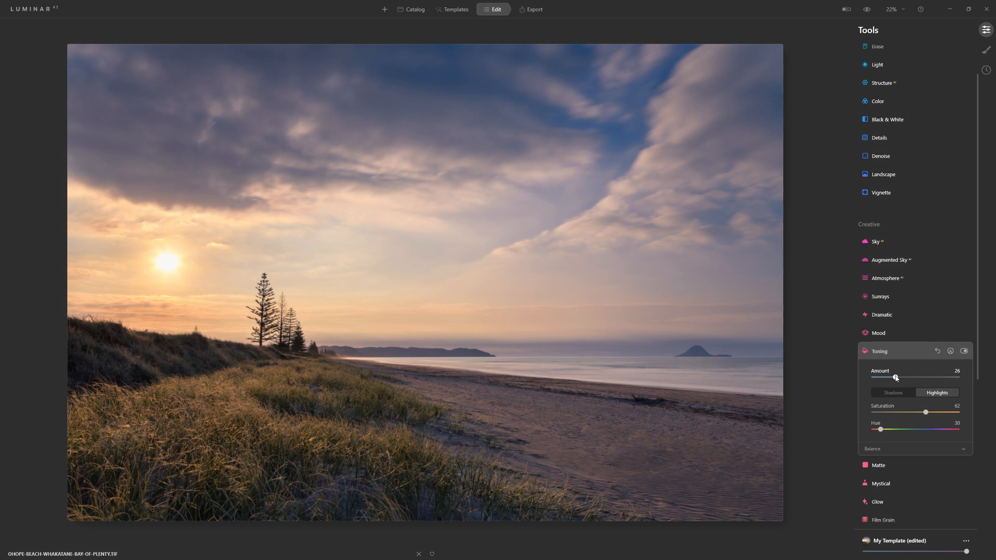
{"action": "left_click", "coordinate": [963, 351]}
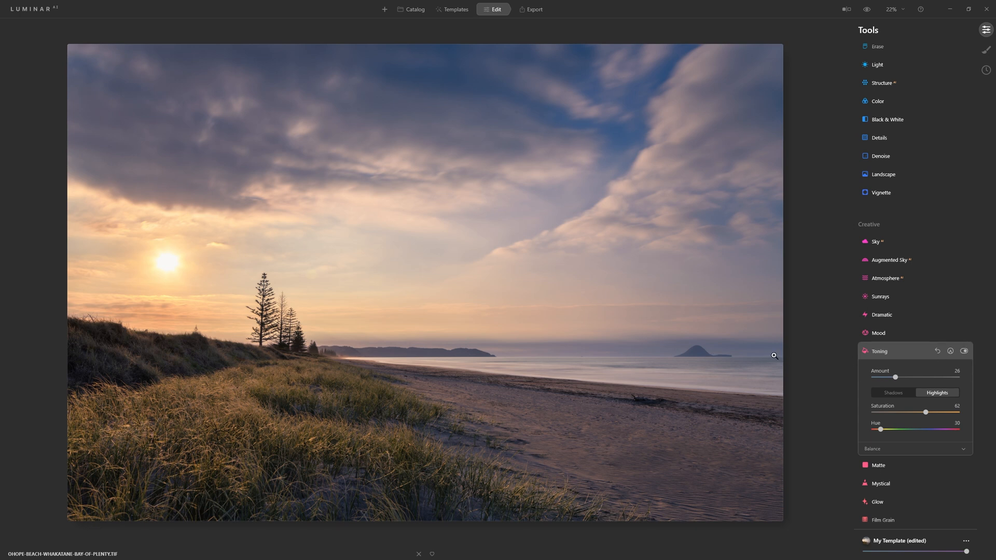
{"action": "left_click_drag", "start_coordinate": [895, 377], "coordinate": [892, 377]}
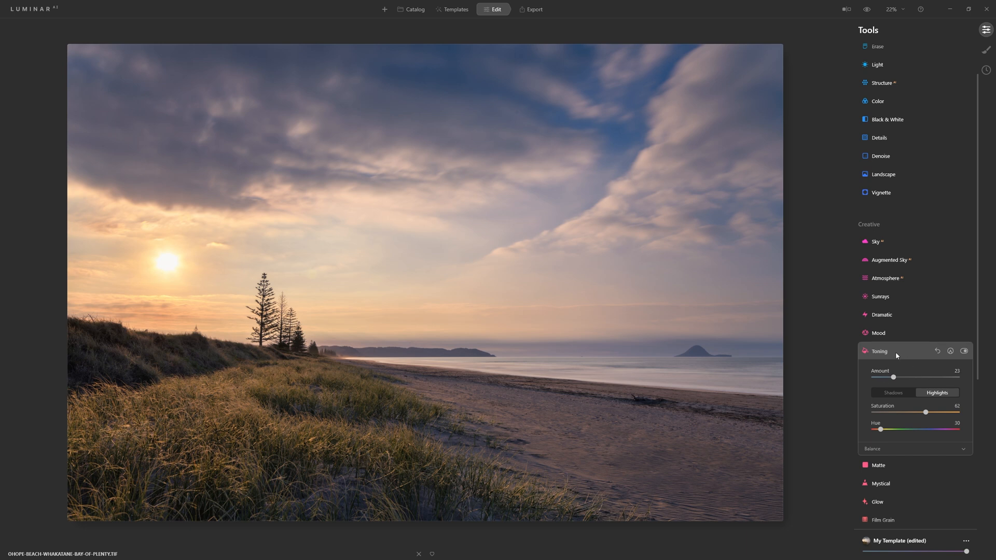
{"action": "left_click_drag", "start_coordinate": [893, 377], "coordinate": [903, 377]}
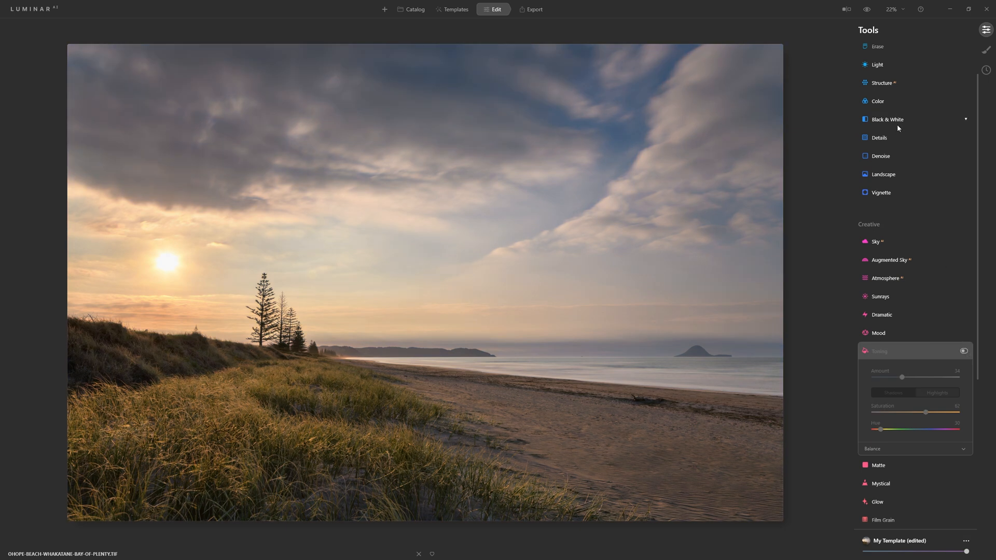
Step: Convert to black and white with Red -16, Yellow 26, Cyan -36, Blue -63, Magenta -28
{"action": "left_click", "coordinate": [890, 119]}
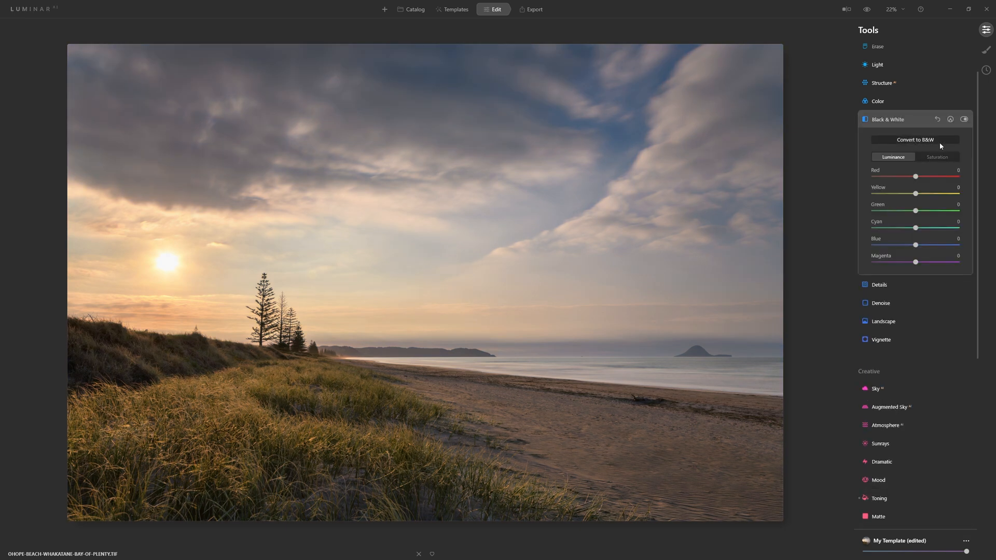
{"action": "left_click_drag", "start_coordinate": [915, 244], "coordinate": [907, 244]}
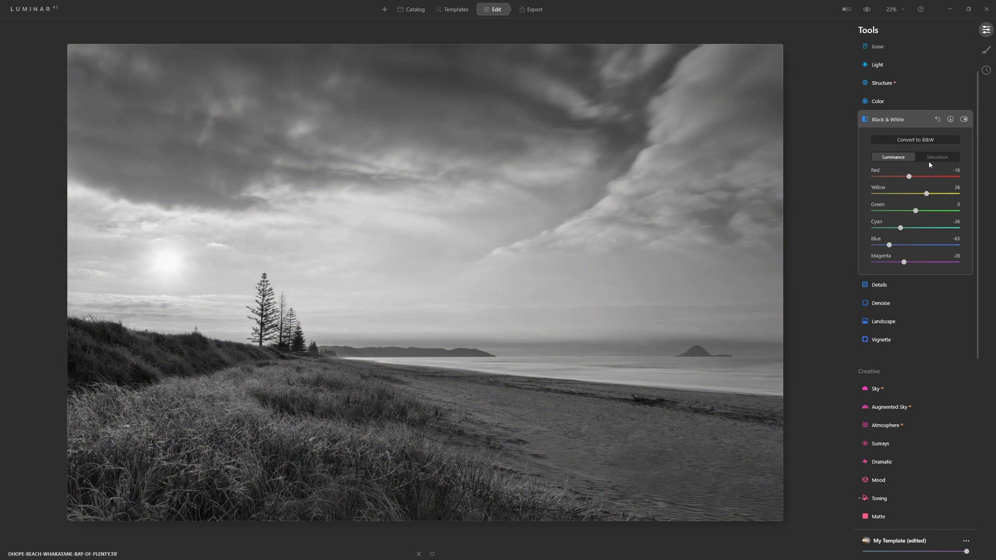
{"action": "scroll", "scroll_direction": "down", "scroll_amount": 3}
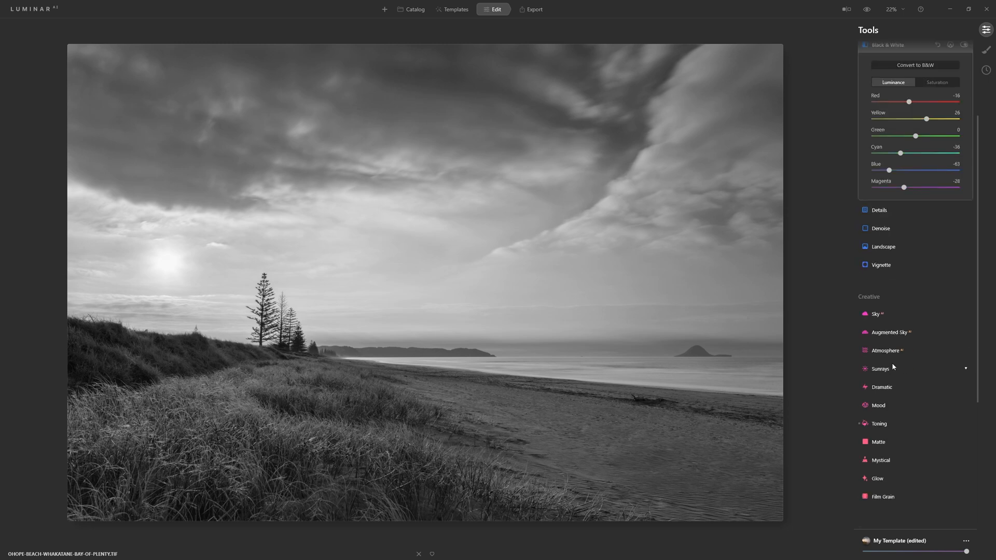
Step: Try Toning Amount at 100 and 8, settle on 20, and toggle visibility to compare
{"action": "left_click", "coordinate": [879, 424]}
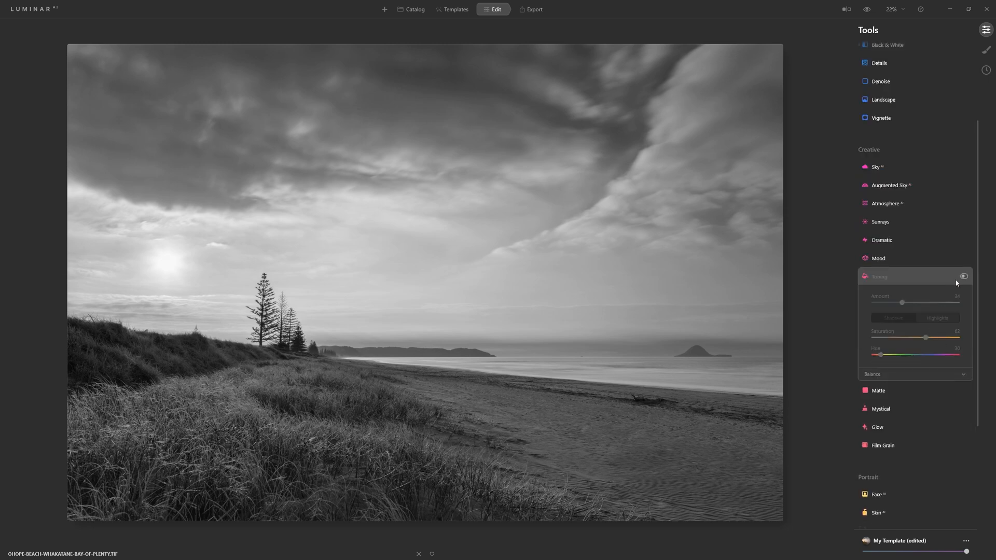
{"action": "left_click", "coordinate": [963, 276]}
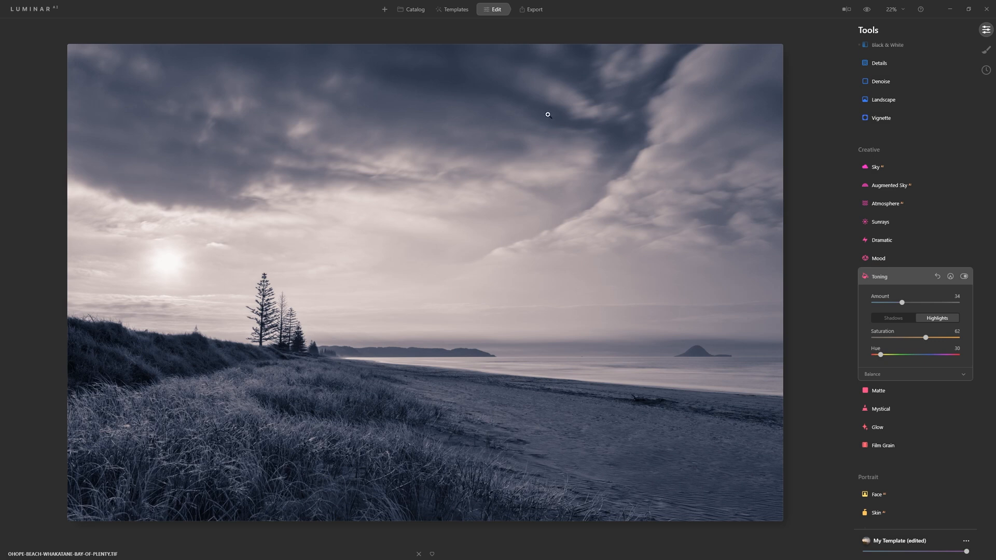
{"action": "mouse_move", "coordinate": [896, 307]}
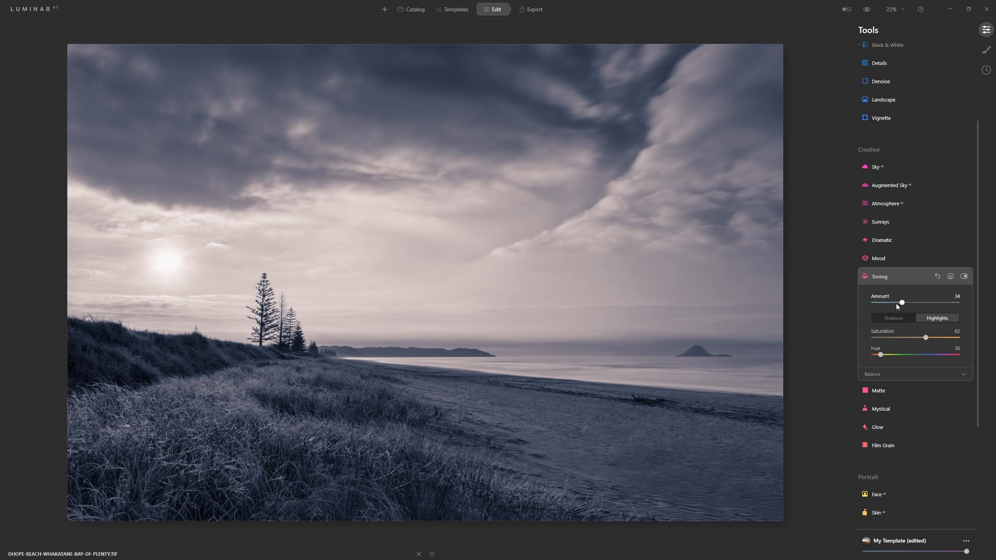
{"action": "left_click_drag", "start_coordinate": [901, 303], "coordinate": [905, 303]}
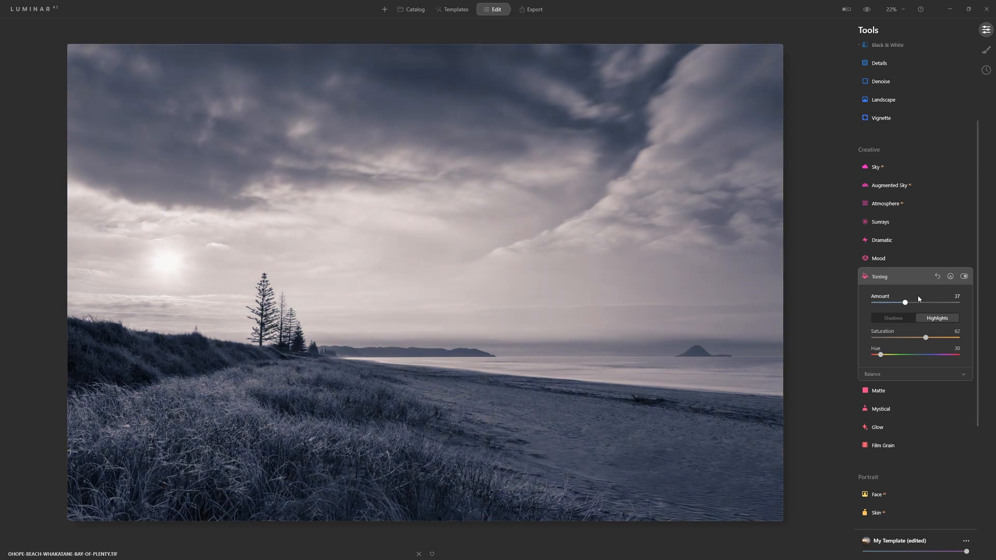
{"action": "left_click_drag", "start_coordinate": [905, 303], "coordinate": [968, 303]}
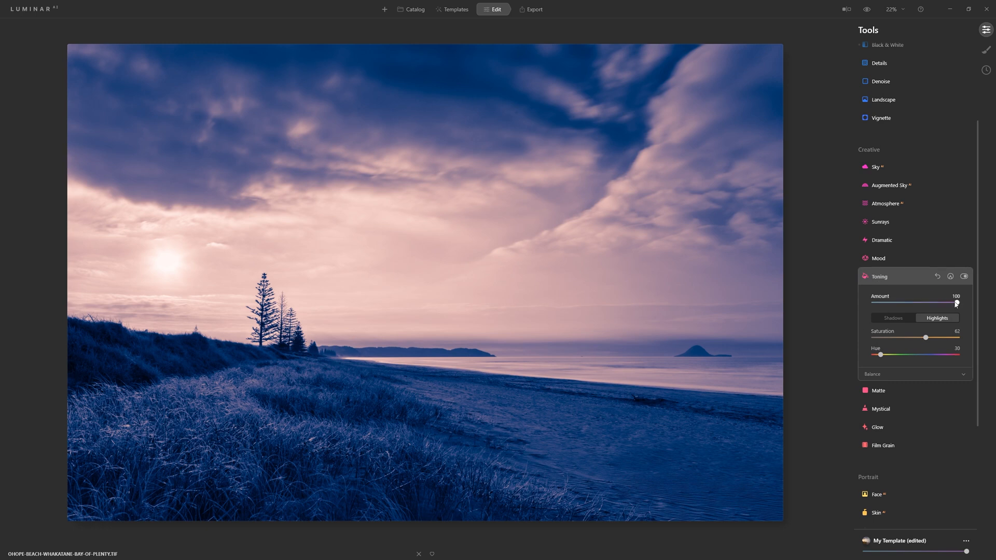
{"action": "left_click_drag", "start_coordinate": [953, 302], "coordinate": [880, 303]}
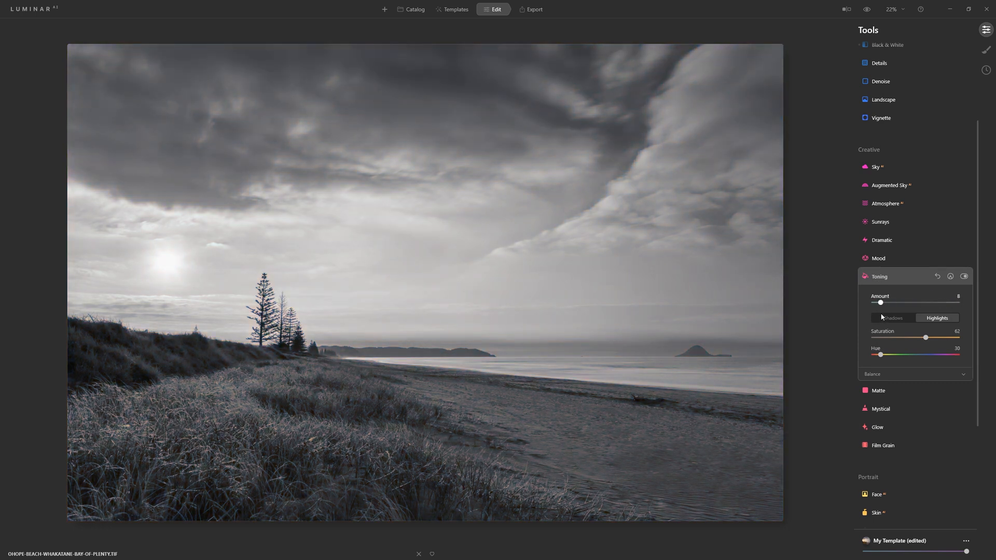
{"action": "left_click_drag", "start_coordinate": [880, 302], "coordinate": [890, 302]}
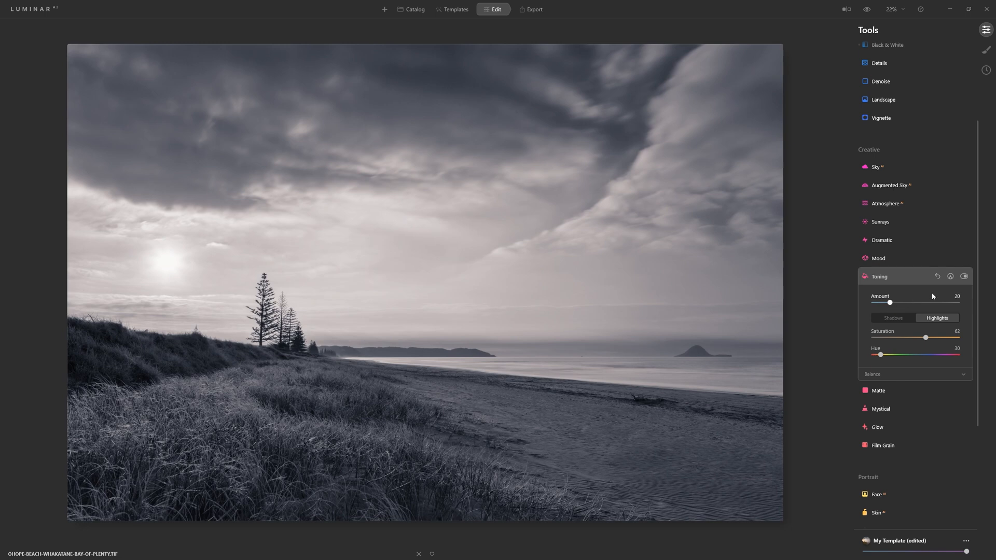
{"action": "left_click", "coordinate": [964, 276]}
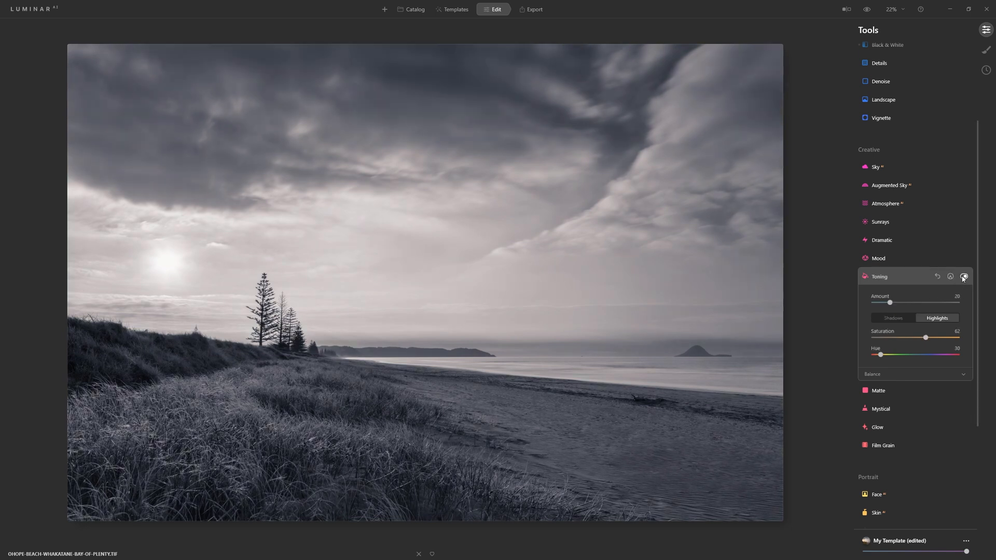
{"action": "left_click", "coordinate": [963, 277]}
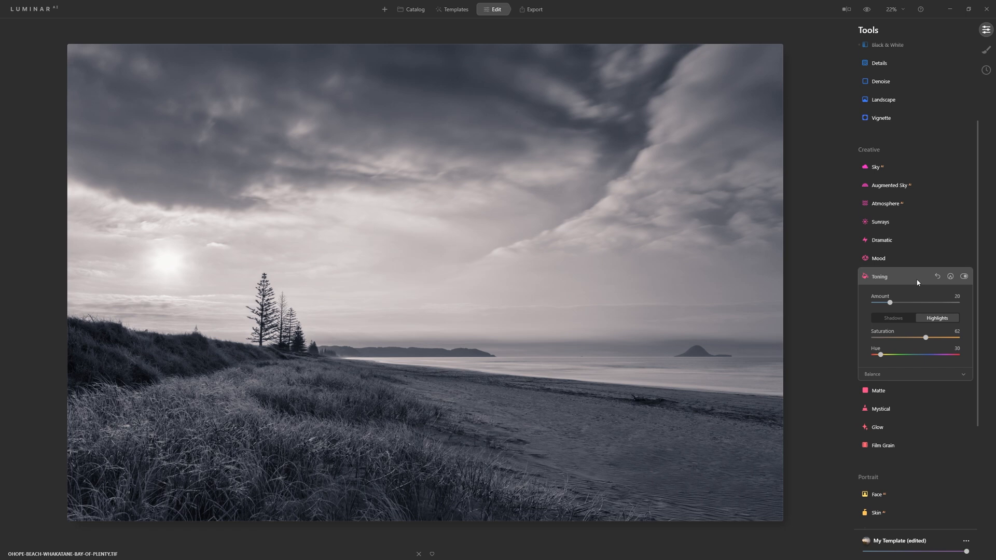
{"action": "mouse_move", "coordinate": [914, 280]}
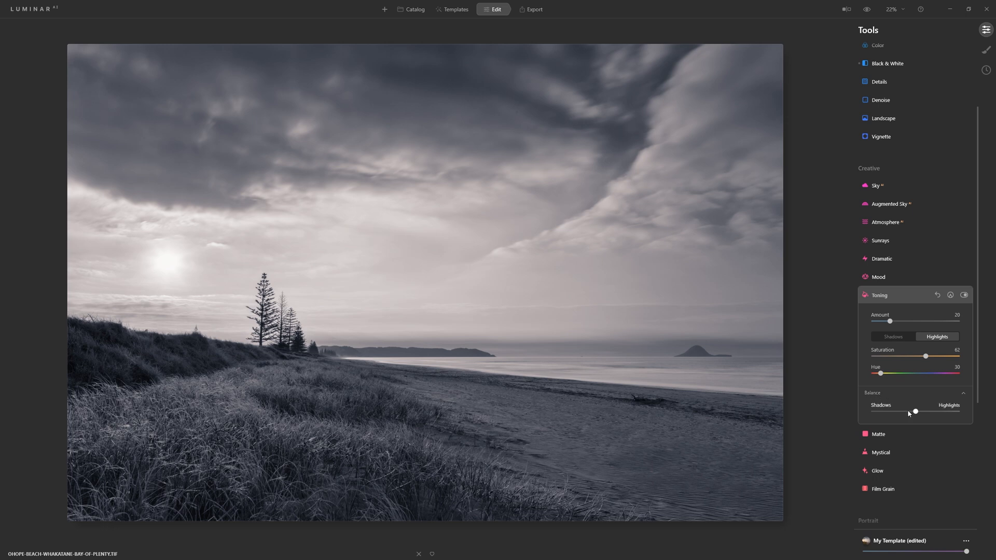
Step: Swing the Toning Balance slider toward shadows, then settle just left of centre
{"action": "left_click_drag", "start_coordinate": [914, 411], "coordinate": [899, 411]}
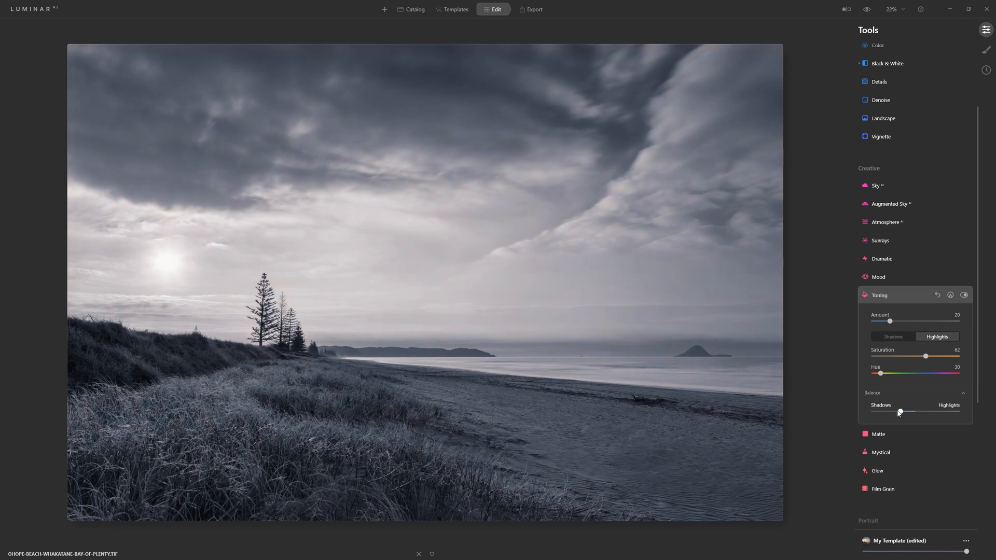
{"action": "left_click_drag", "start_coordinate": [900, 412], "coordinate": [895, 412]}
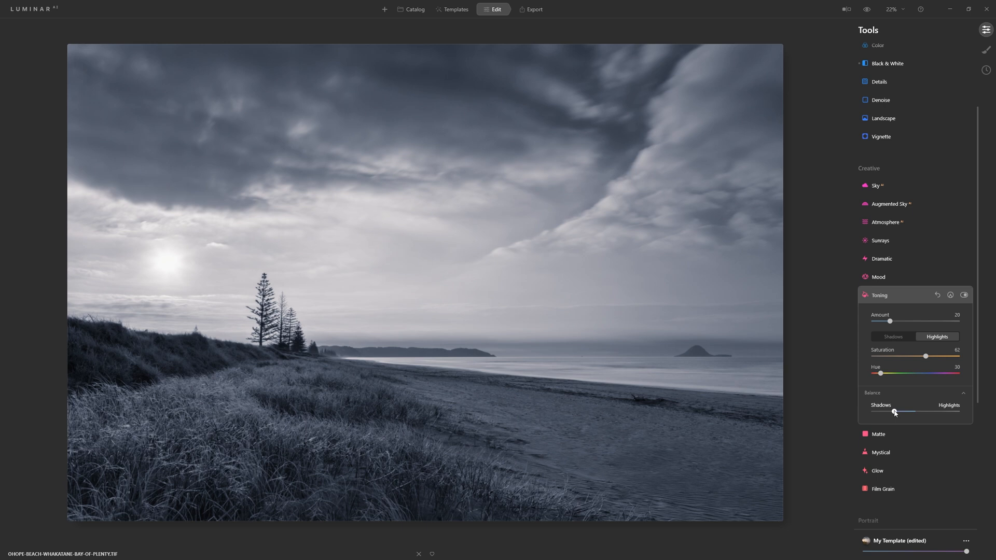
{"action": "left_click_drag", "start_coordinate": [894, 411], "coordinate": [888, 411]}
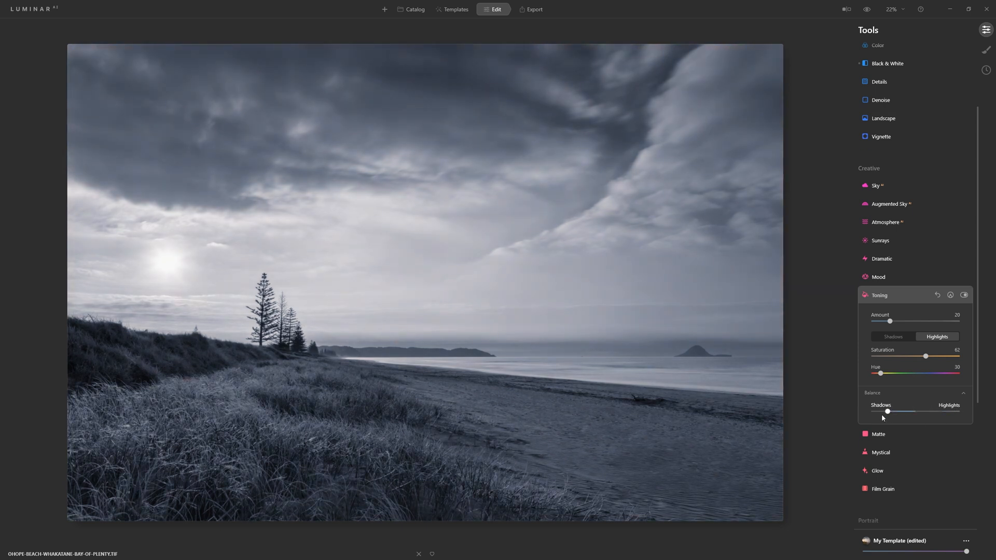
{"action": "left_click_drag", "start_coordinate": [888, 411], "coordinate": [906, 411]}
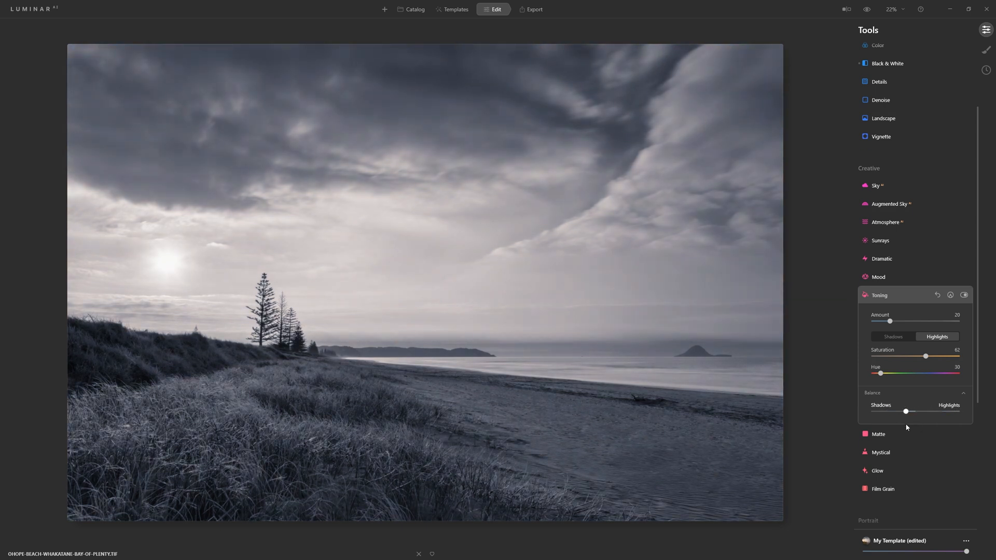
{"action": "left_click_drag", "start_coordinate": [906, 412], "coordinate": [898, 411]}
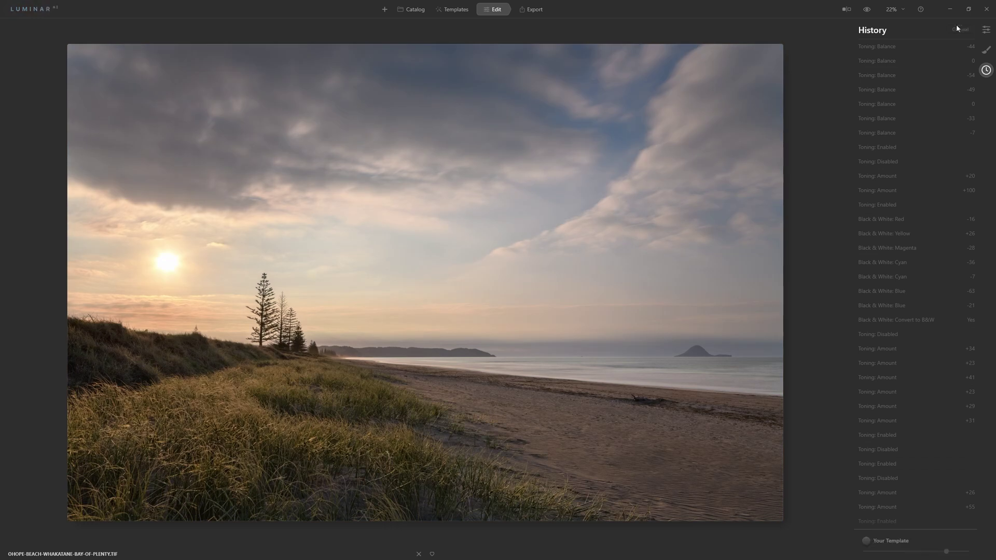
Step: Return to the Tools panel, collapse Toning, and scroll down to the Professional tools
{"action": "left_click", "coordinate": [983, 29]}
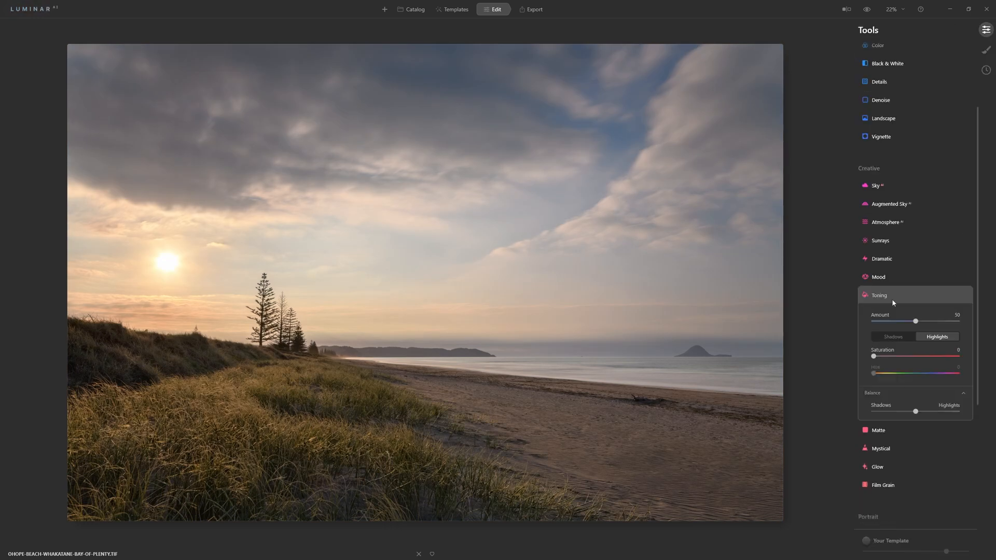
{"action": "left_click", "coordinate": [879, 295]}
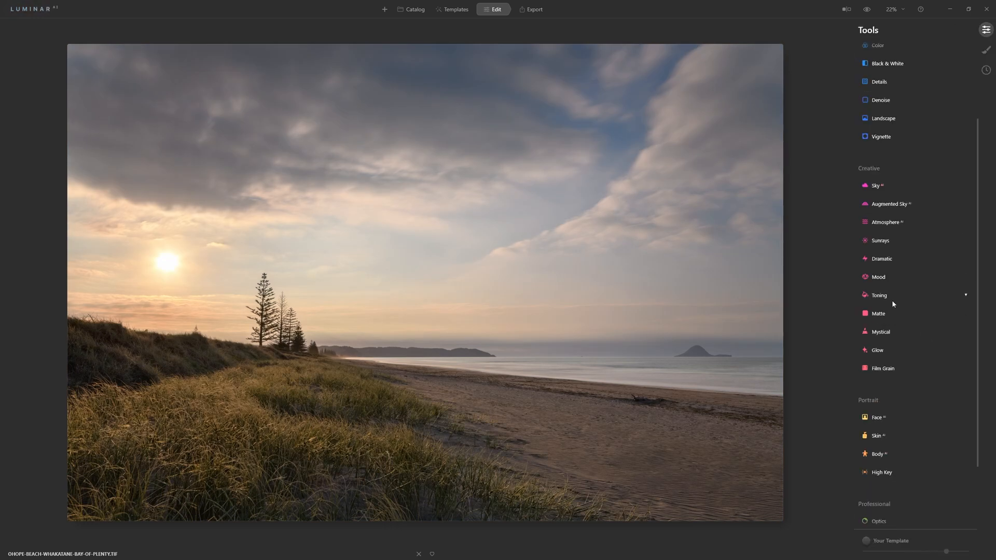
{"action": "scroll", "scroll_direction": "down", "scroll_amount": 3}
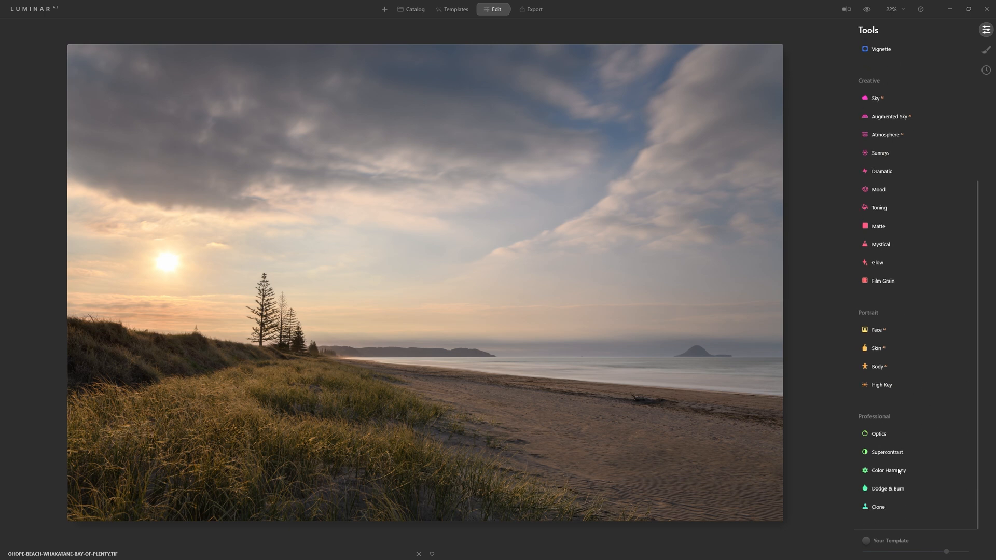
Step: Set Color Harmony Brilliance to 15, Warmth to 8 and Color Contrast Amount to 11
{"action": "left_click", "coordinate": [887, 471]}
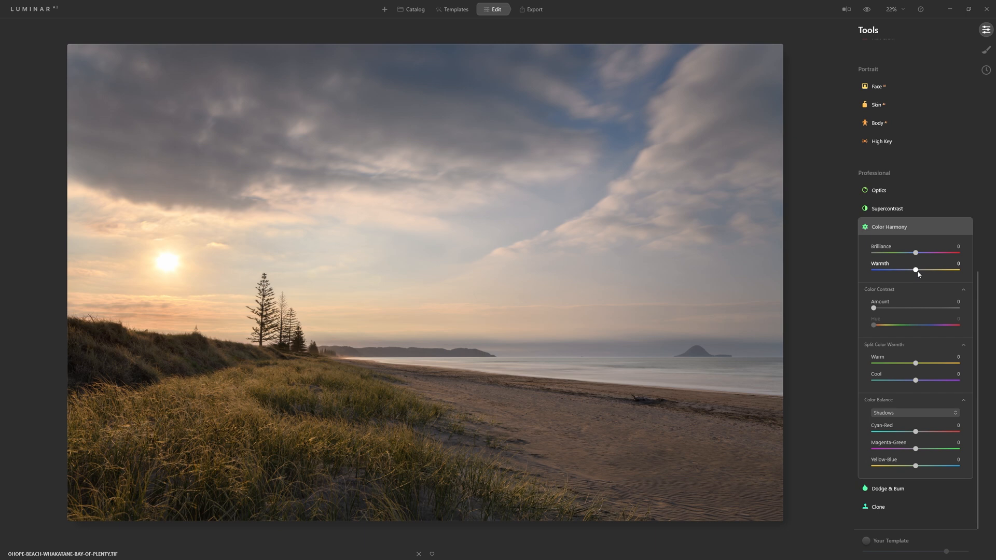
{"action": "left_click_drag", "start_coordinate": [915, 270], "coordinate": [900, 270]}
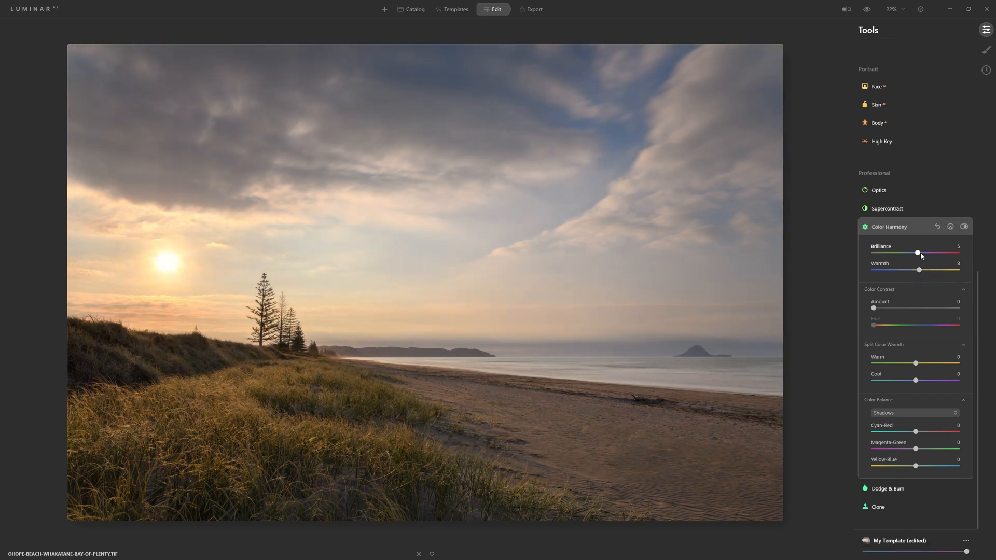
{"action": "left_click_drag", "start_coordinate": [917, 253], "coordinate": [920, 253]}
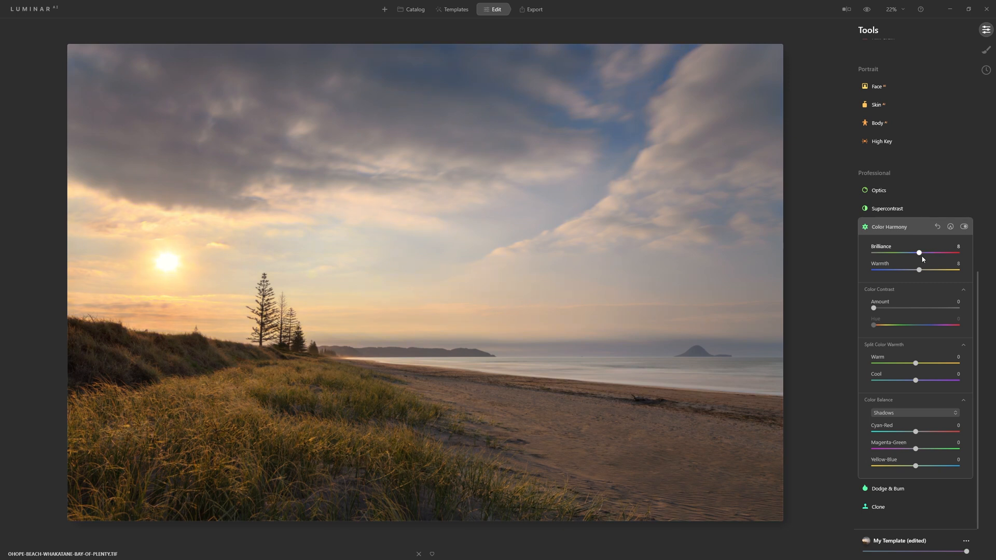
{"action": "left_click_drag", "start_coordinate": [874, 308], "coordinate": [921, 308]}
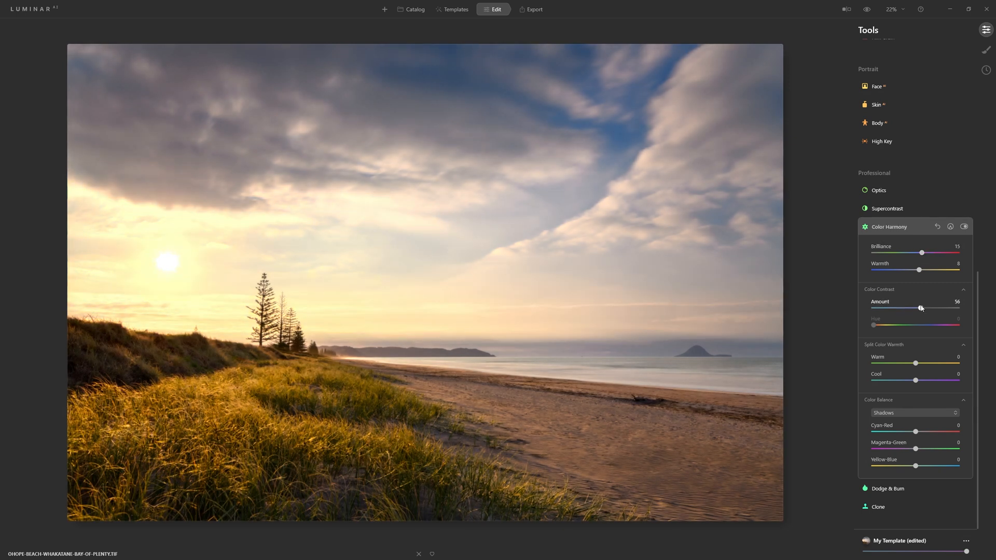
{"action": "left_click_drag", "start_coordinate": [920, 307], "coordinate": [873, 307]}
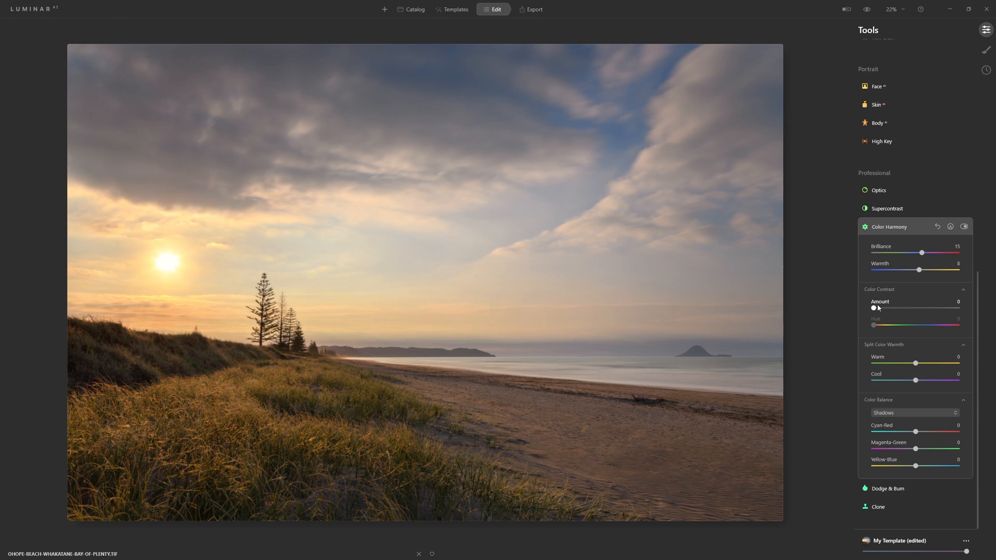
{"action": "left_click_drag", "start_coordinate": [874, 307], "coordinate": [883, 307]}
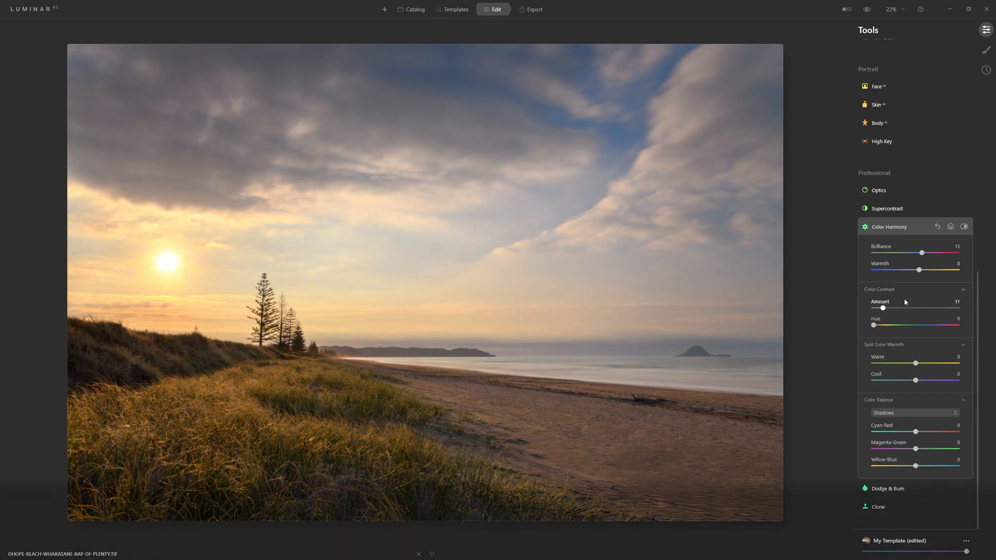
Step: Try Hue and Split Color Warmth, reset both to 0, and show Color Balance tone ranges
{"action": "left_click_drag", "start_coordinate": [874, 326], "coordinate": [937, 325]}
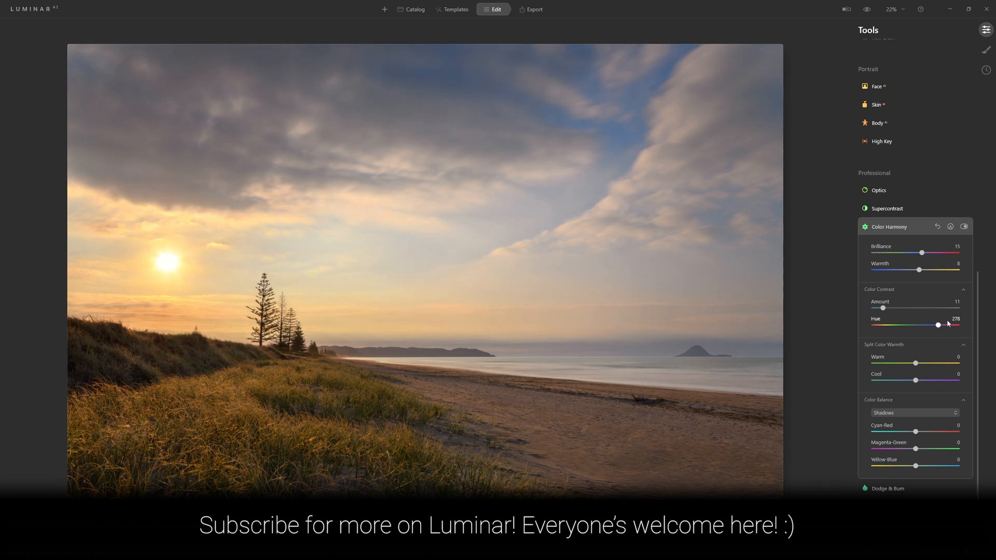
{"action": "left_click_drag", "start_coordinate": [939, 325], "coordinate": [873, 324]}
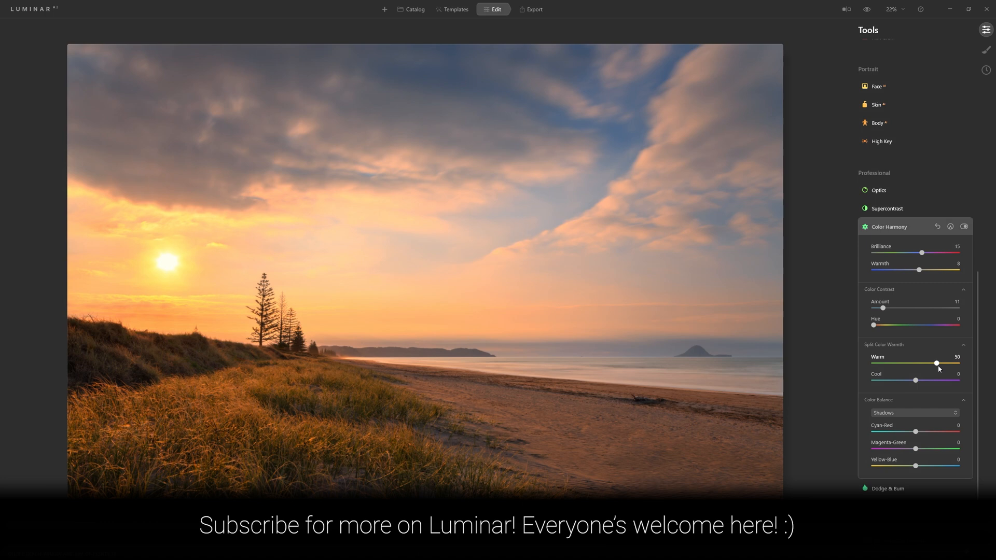
{"action": "left_click_drag", "start_coordinate": [936, 363], "coordinate": [915, 363]}
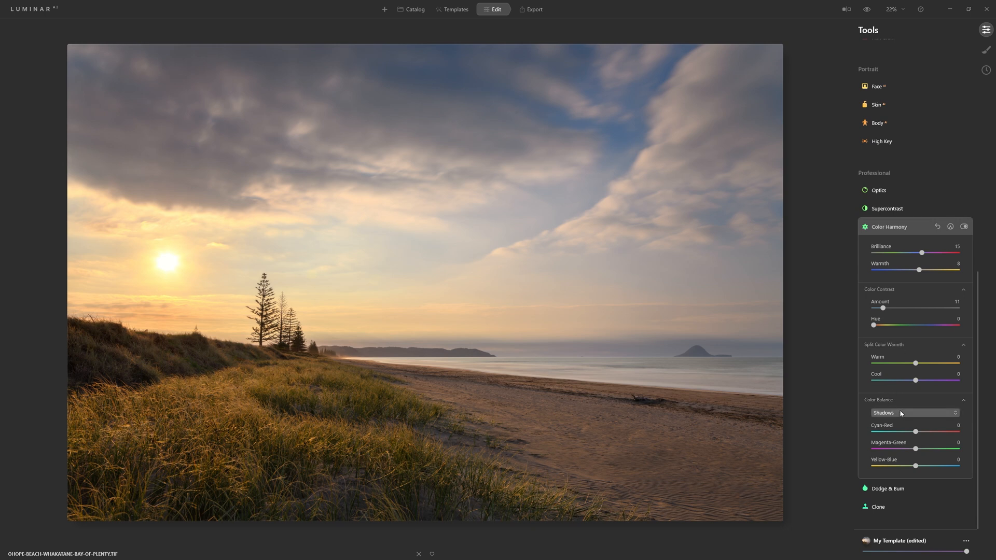
{"action": "left_click", "coordinate": [914, 413]}
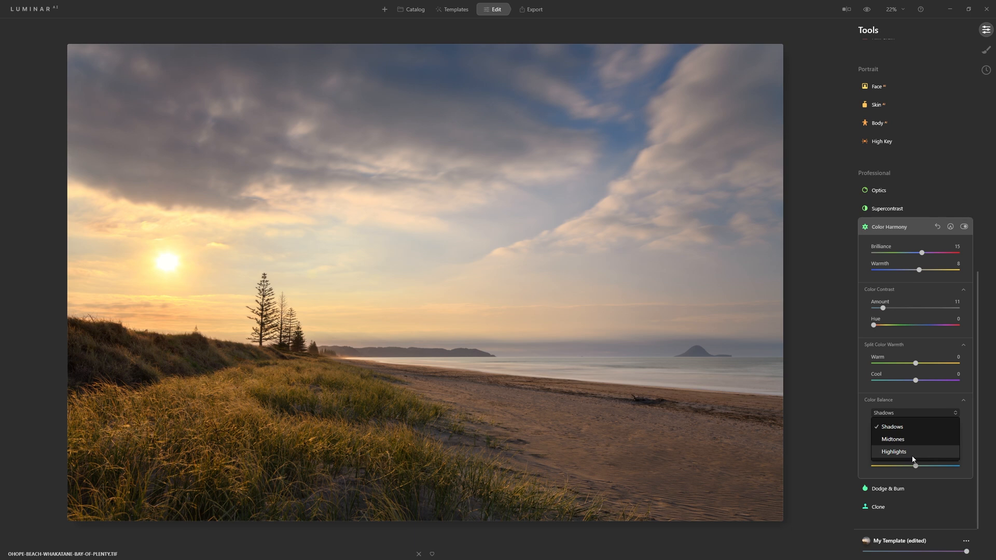
{"action": "mouse_move", "coordinate": [890, 434]}
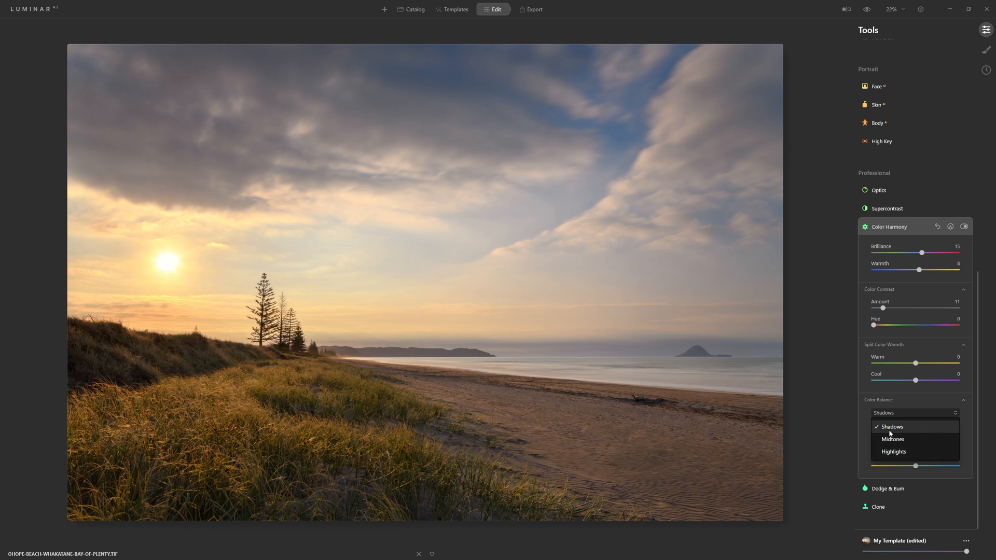
{"action": "mouse_move", "coordinate": [906, 442]}
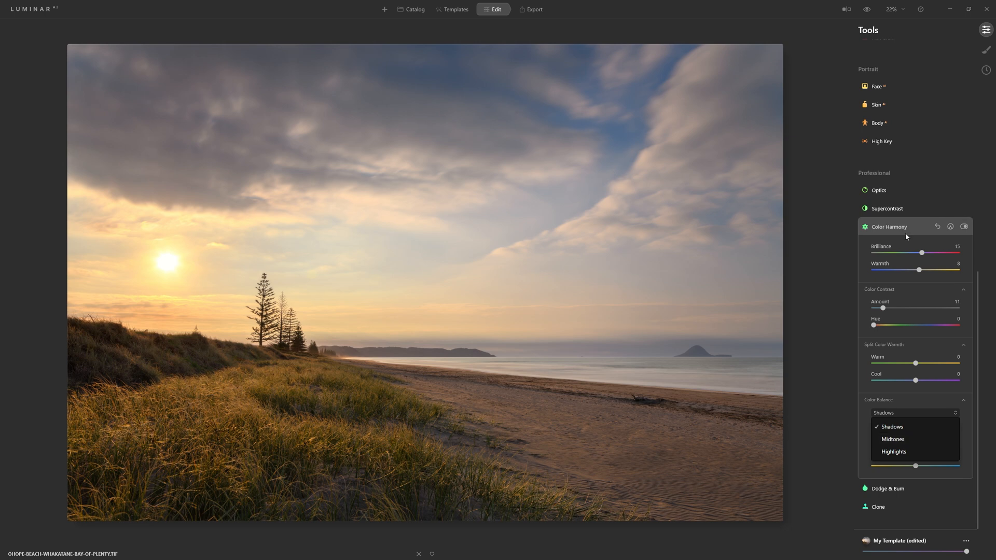
{"action": "mouse_move", "coordinate": [902, 238]}
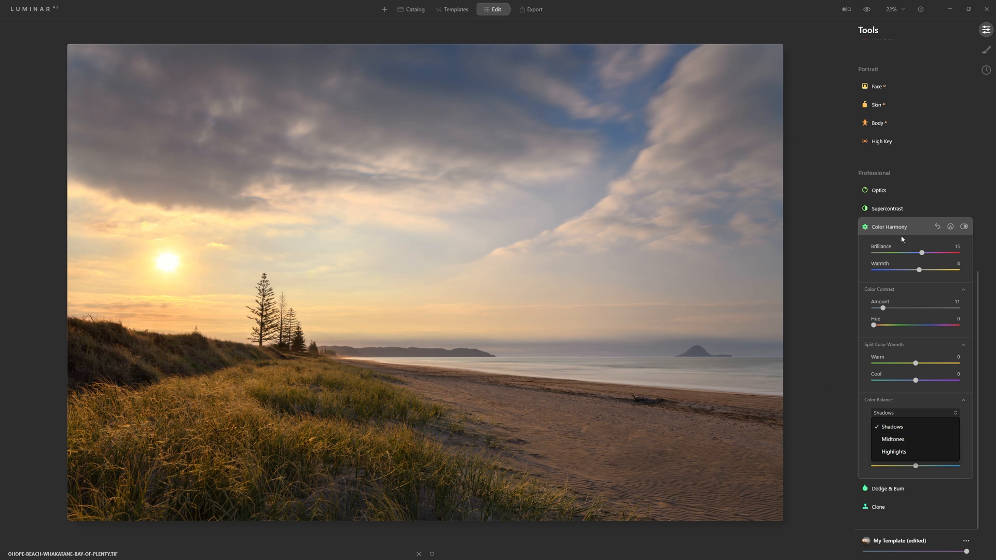